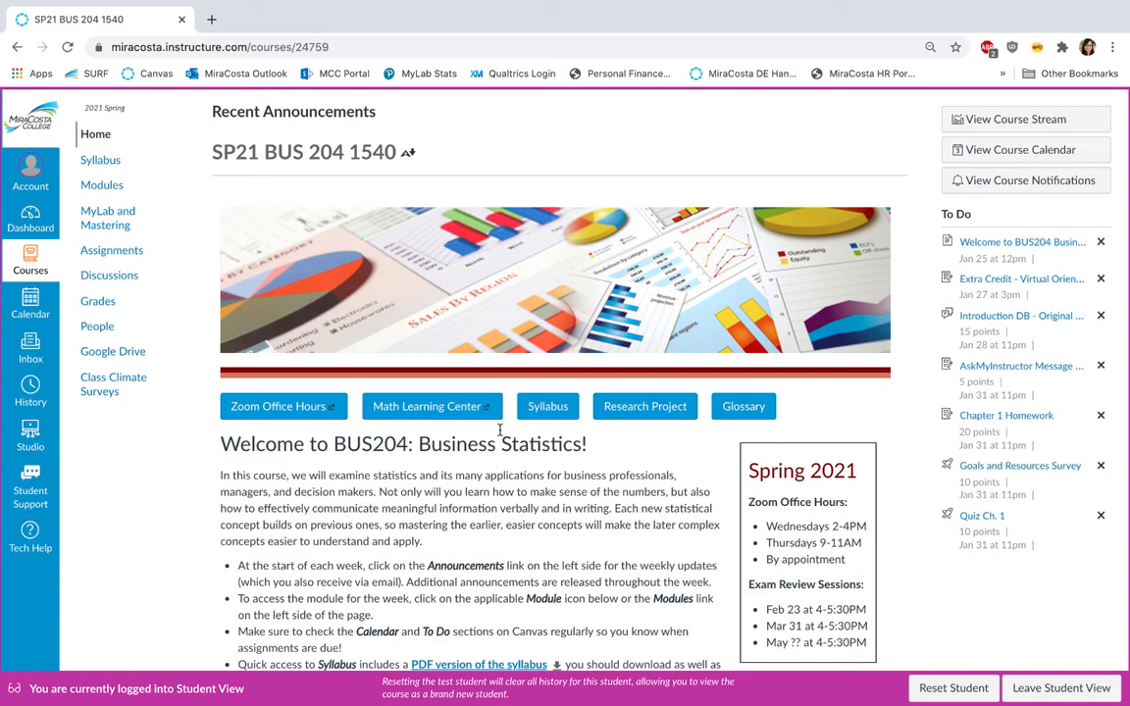
mouse_move(372, 502)
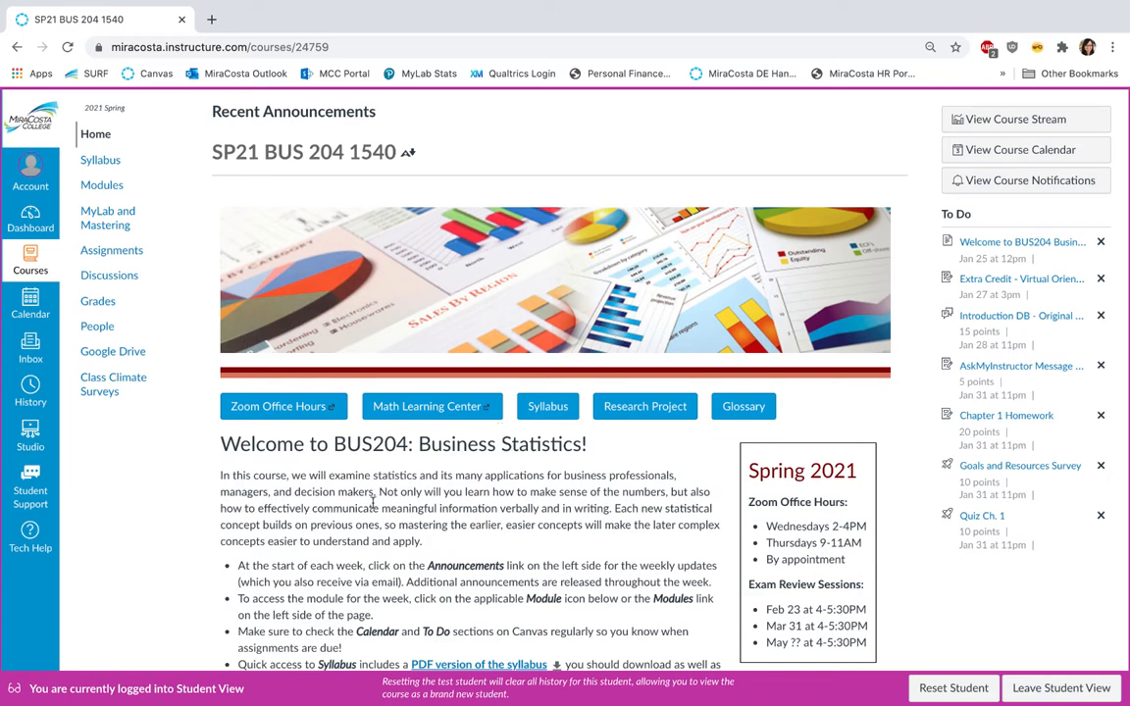
mouse_move(294, 479)
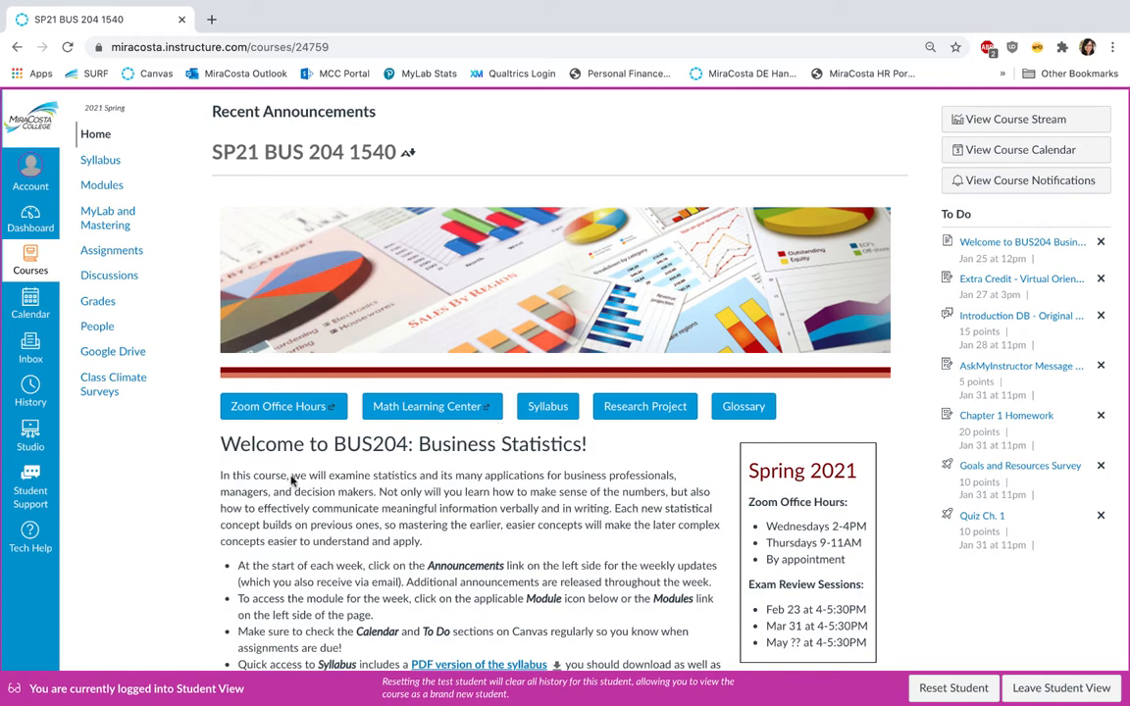
mouse_move(560, 529)
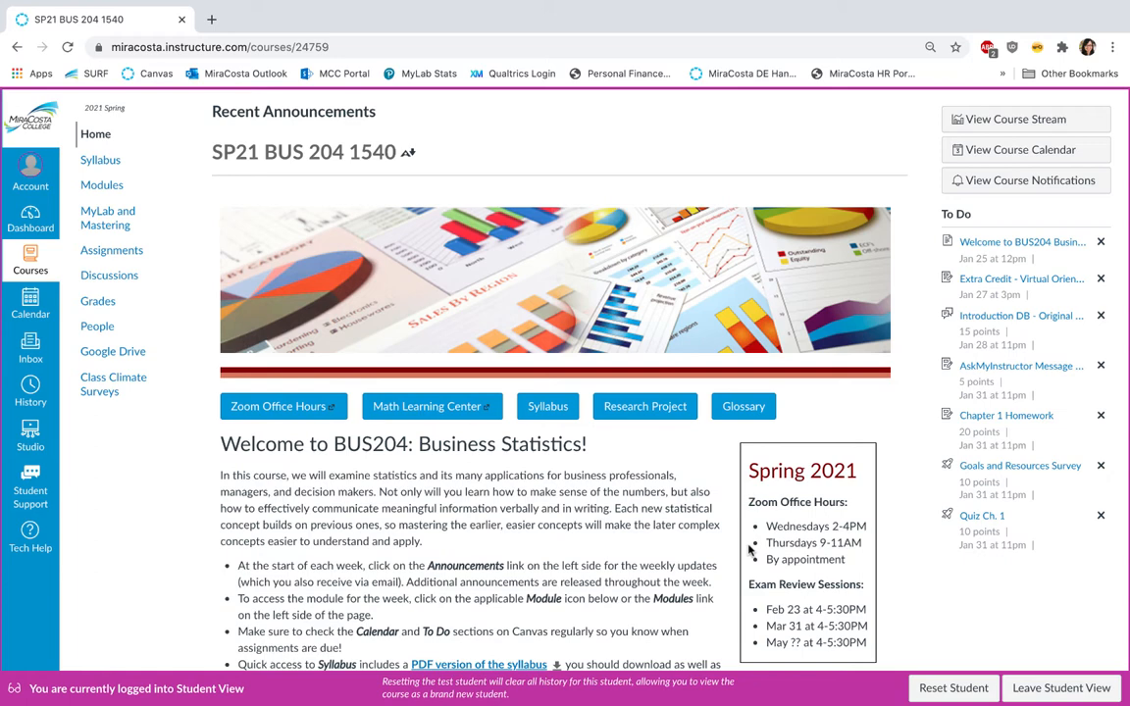
mouse_move(750, 571)
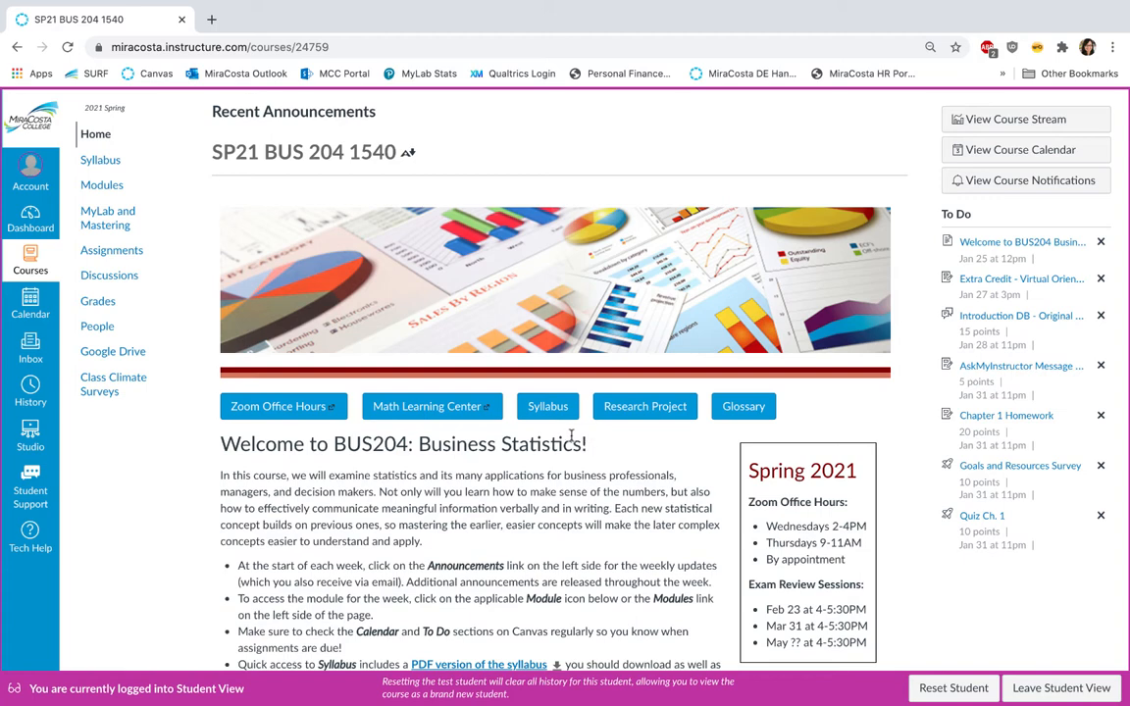
mouse_move(646, 433)
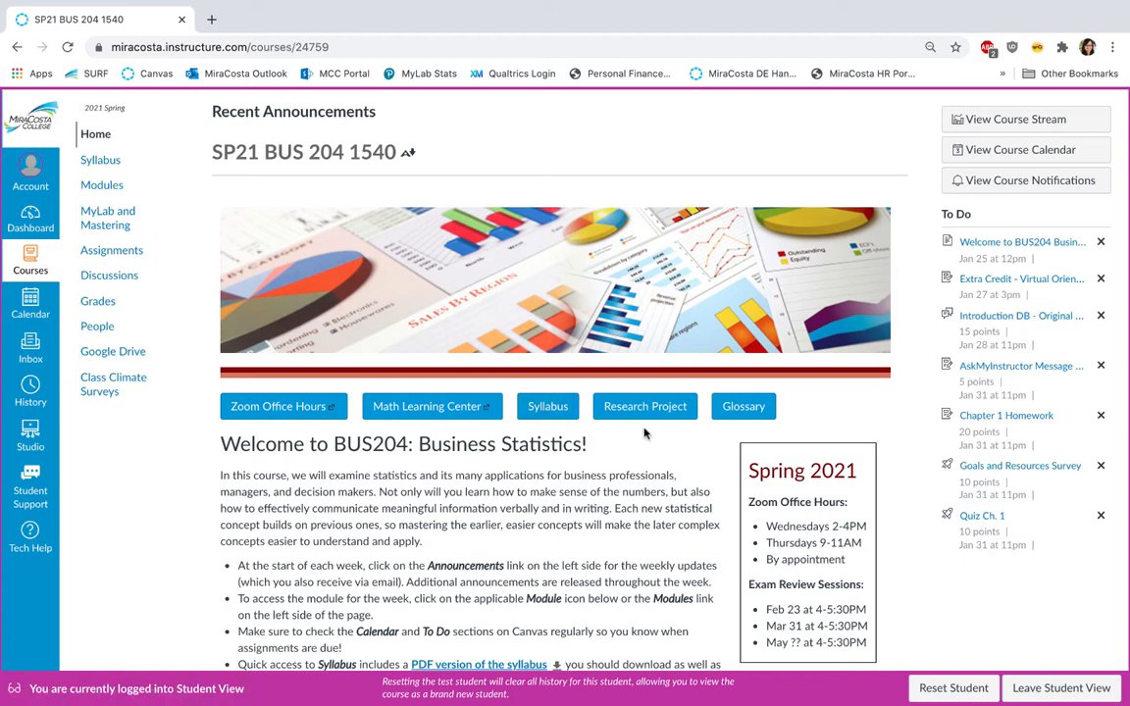
mouse_move(743, 426)
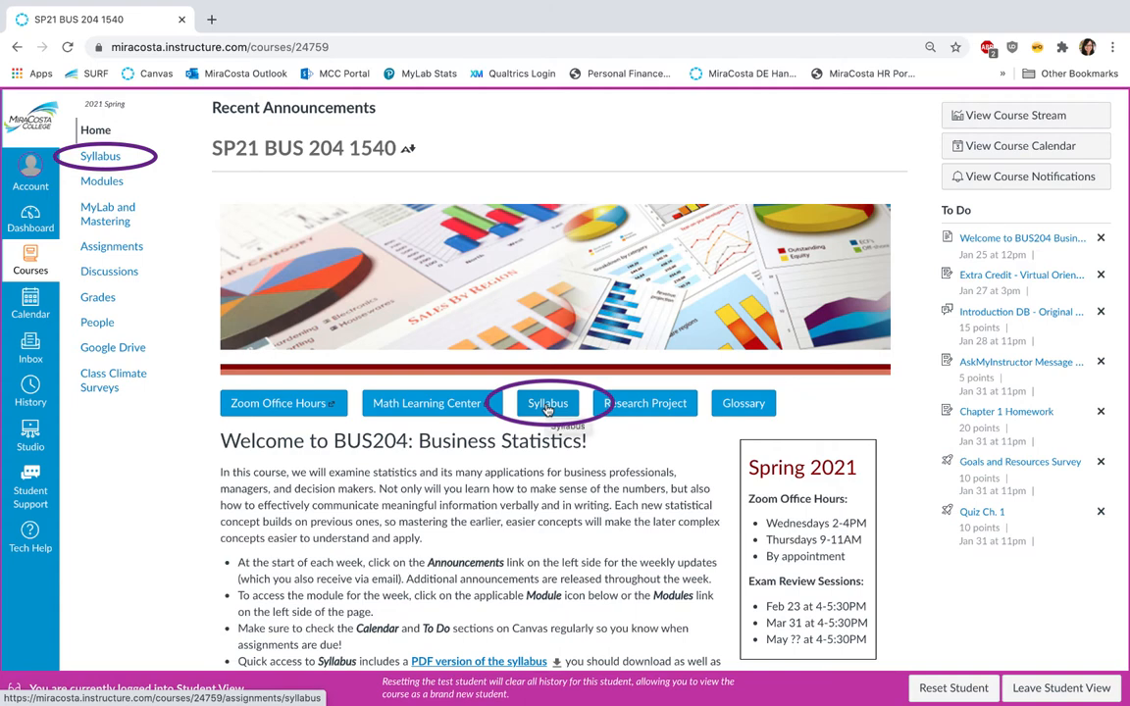
Open the BUS204 syllabus and scroll down to the Course Summary due-date table.
left_click(546, 403)
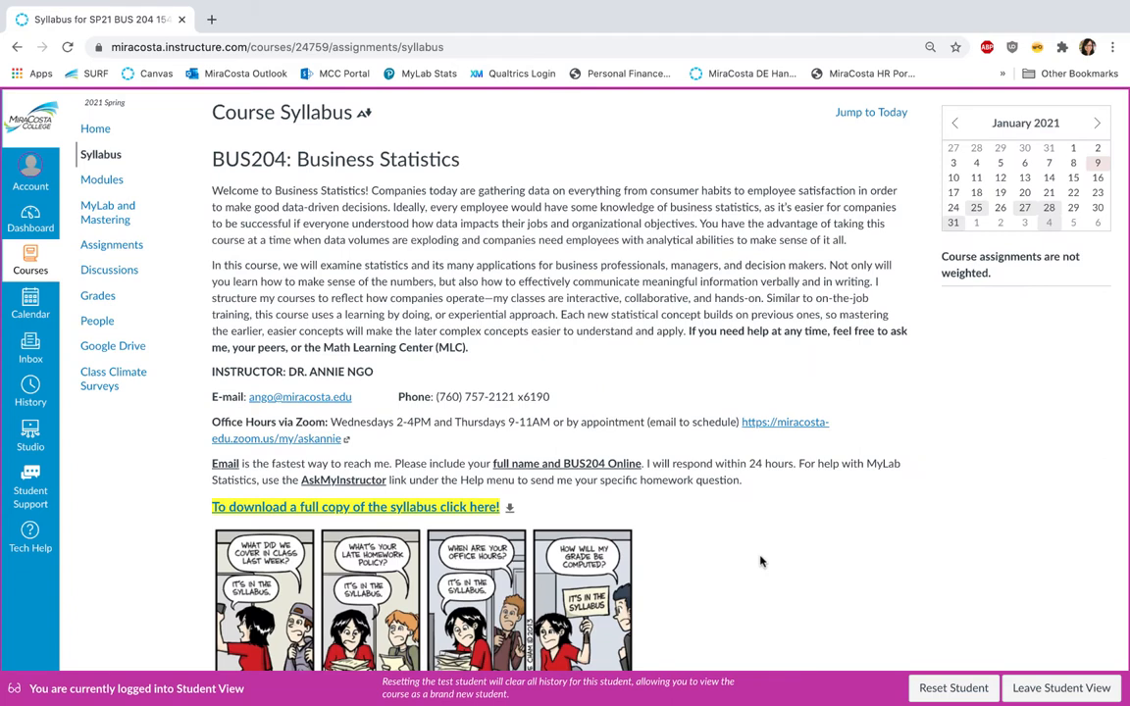
mouse_move(625, 177)
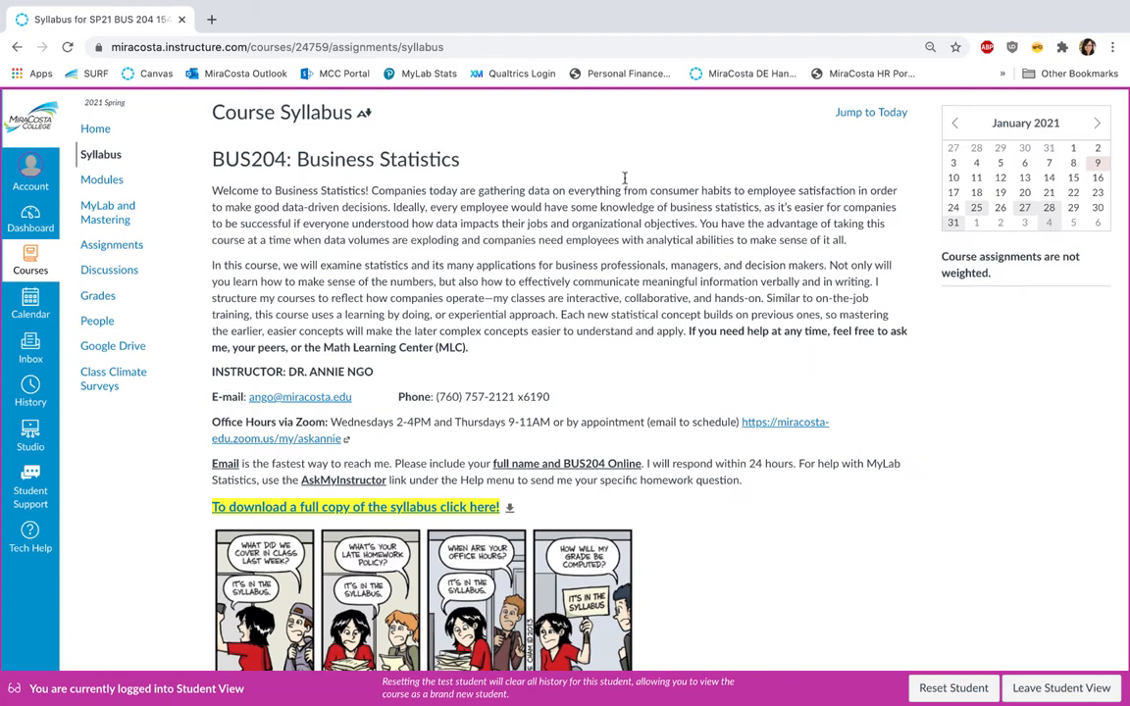
mouse_move(635, 416)
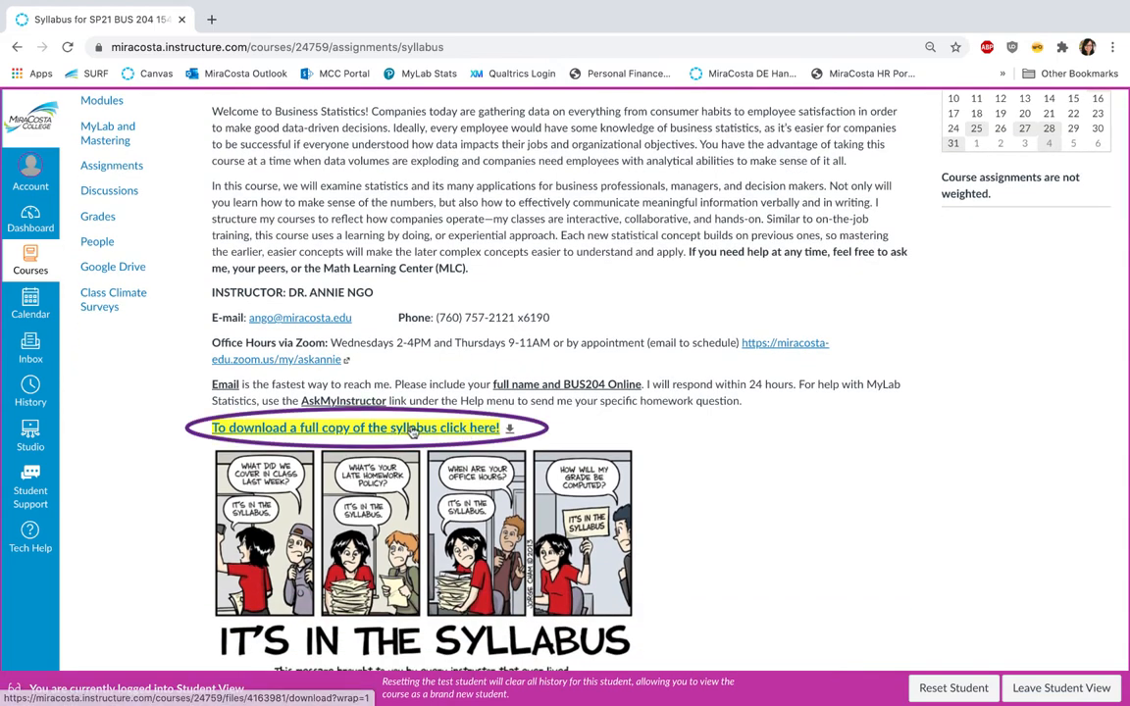
mouse_move(660, 432)
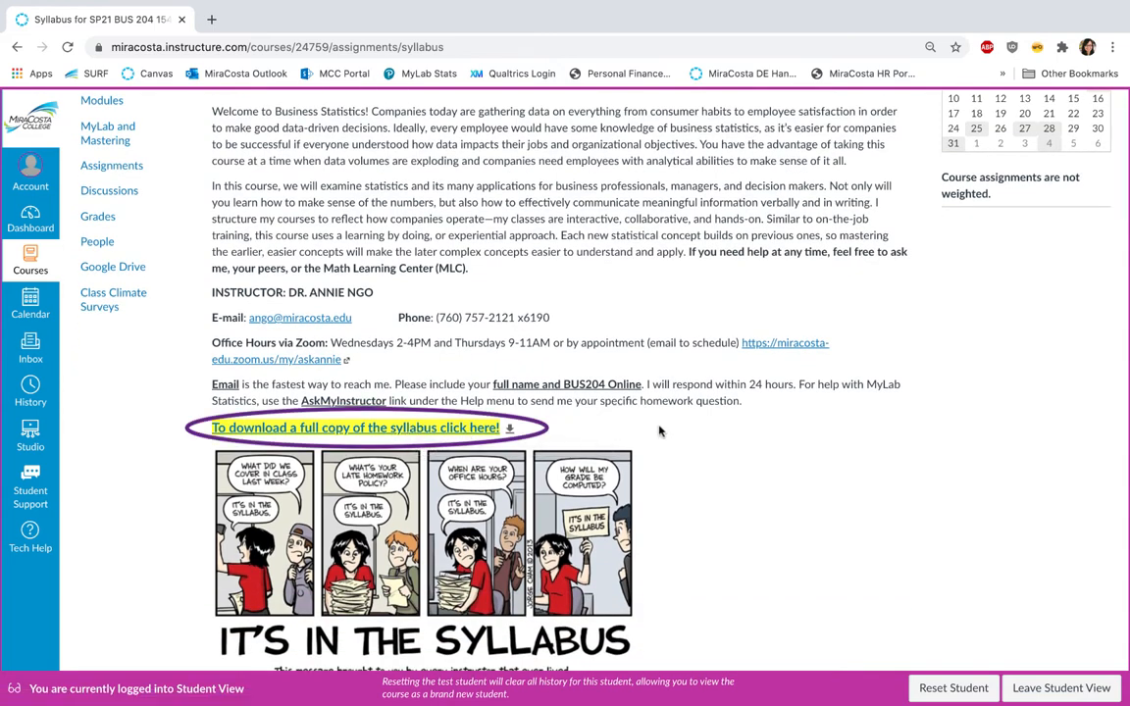
scroll("down", 3)
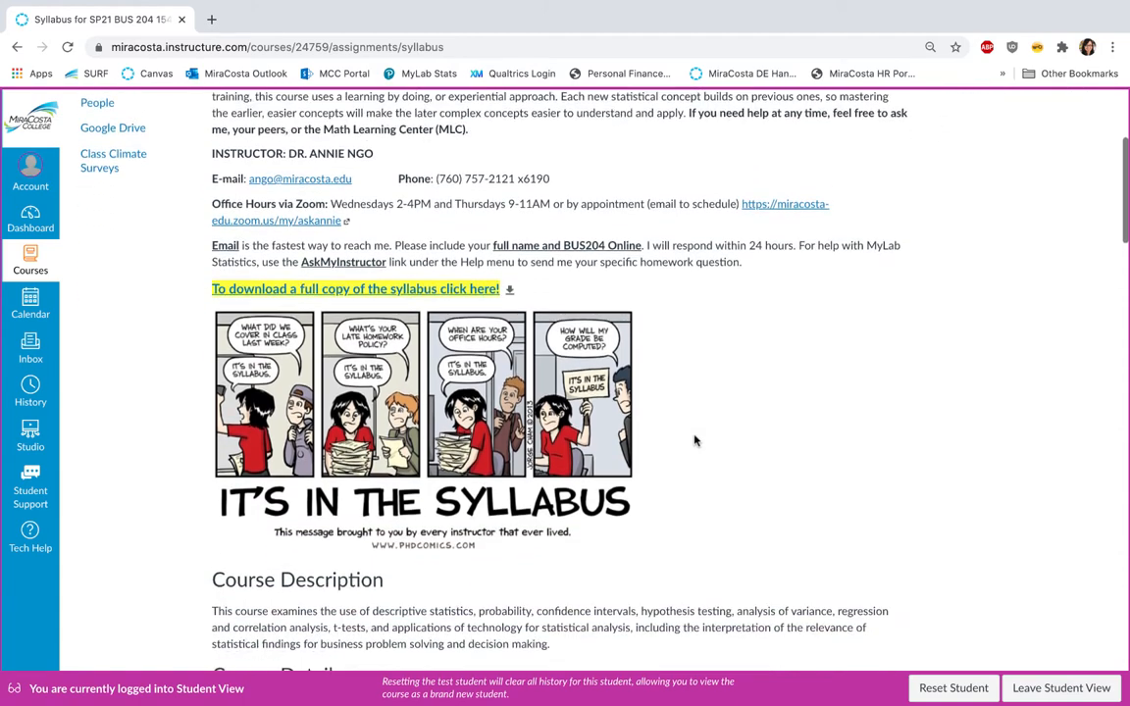
scroll("down", 3)
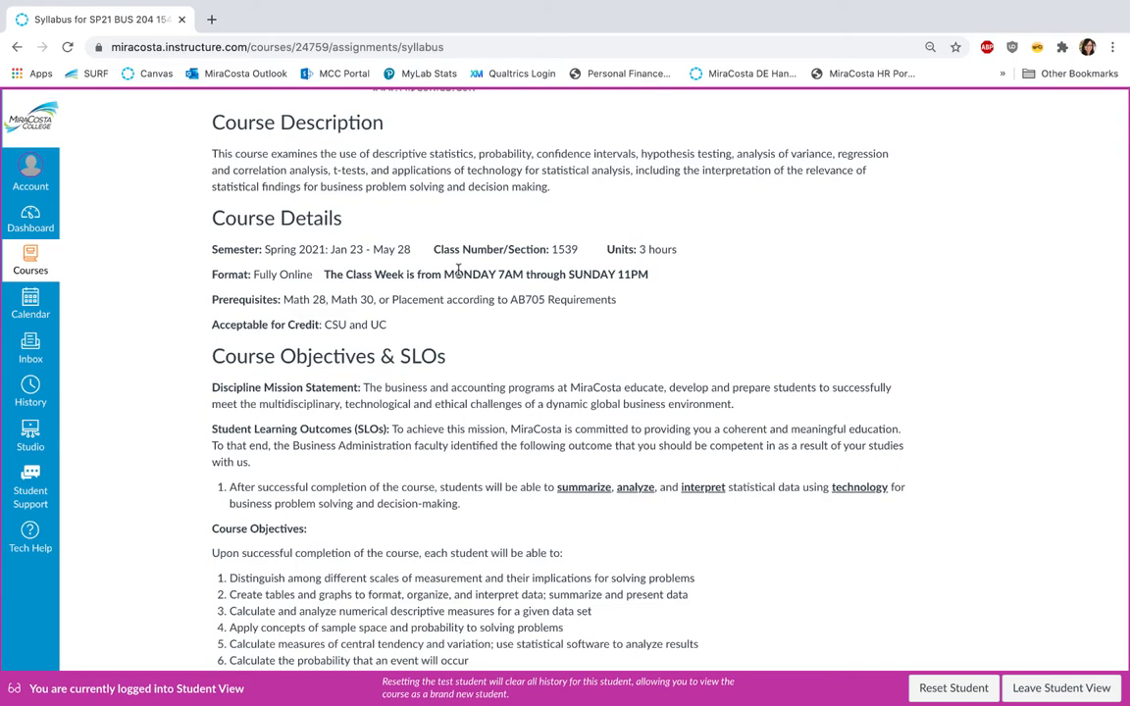
mouse_move(512, 504)
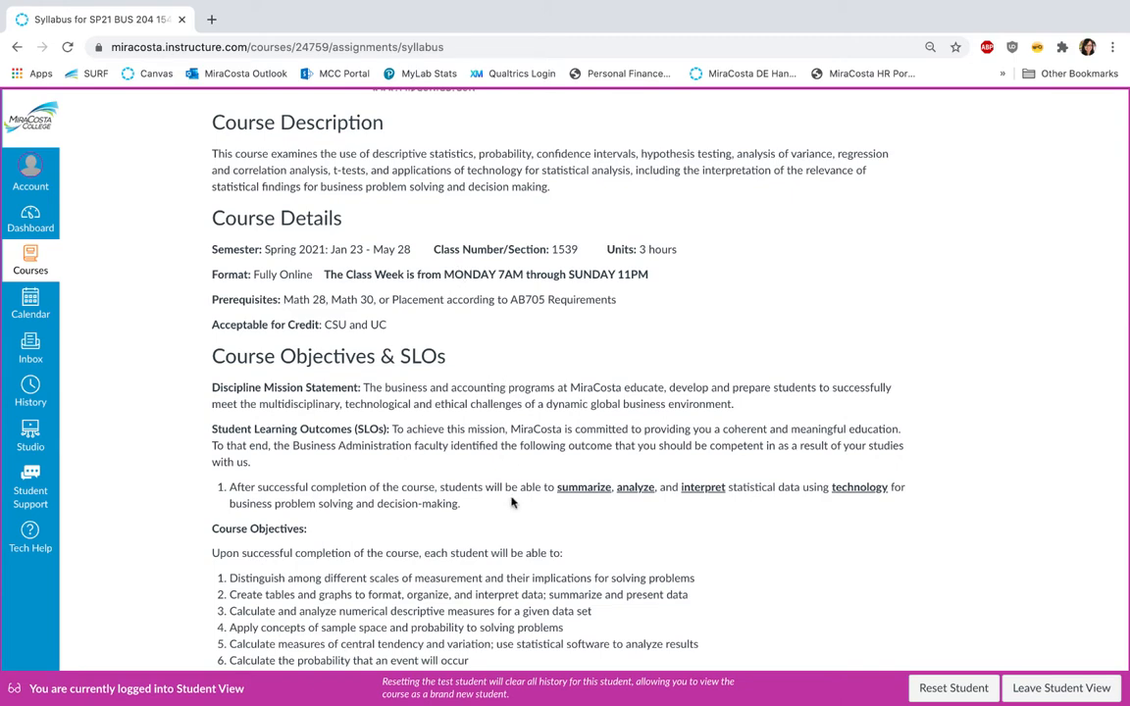
scroll("down", 3)
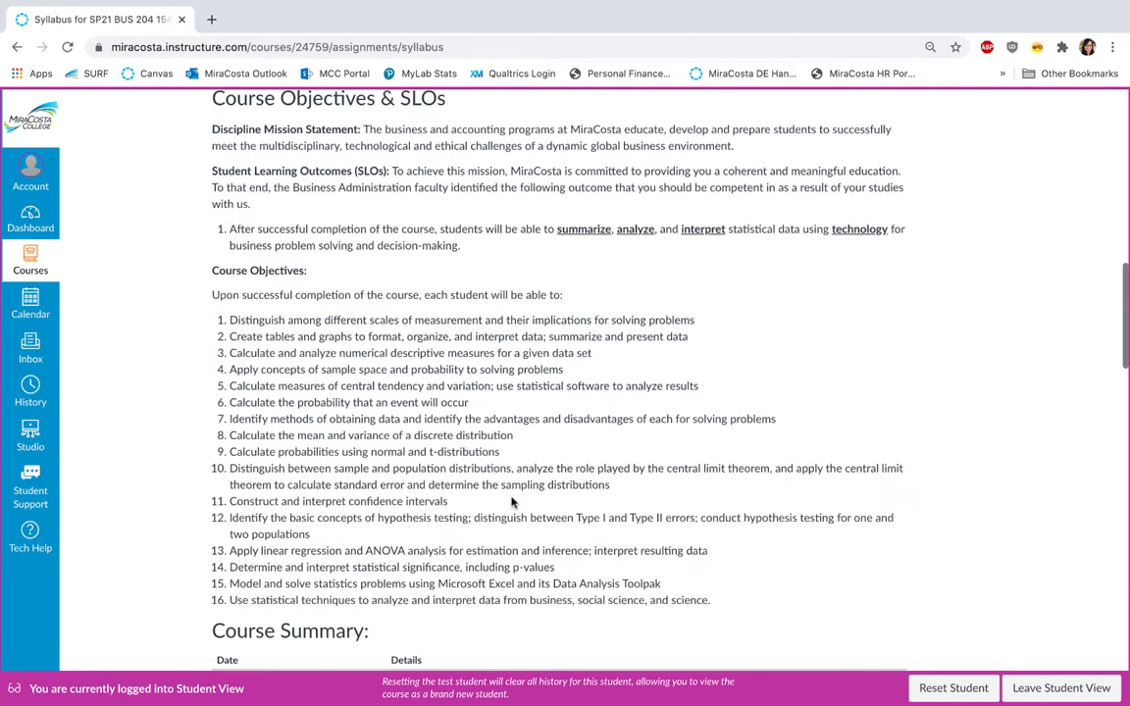
scroll("down", 3)
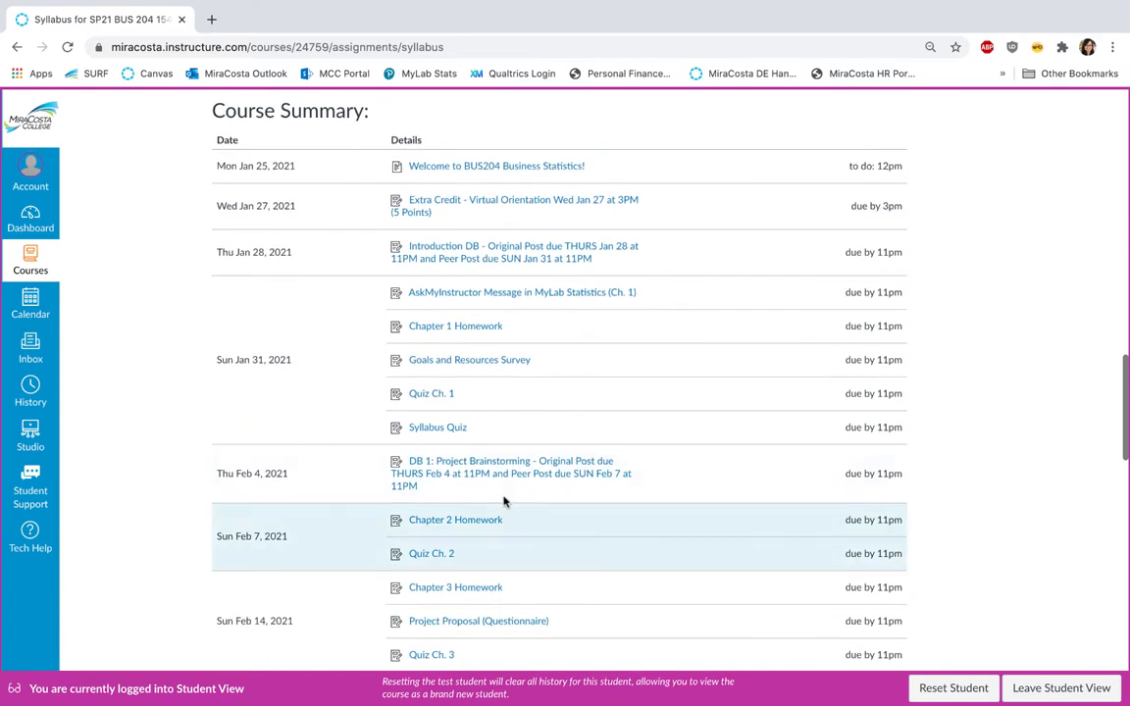
mouse_move(117, 587)
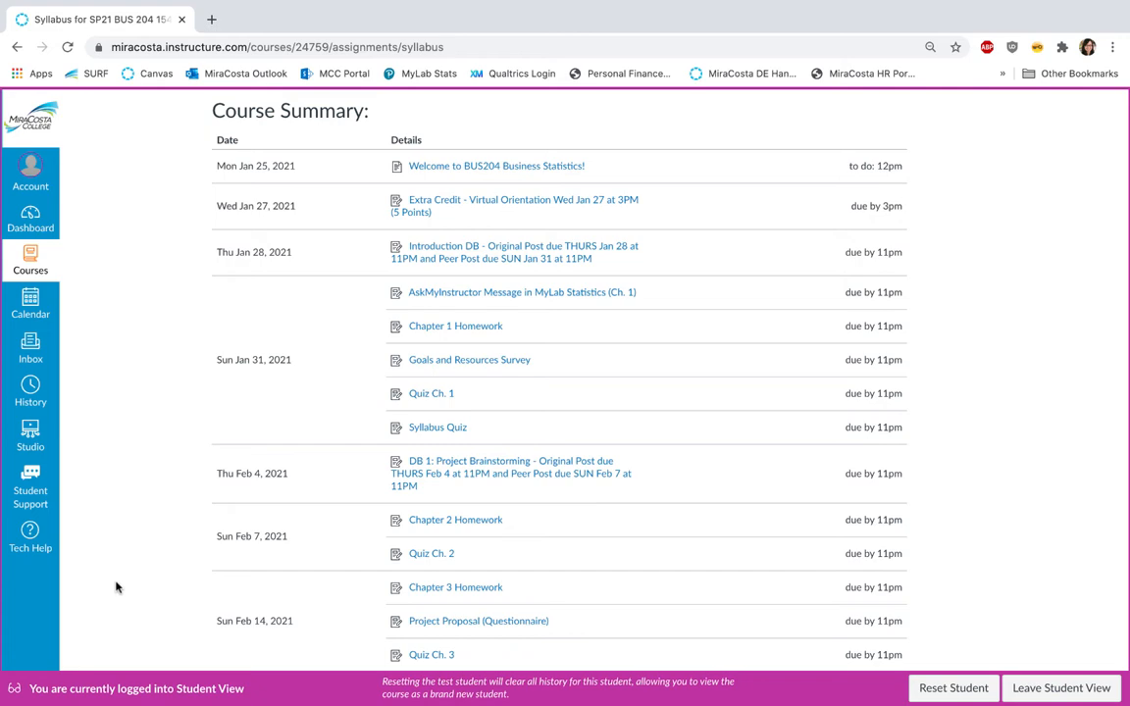
Return to the BUS204 home page and scroll to the welcome video, Start the Course and module quick links.
left_click(30, 260)
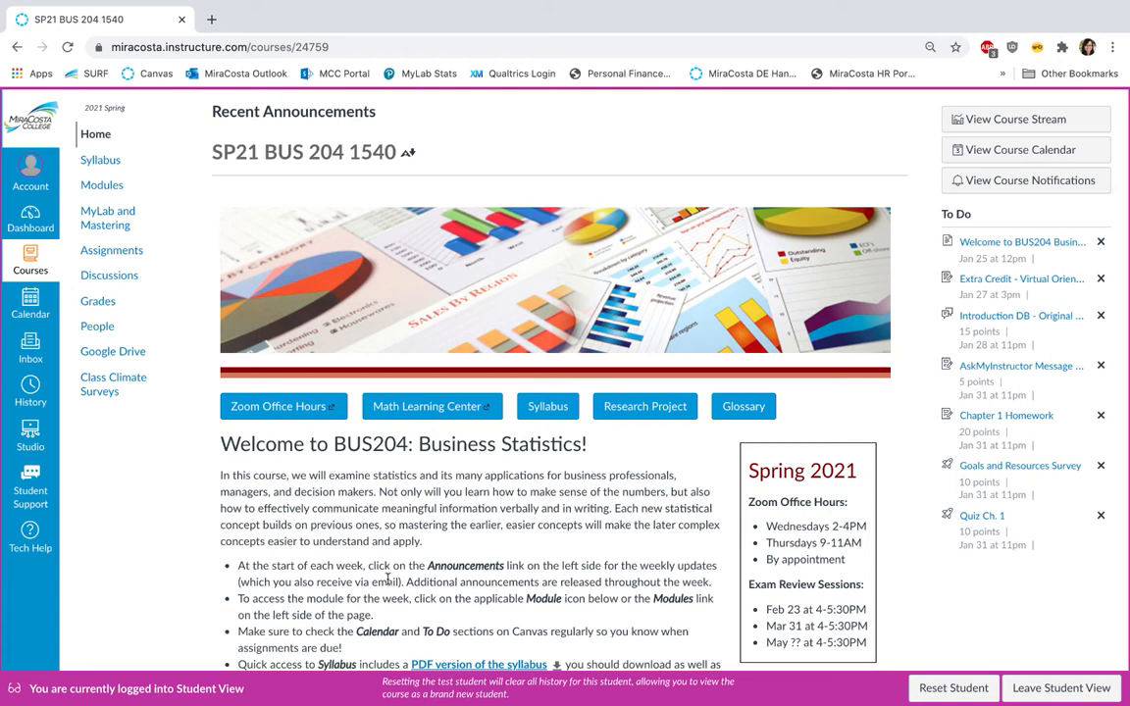
mouse_move(642, 139)
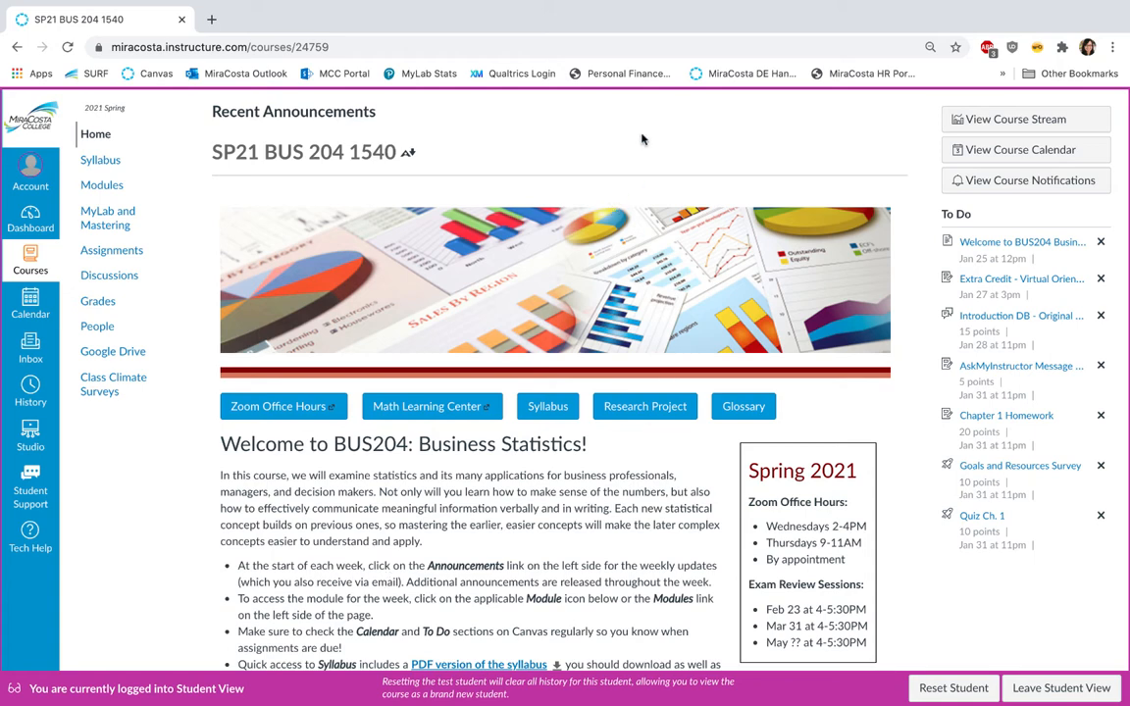
mouse_move(544, 147)
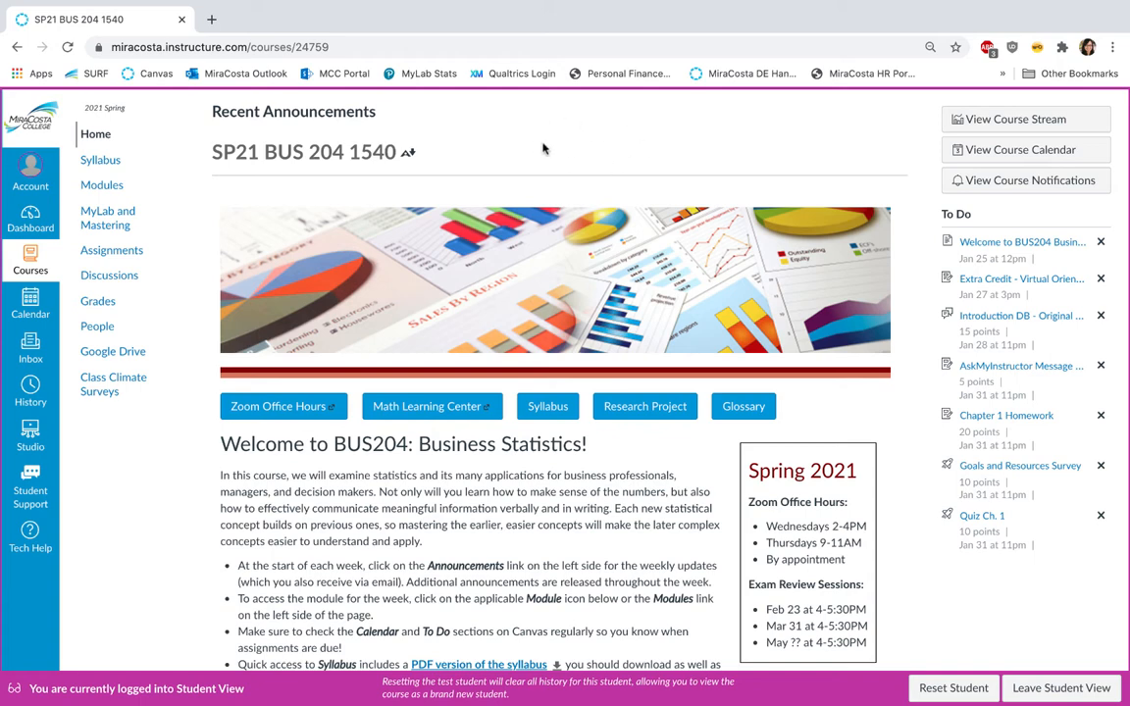
scroll("down", 3)
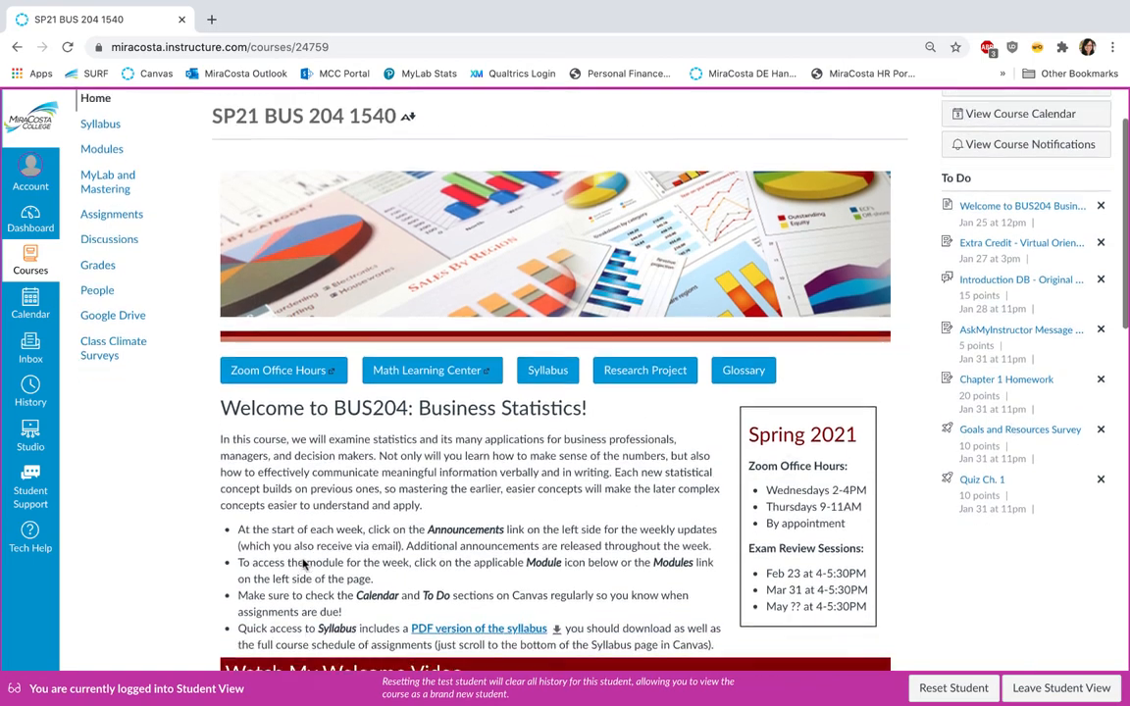
scroll("down", 3)
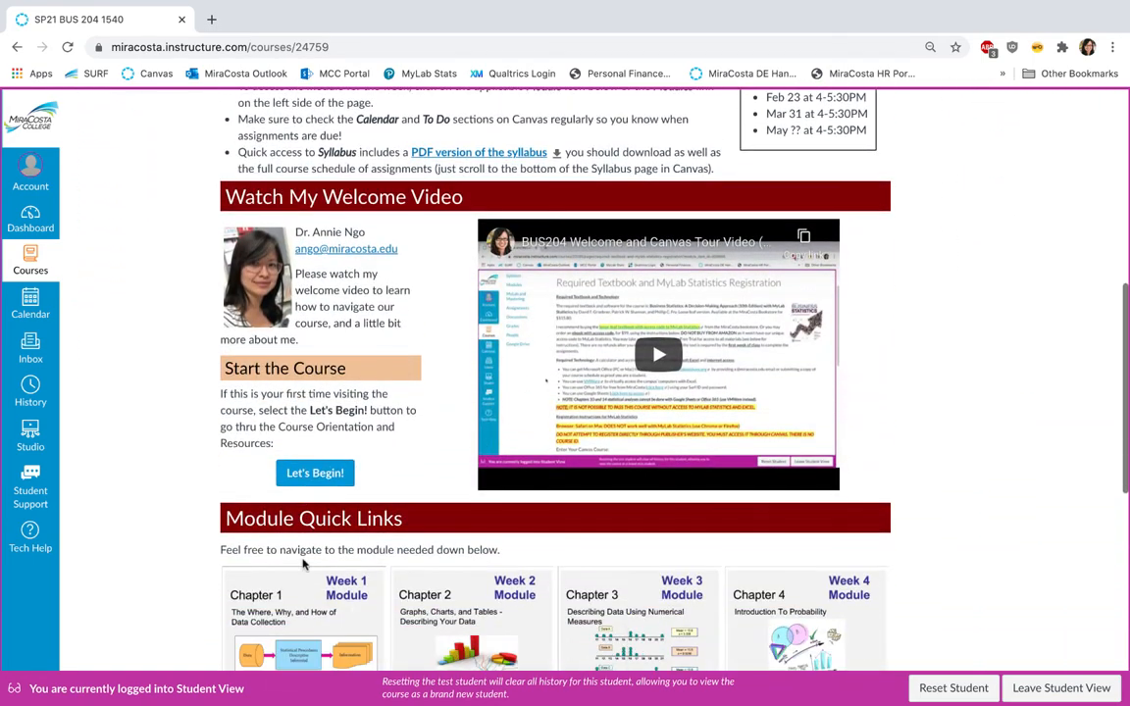
mouse_move(437, 401)
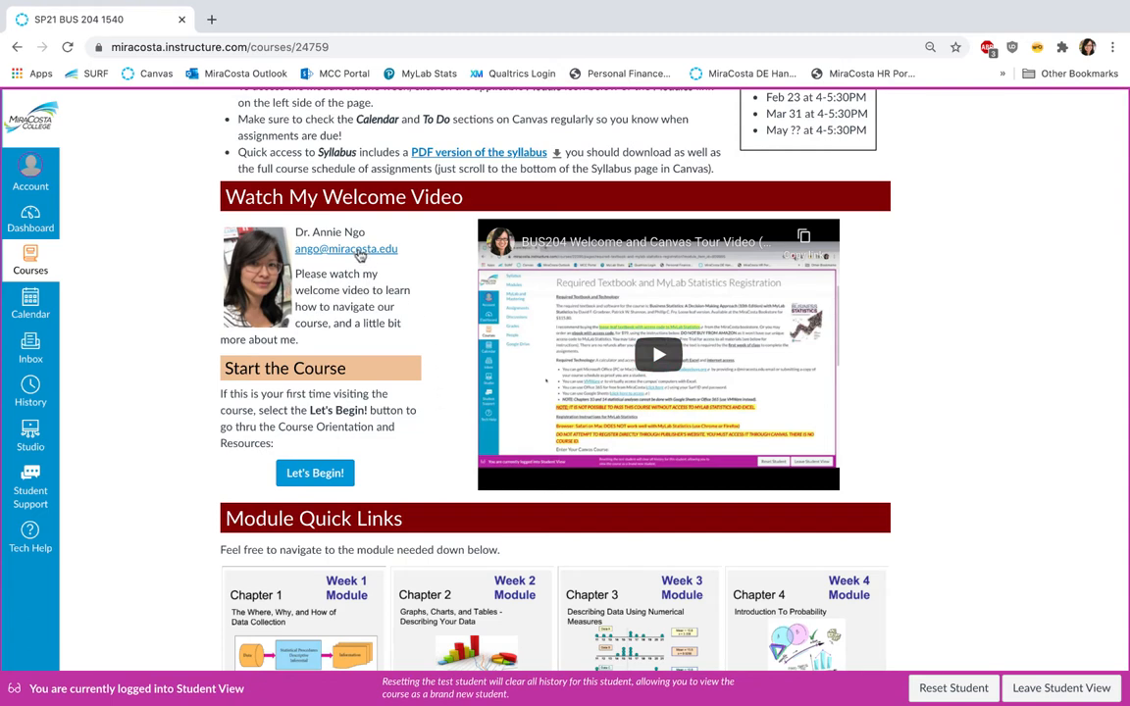
mouse_move(428, 316)
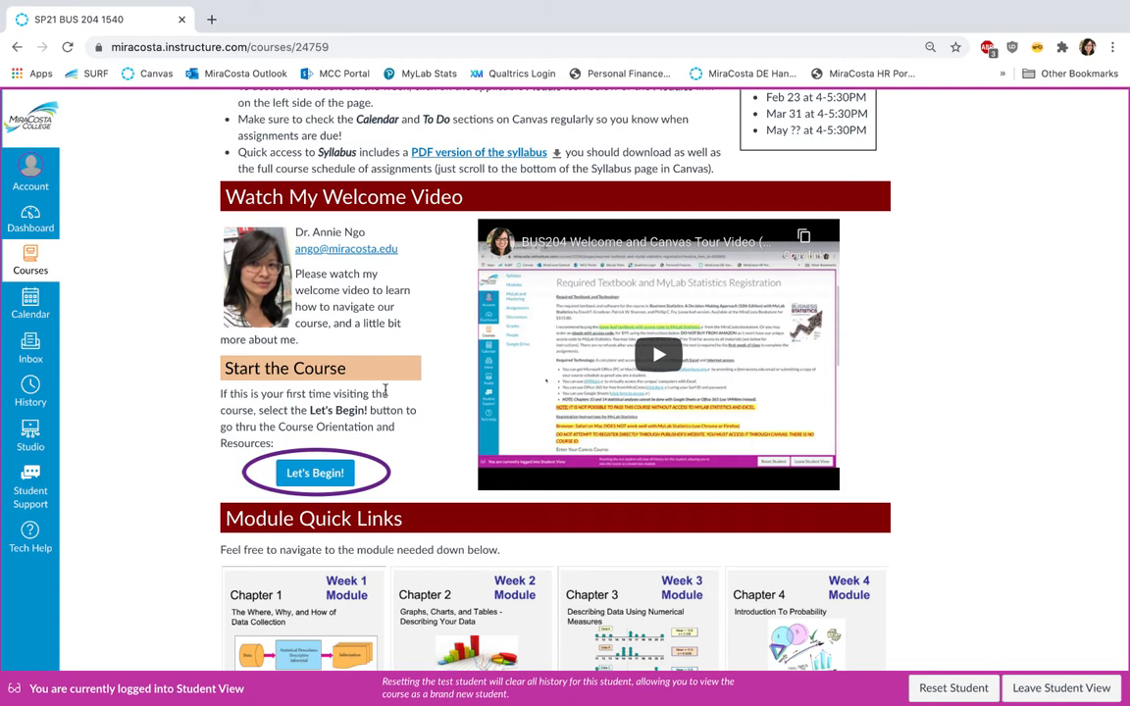
mouse_move(313, 473)
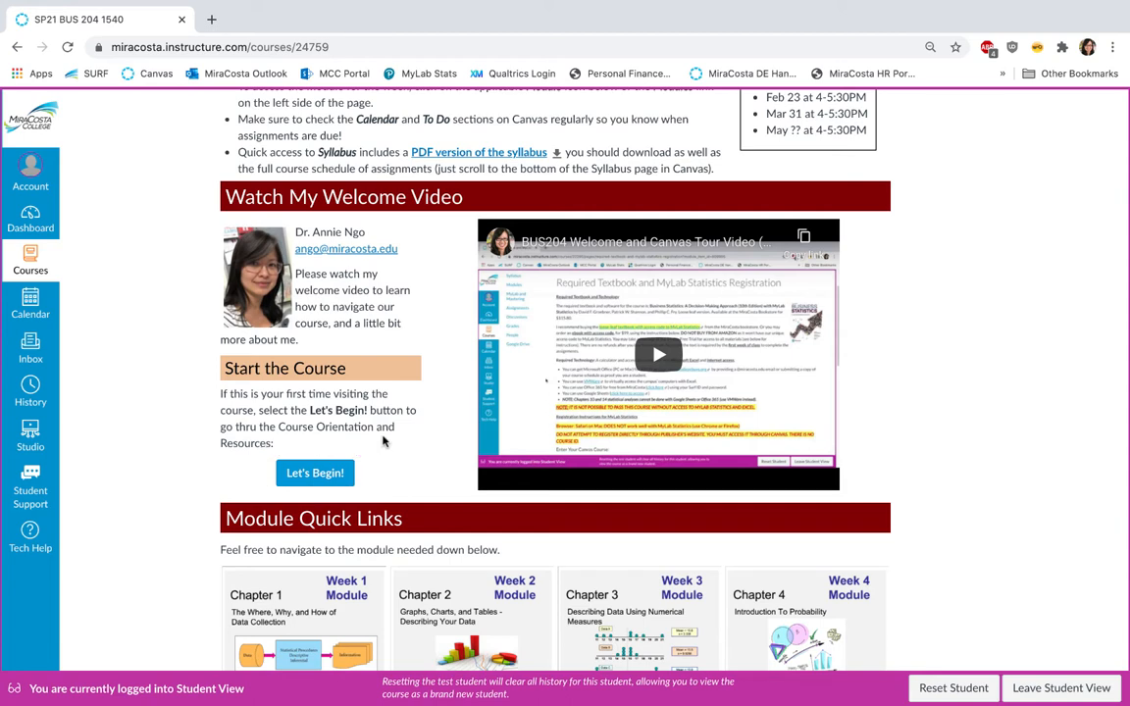
scroll("down", 3)
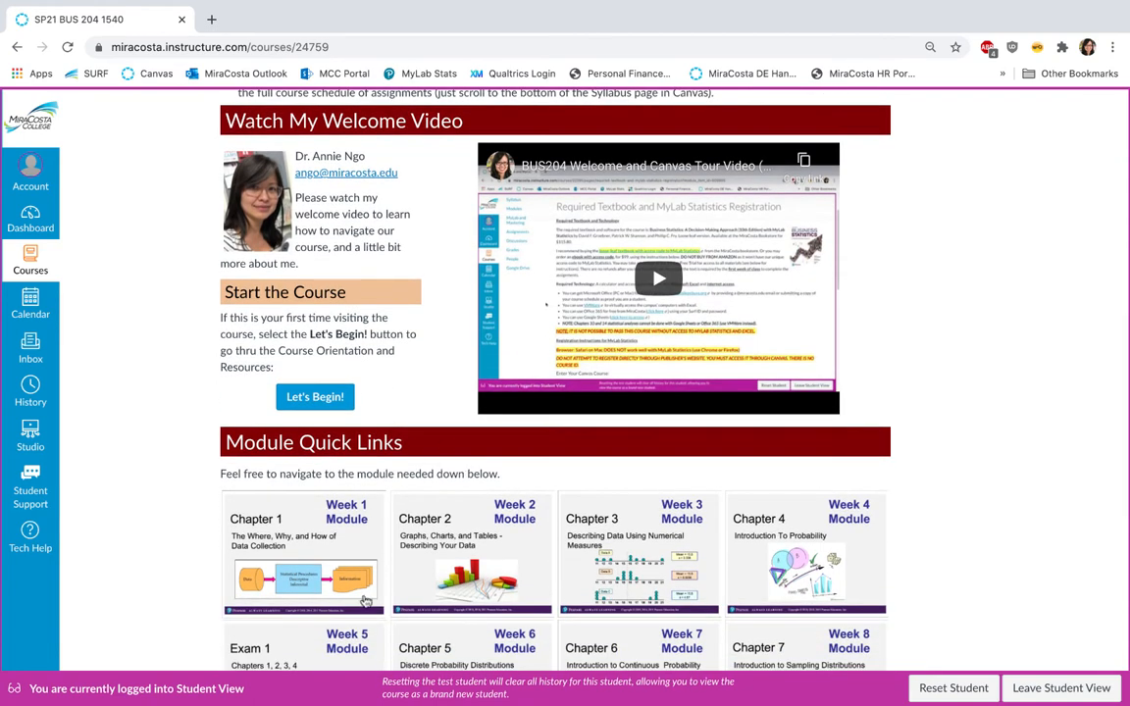
mouse_move(151, 551)
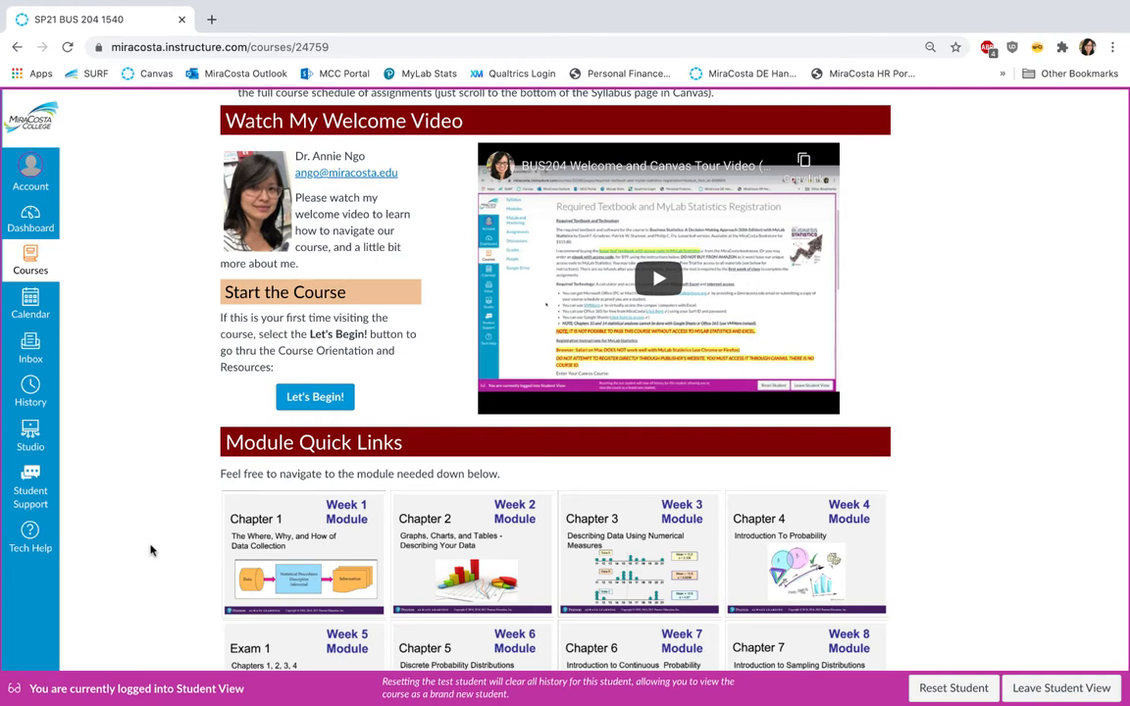
mouse_move(637, 551)
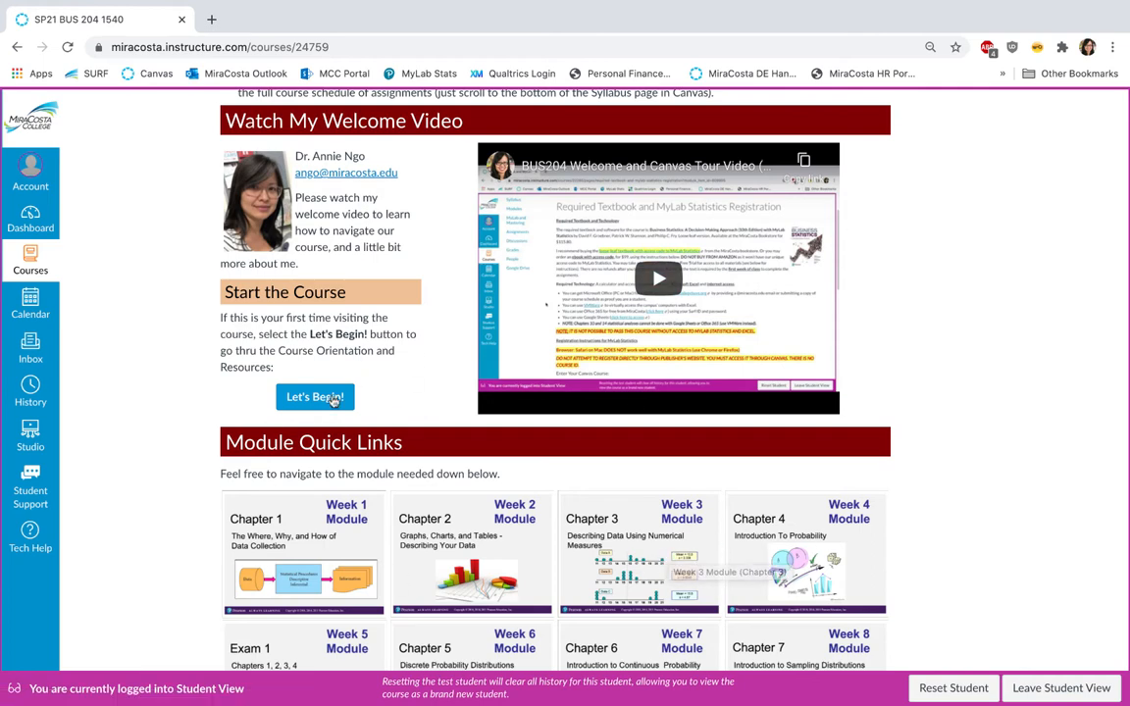
mouse_move(321, 396)
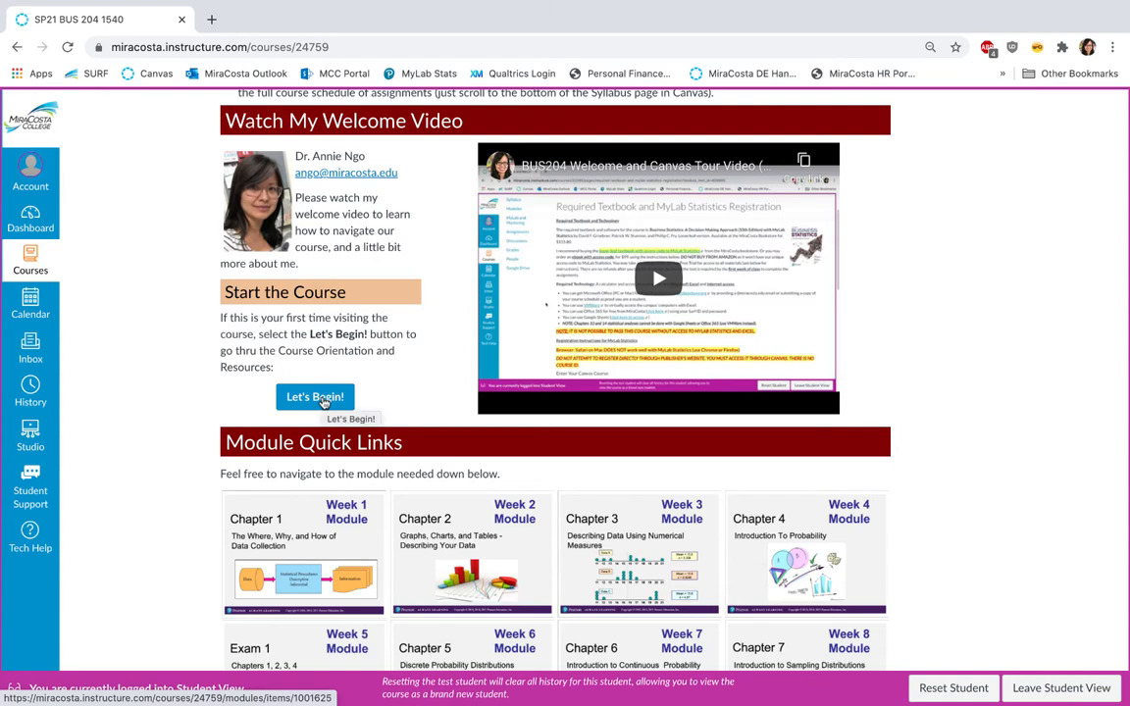
Open the 'Welcome to BUS204 Business Statistics!' page with the Let's Begin! button.
left_click(314, 397)
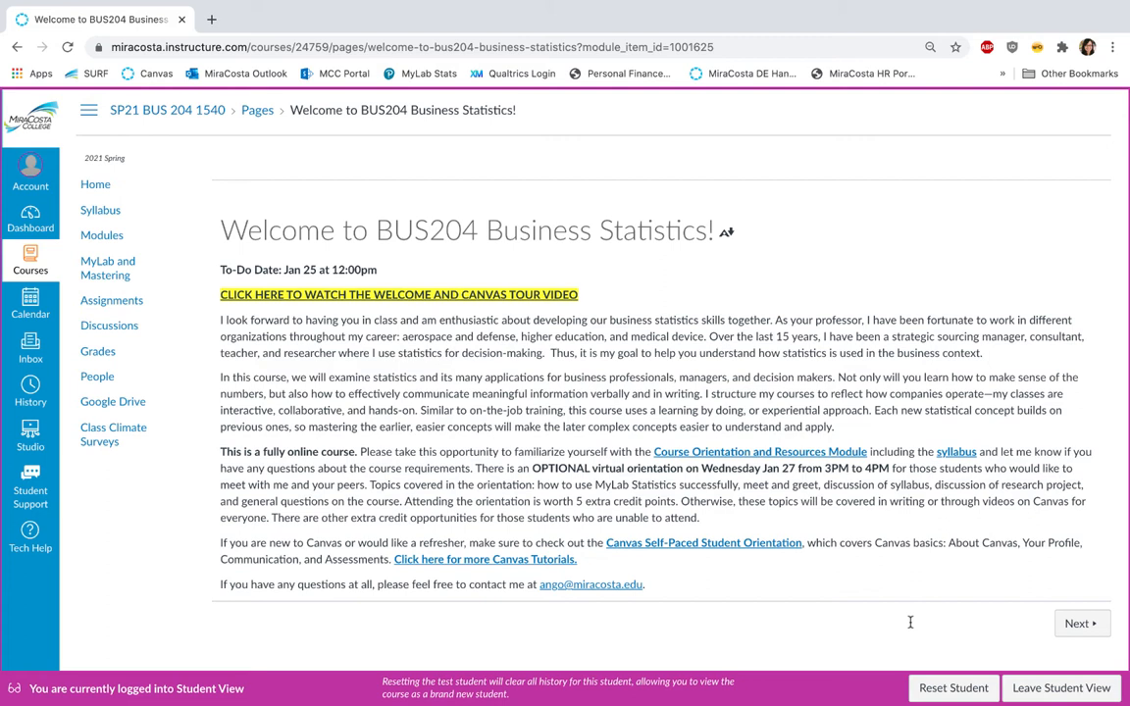
mouse_move(917, 237)
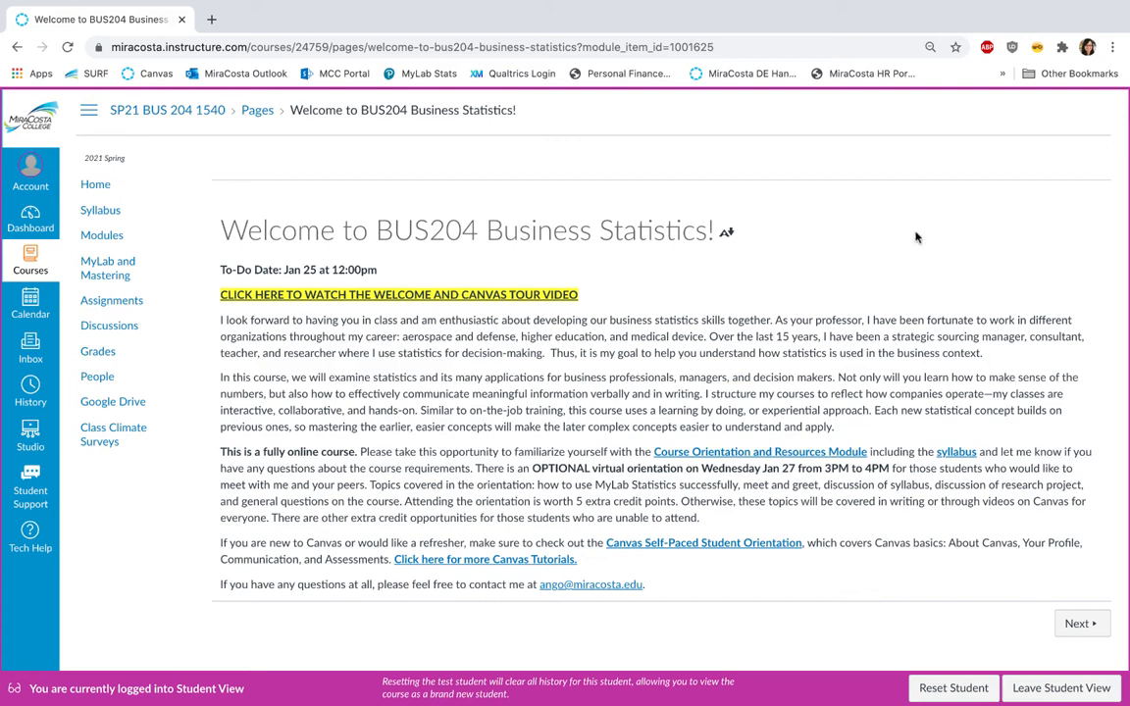
mouse_move(575, 309)
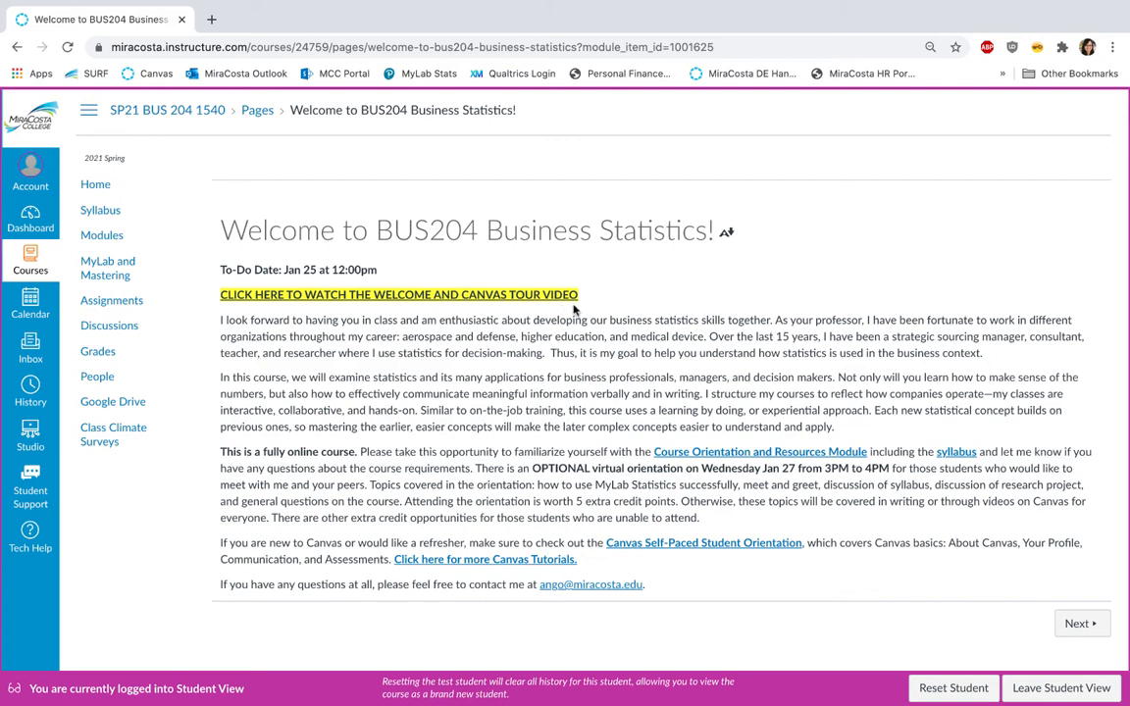
mouse_move(305, 501)
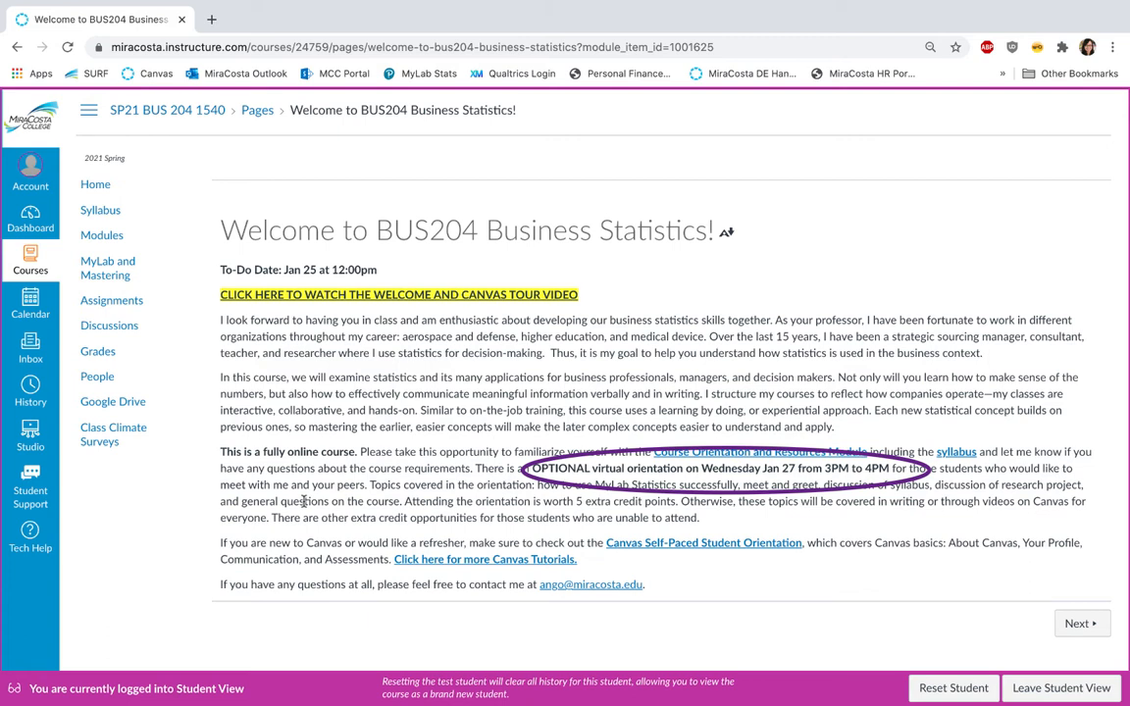
left_click(1077, 626)
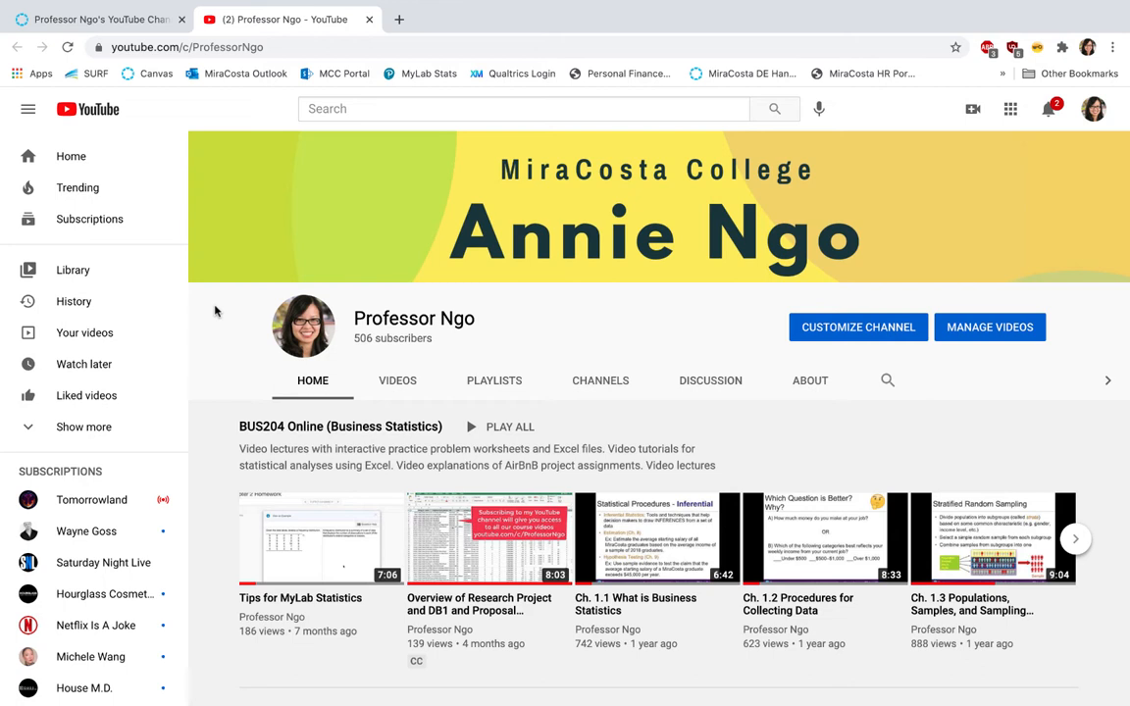
mouse_move(512, 383)
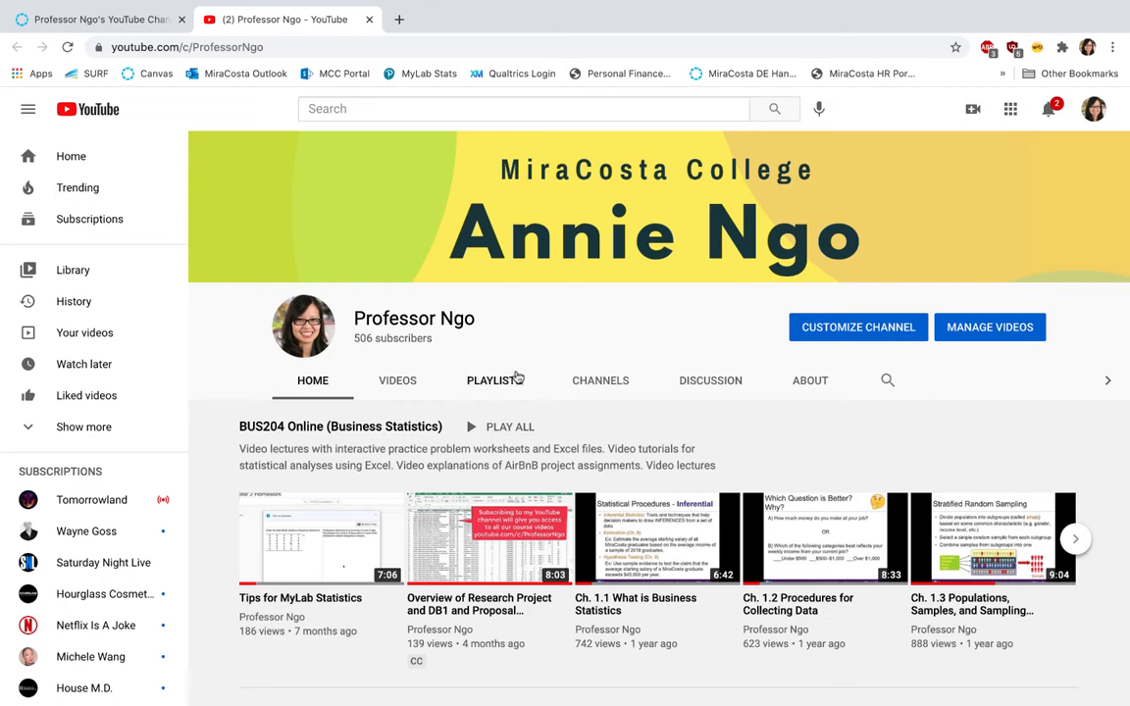
mouse_move(541, 366)
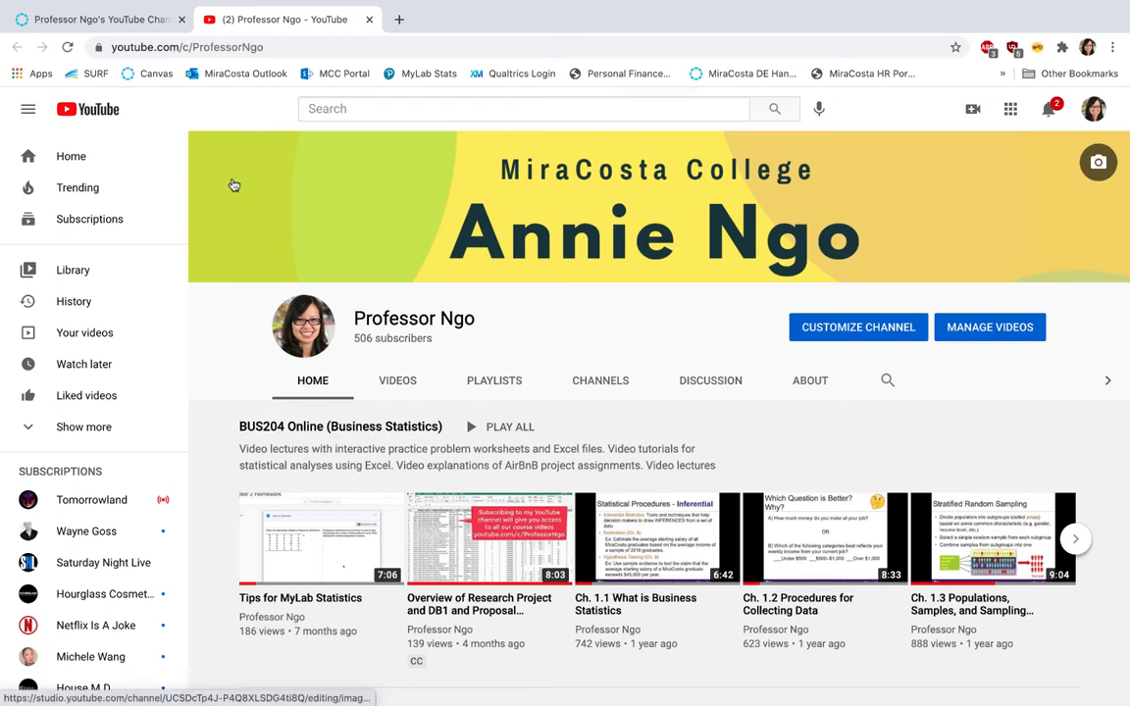
Switch back to the Canvas tab showing the Weekly Expectations orientation page.
left_click(108, 18)
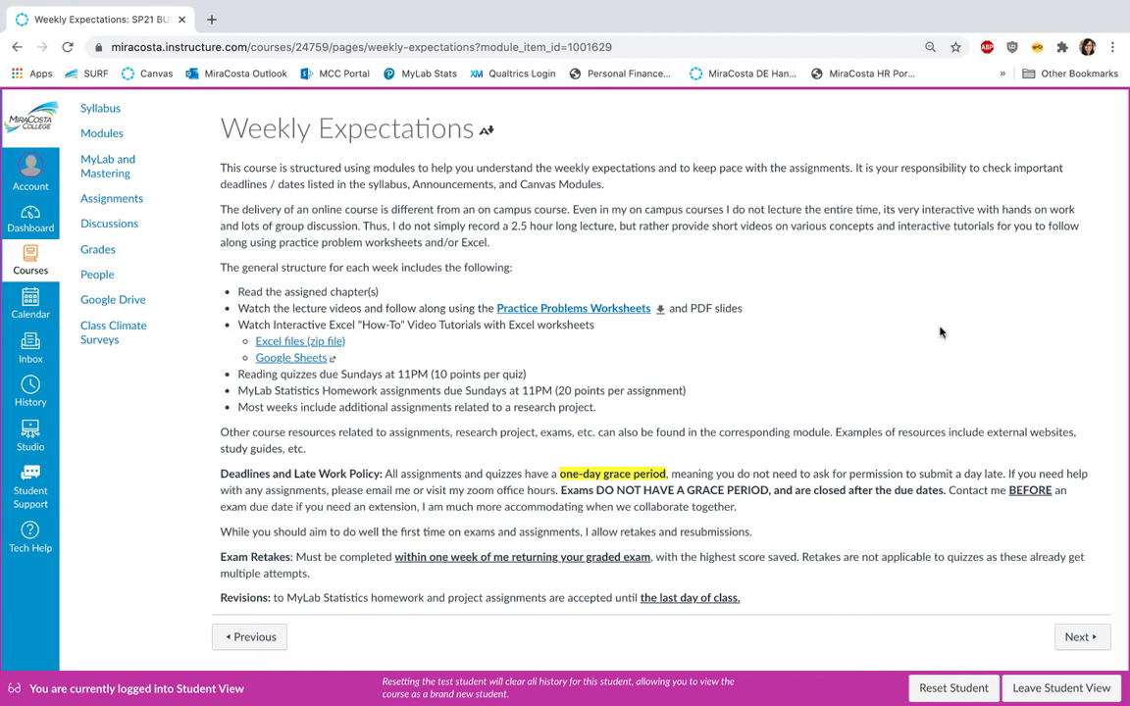
mouse_move(557, 274)
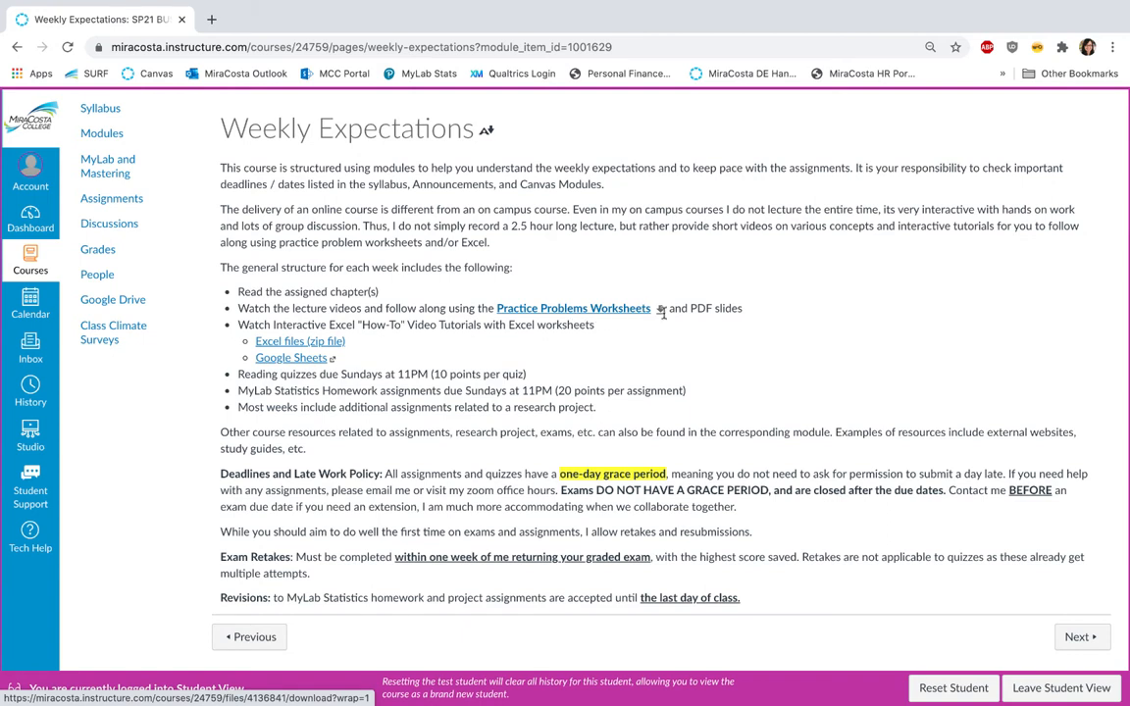
mouse_move(726, 314)
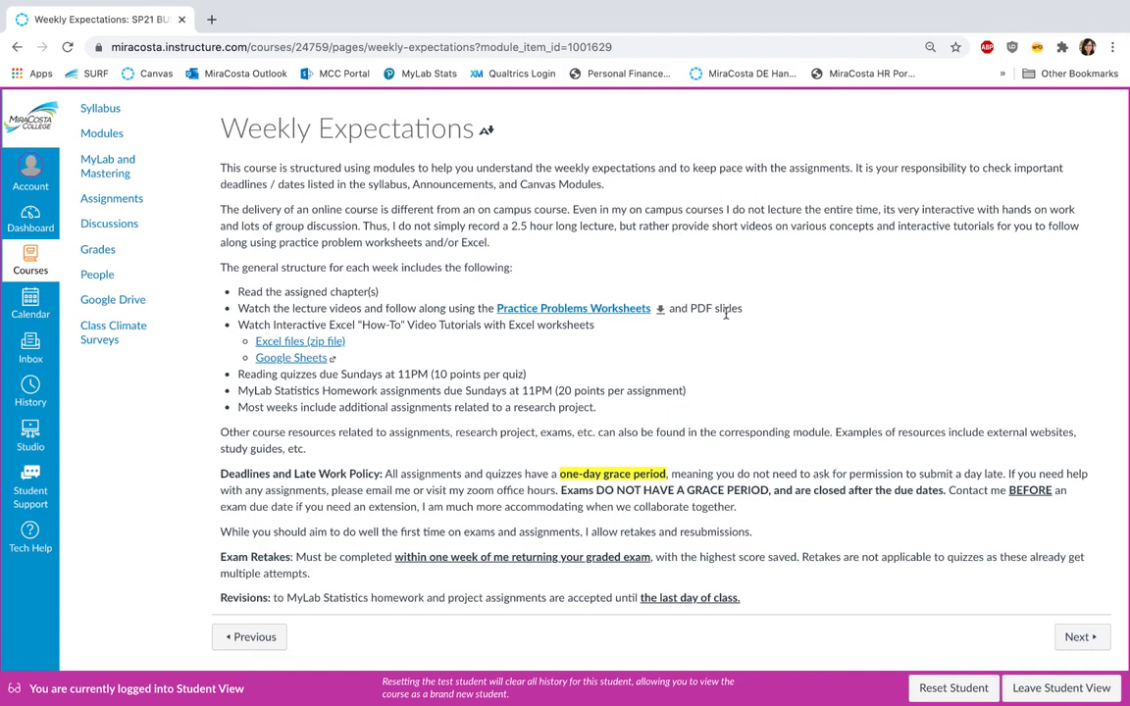
mouse_move(363, 347)
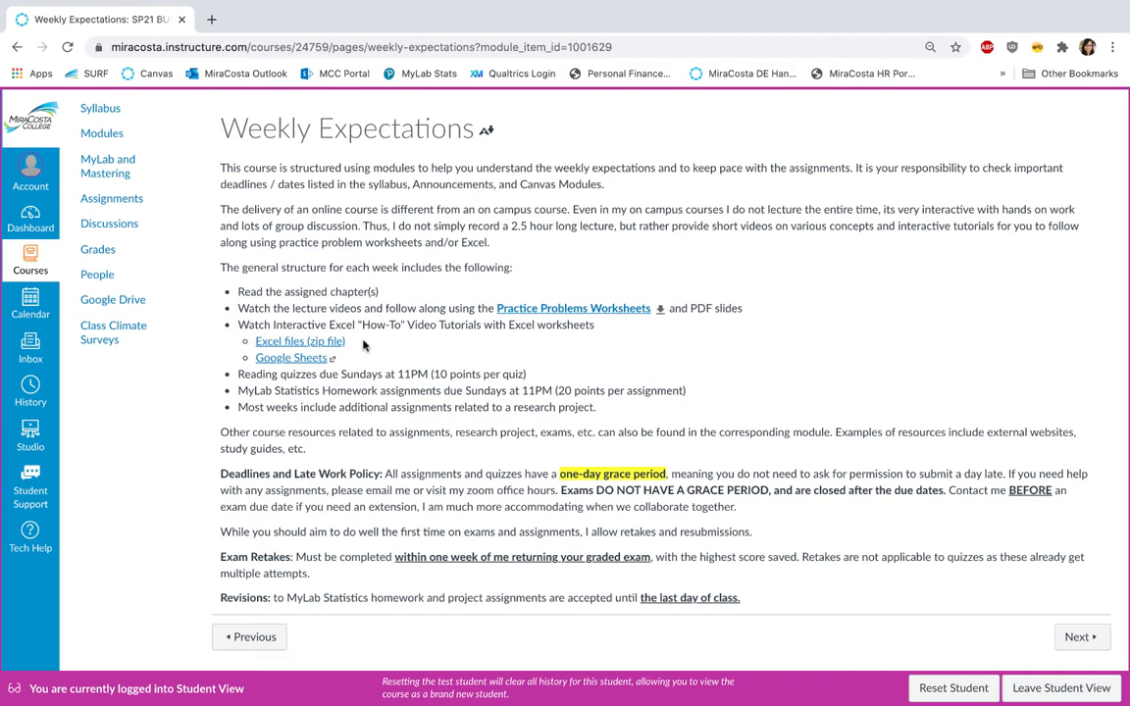
mouse_move(370, 358)
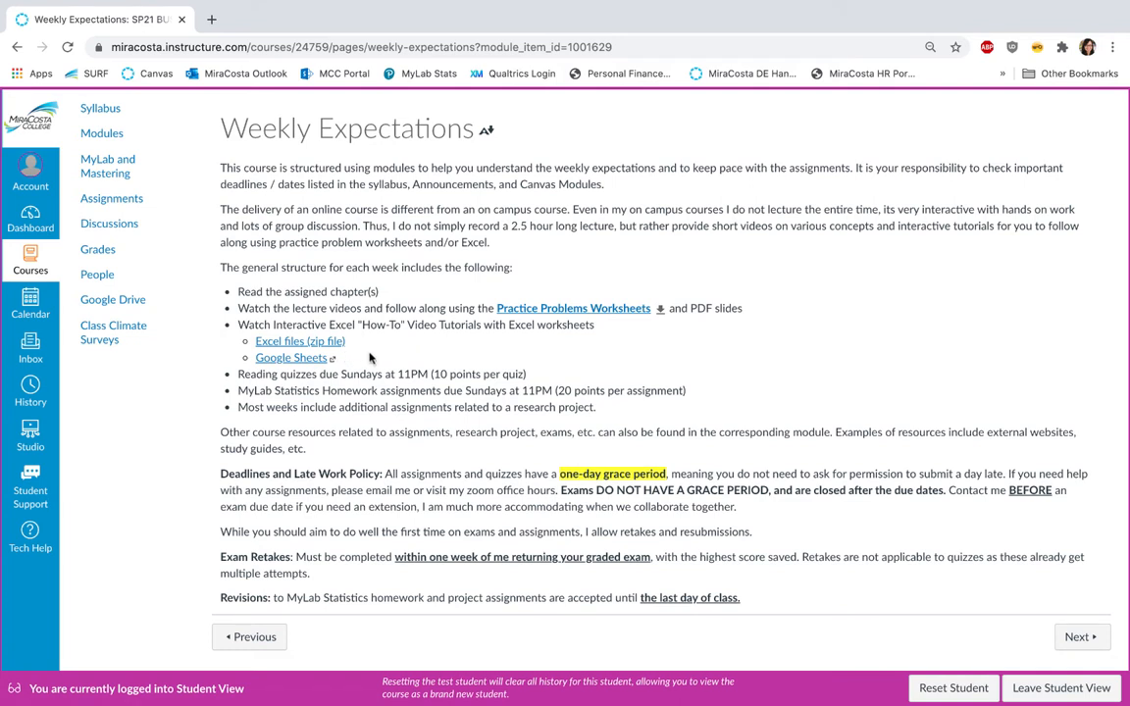
mouse_move(348, 366)
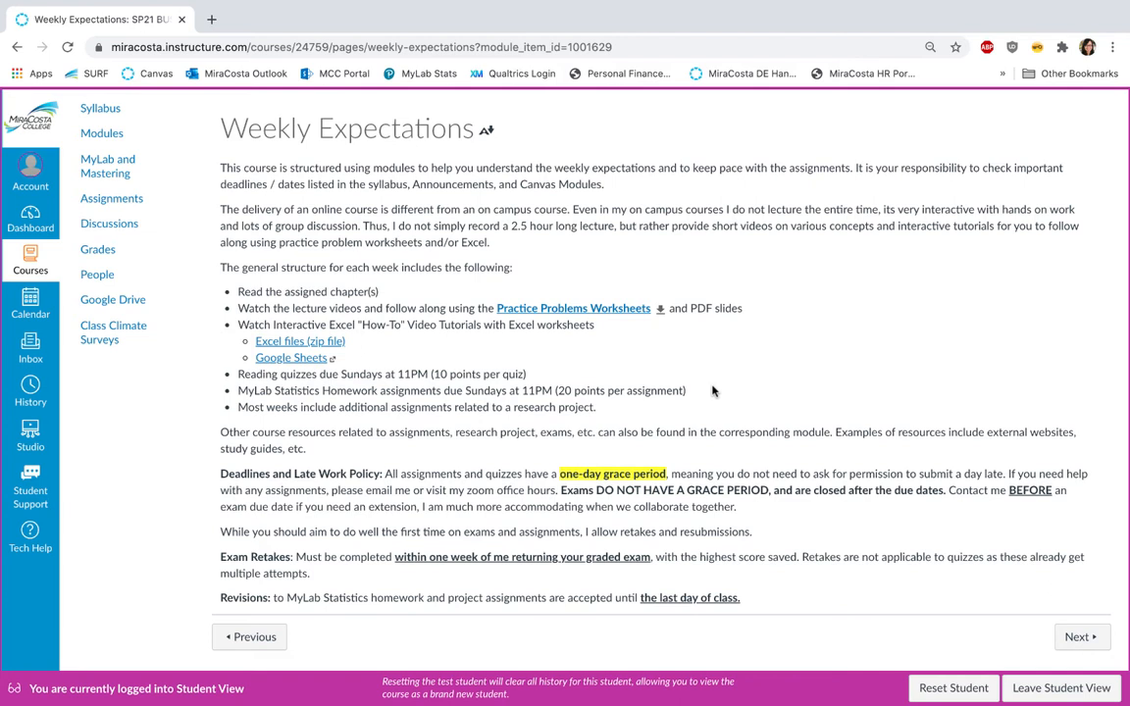
mouse_move(656, 425)
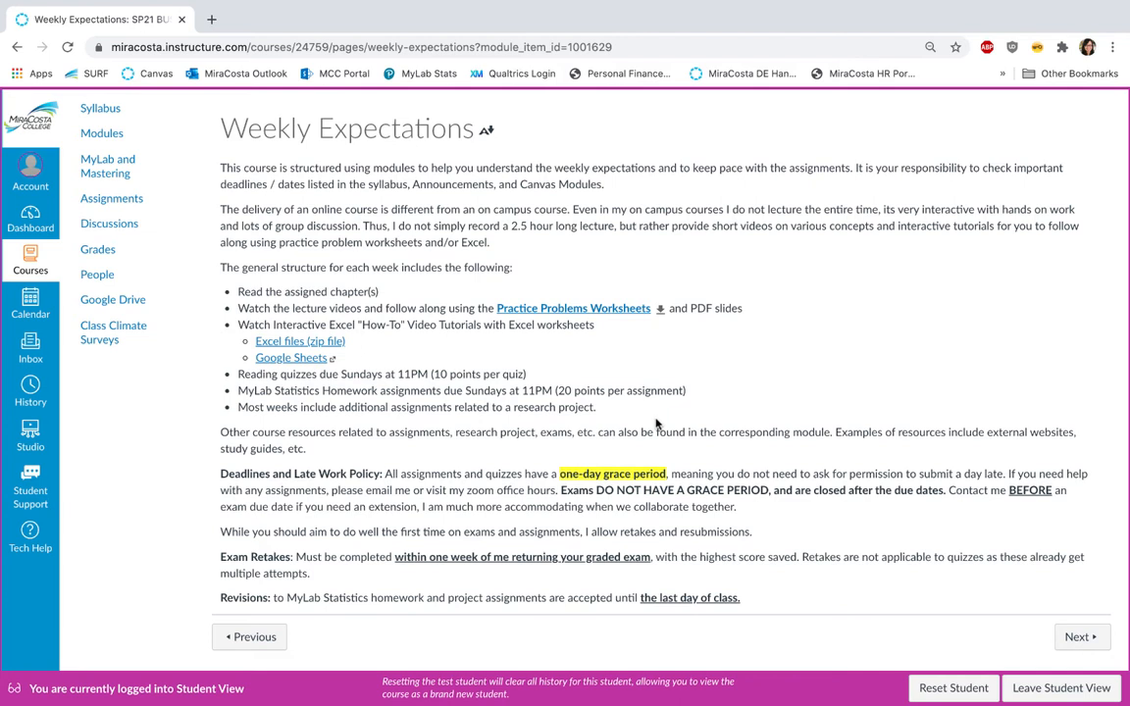
mouse_move(192, 507)
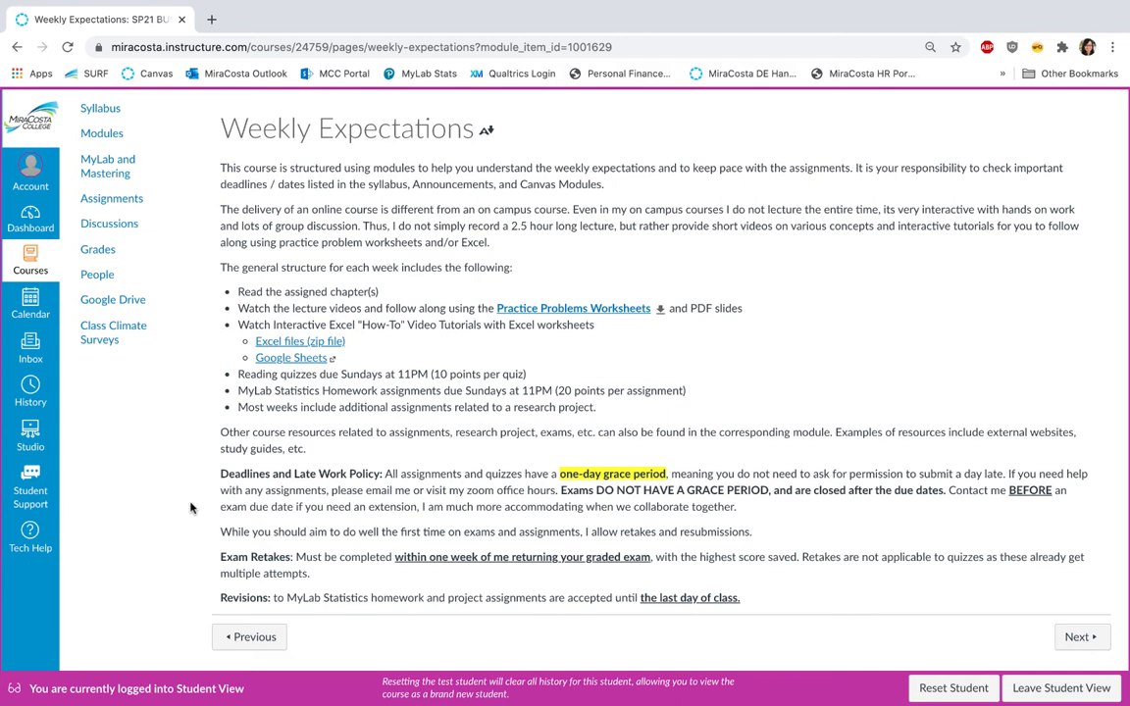
mouse_move(190, 587)
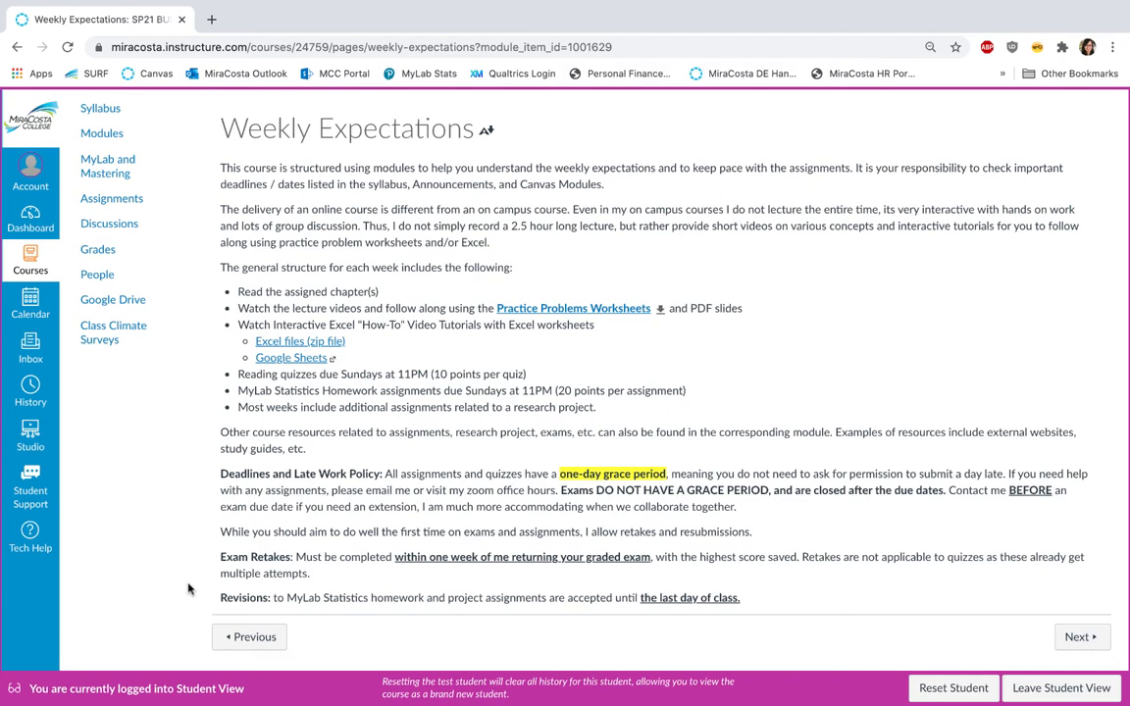
mouse_move(206, 578)
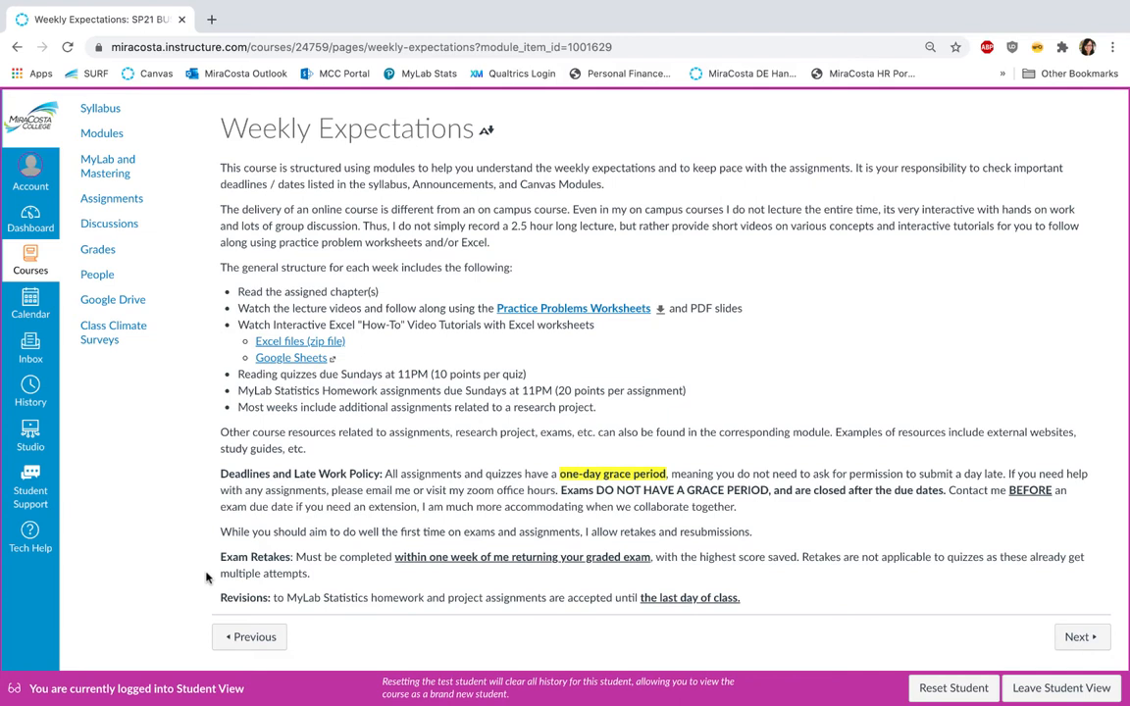
mouse_move(104, 642)
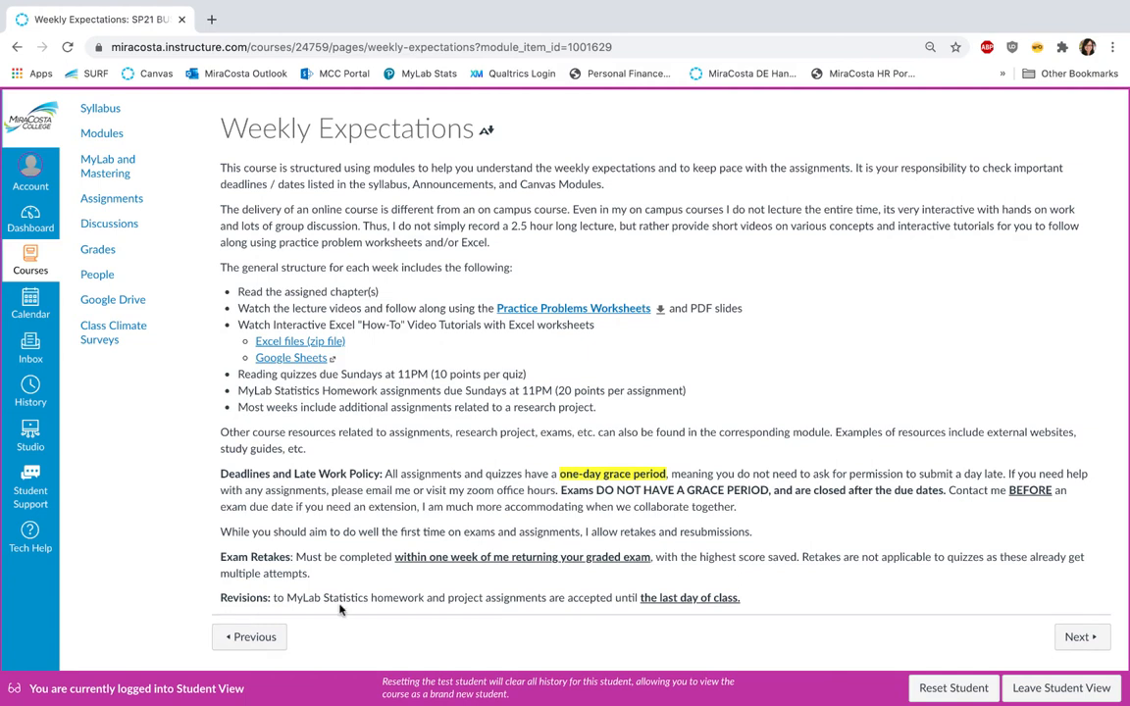
mouse_move(523, 617)
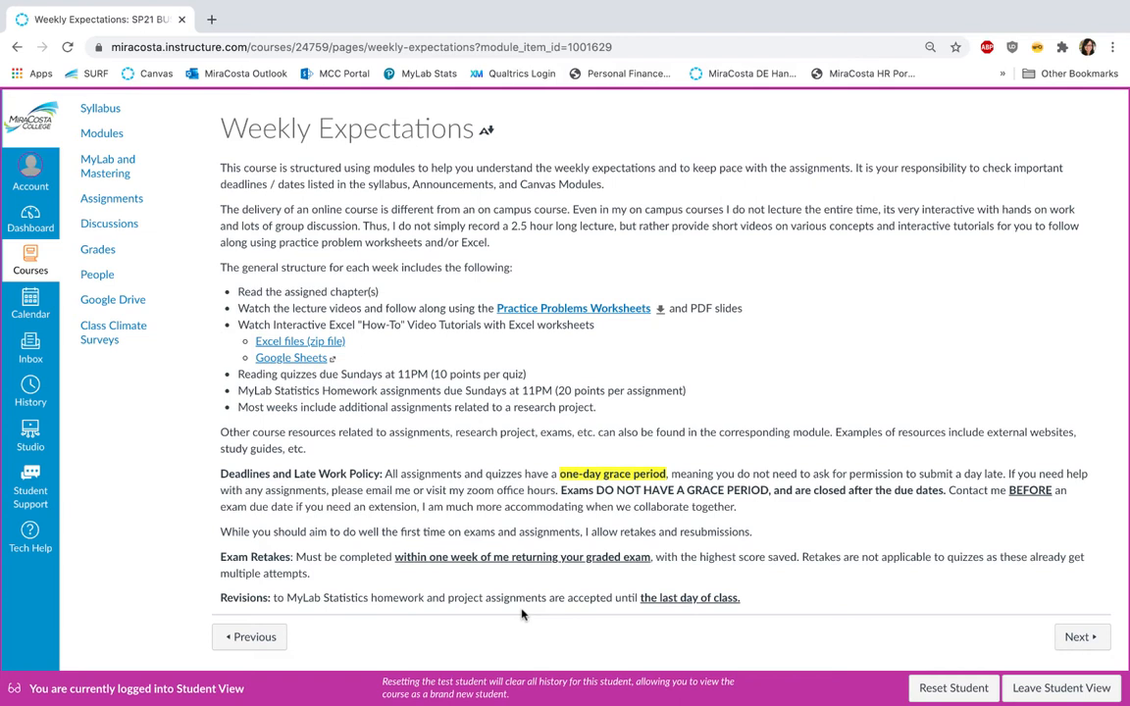
mouse_move(595, 618)
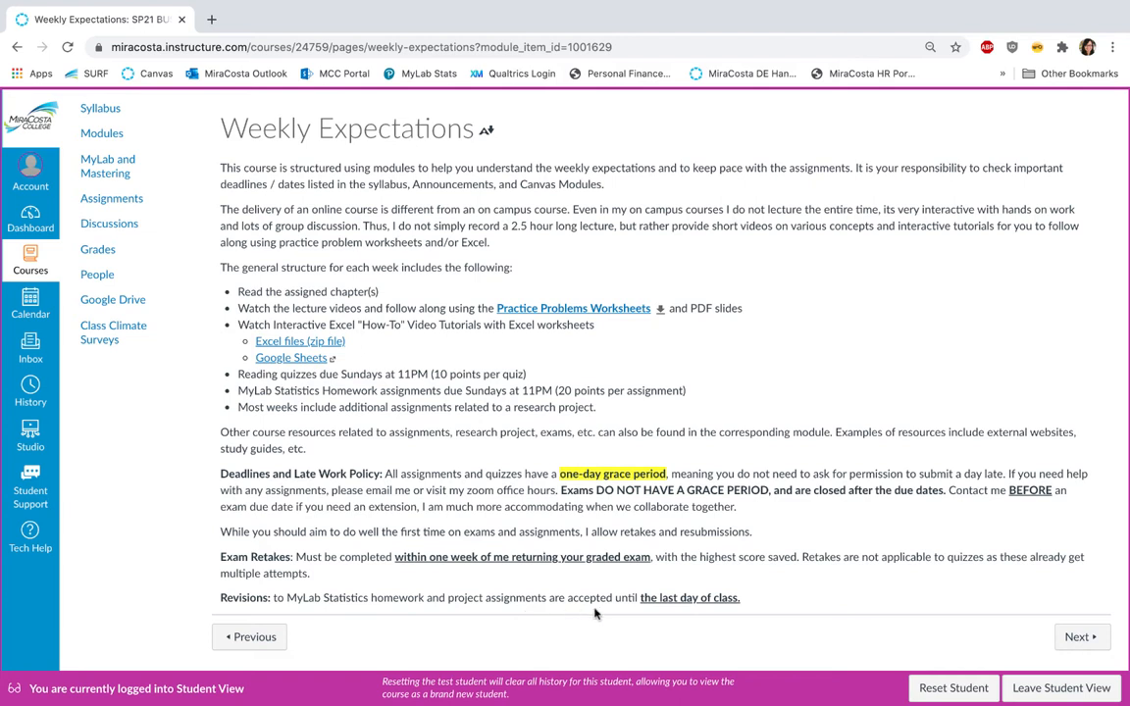
mouse_move(684, 619)
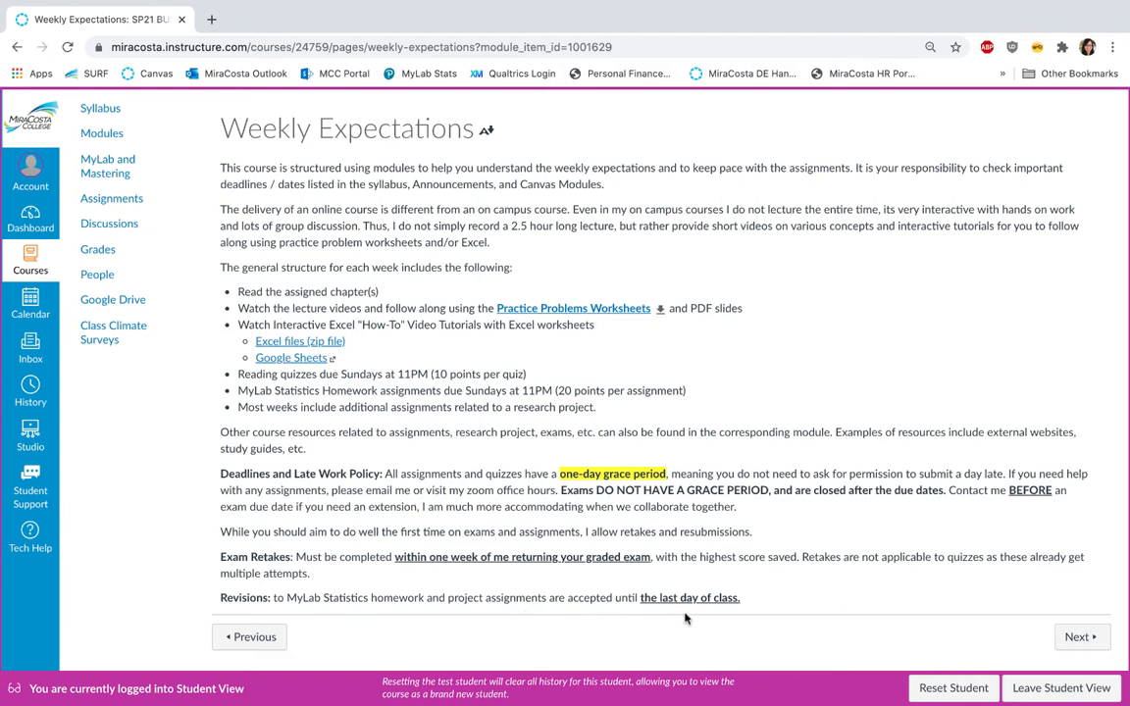
Advance to the Required Textbook and MyLab Statistics Registration page.
left_click(1076, 637)
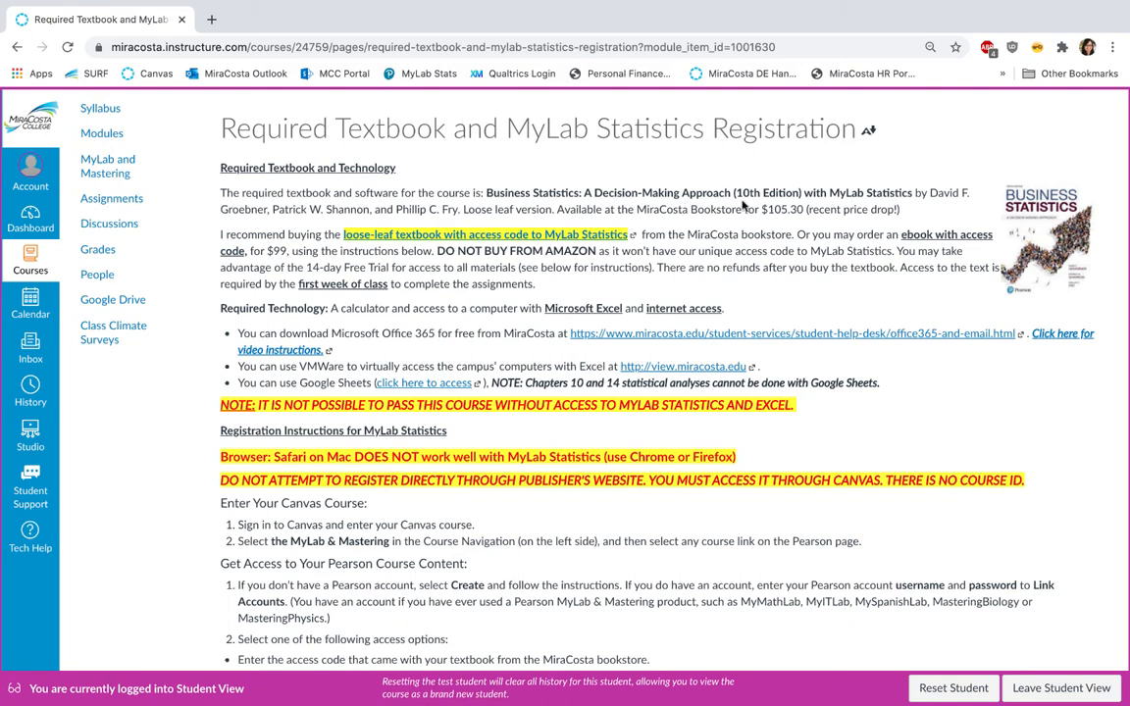
mouse_move(791, 223)
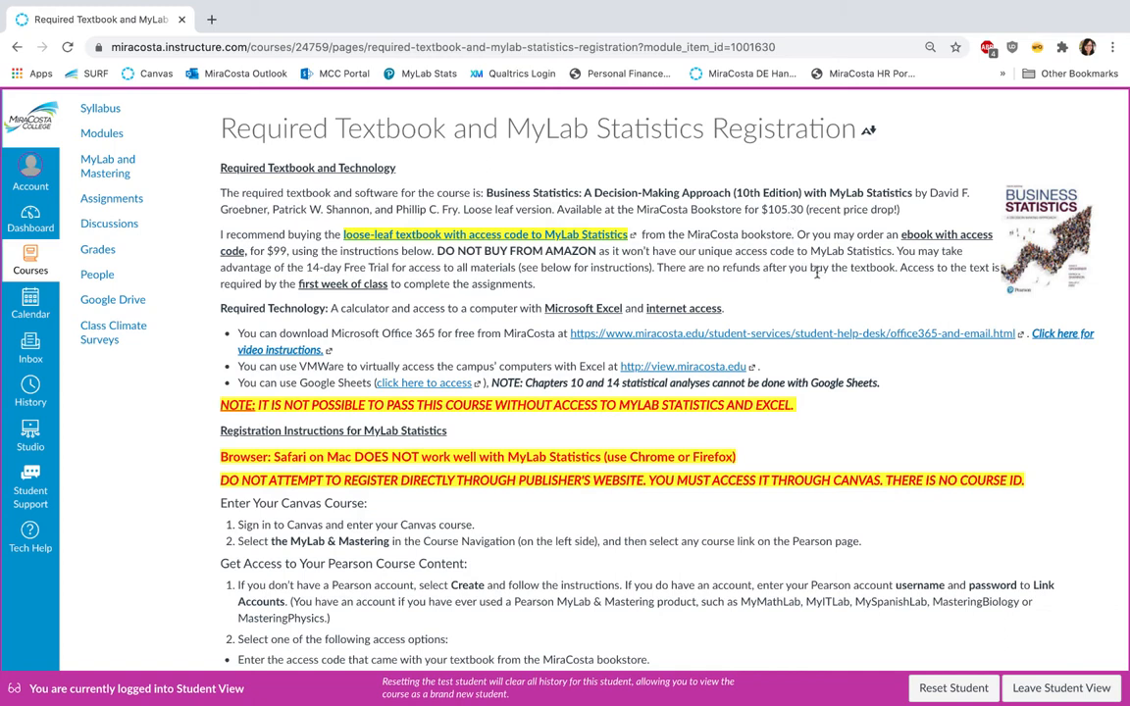
mouse_move(927, 248)
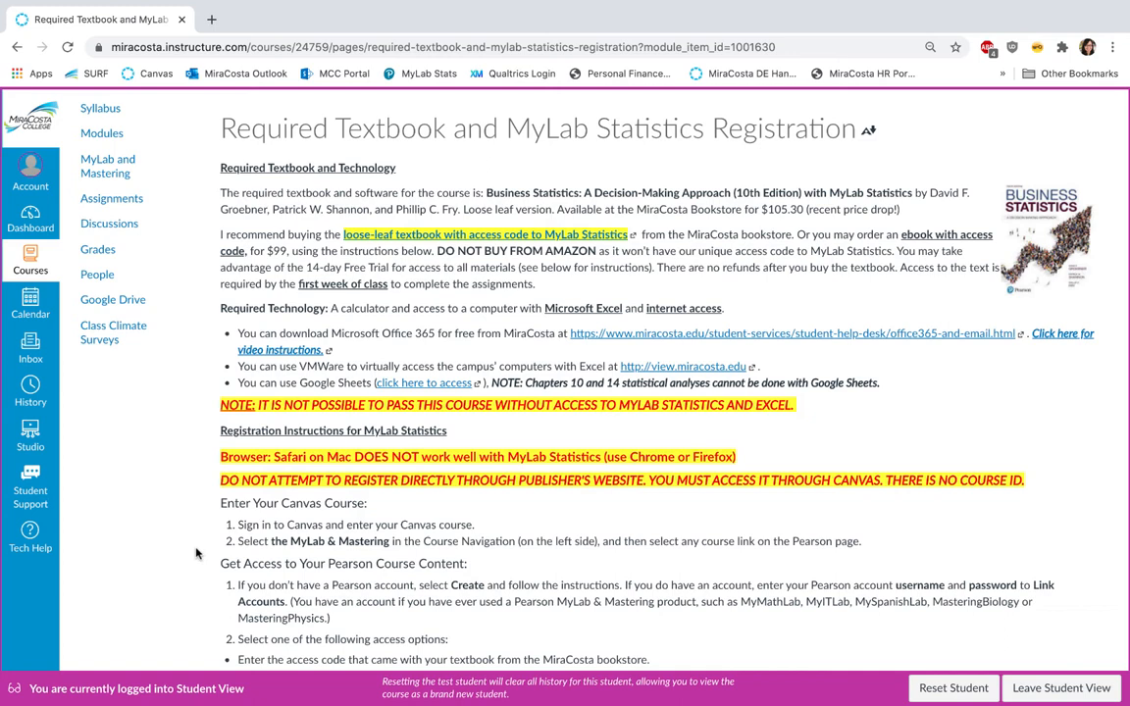
mouse_move(197, 331)
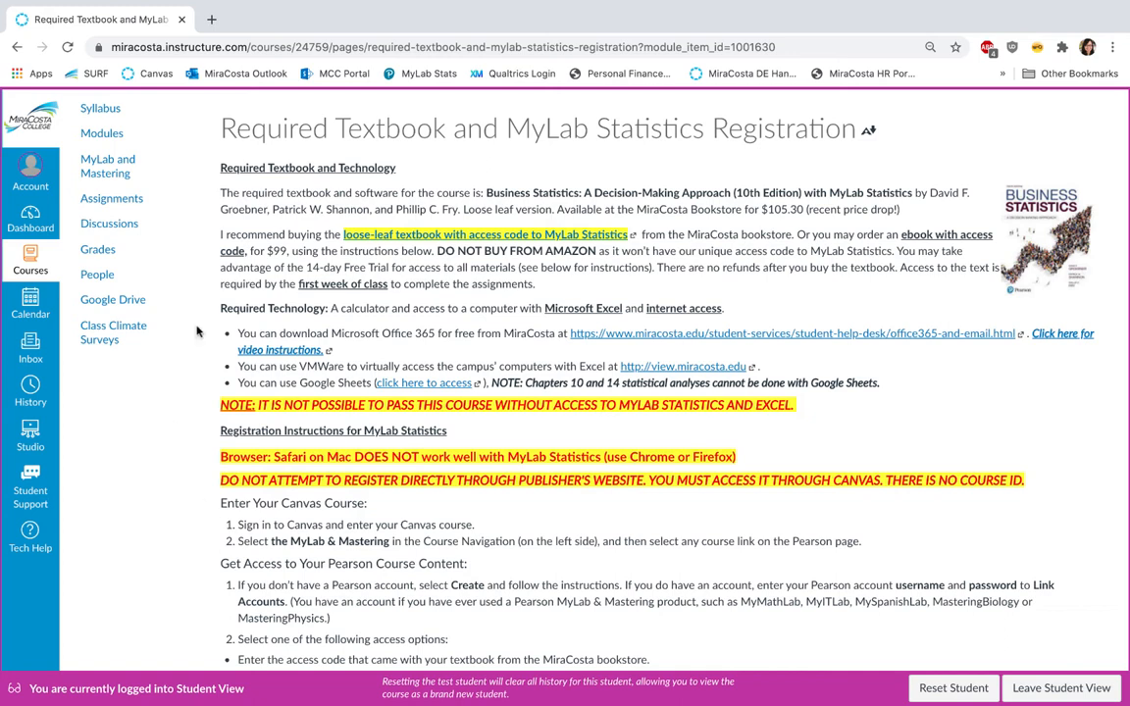
mouse_move(200, 316)
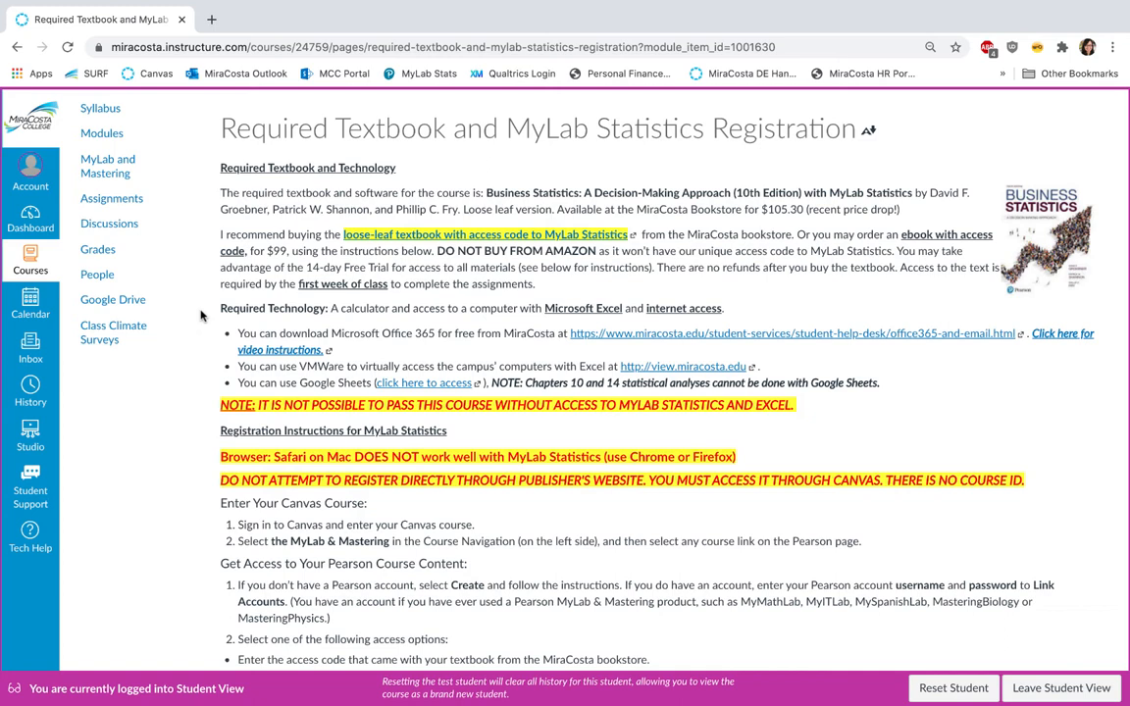
mouse_move(195, 344)
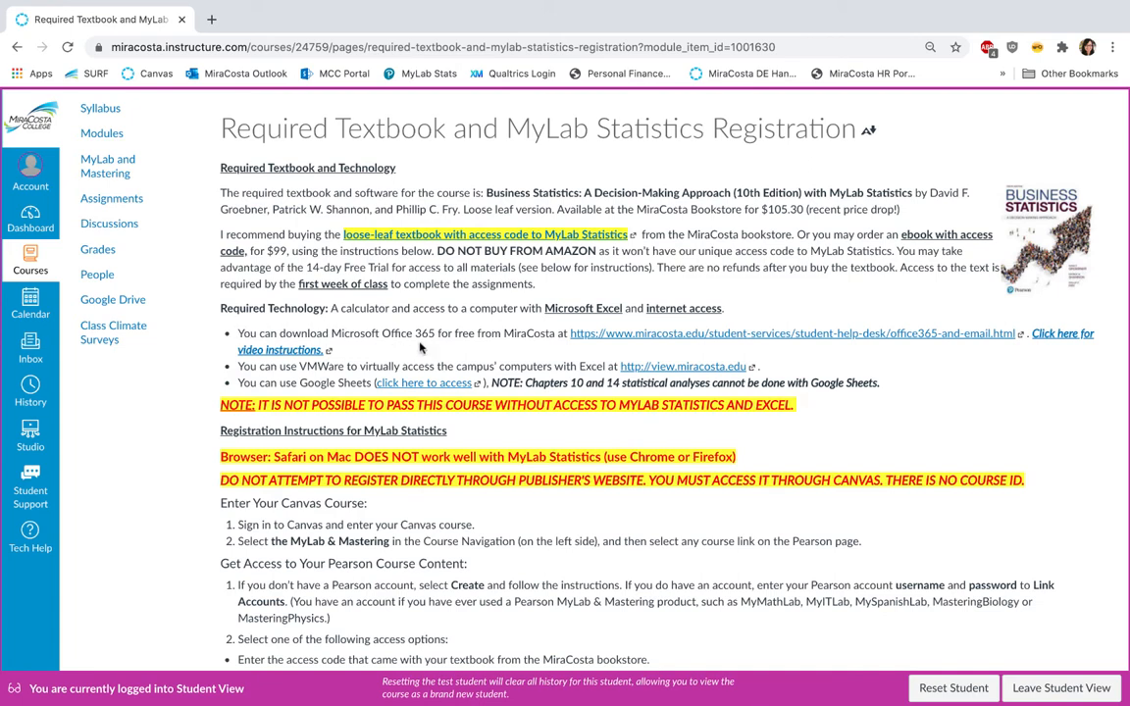
mouse_move(534, 352)
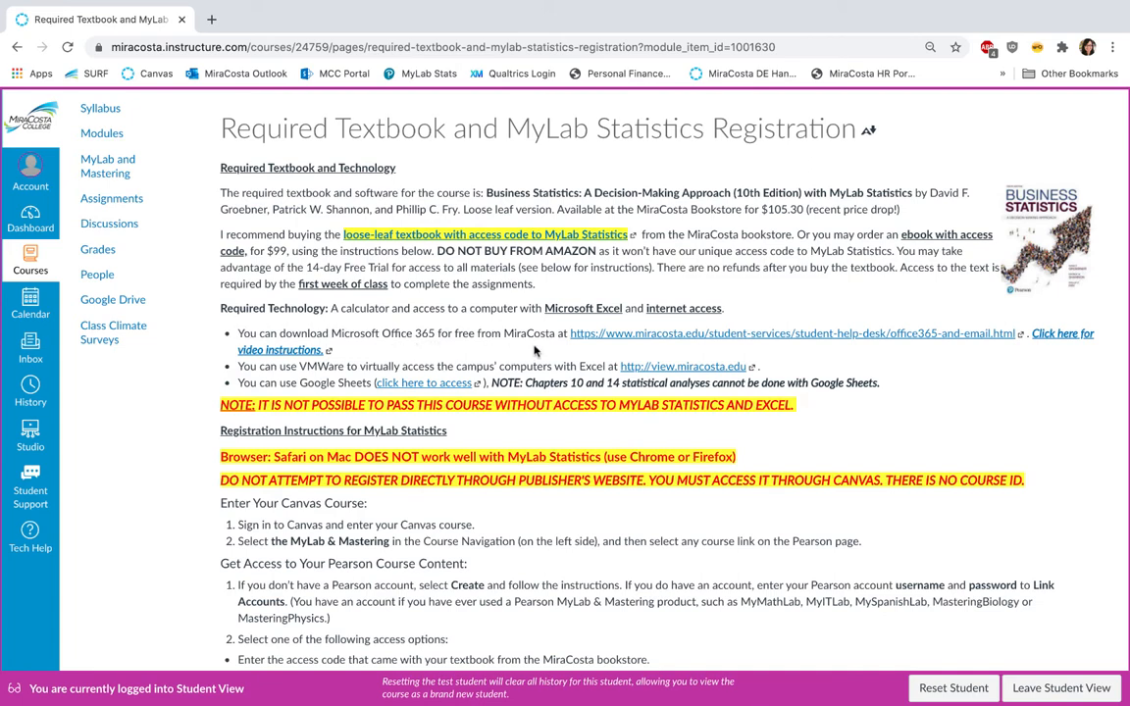
mouse_move(312, 378)
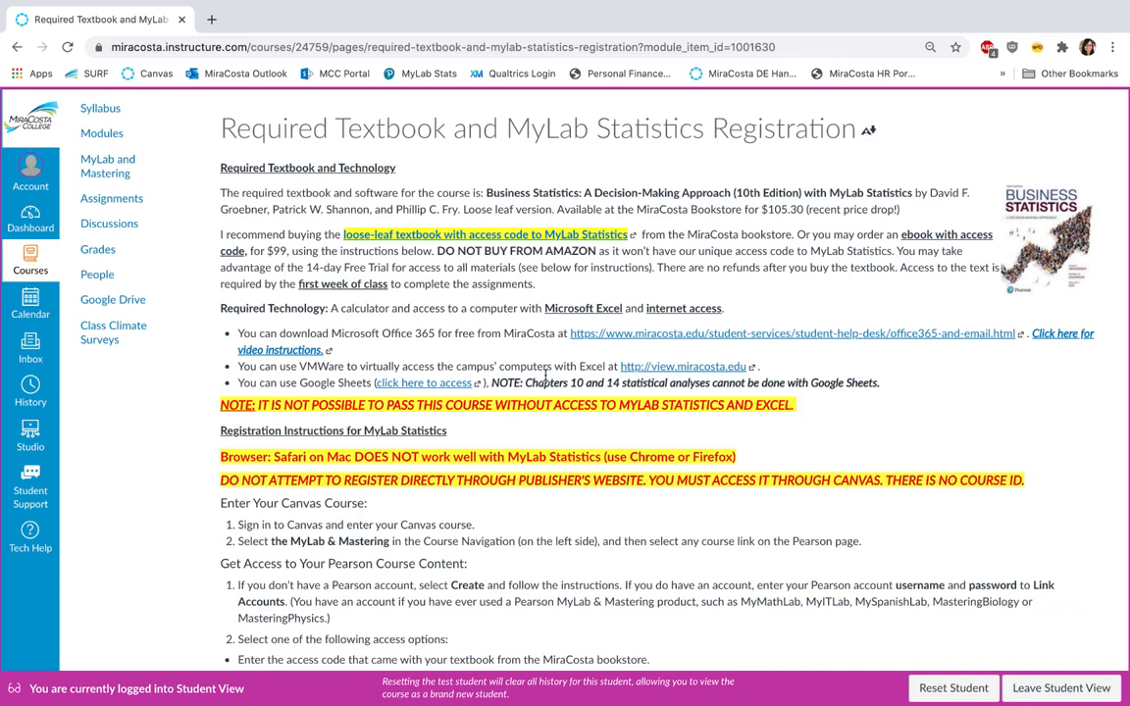
mouse_move(447, 659)
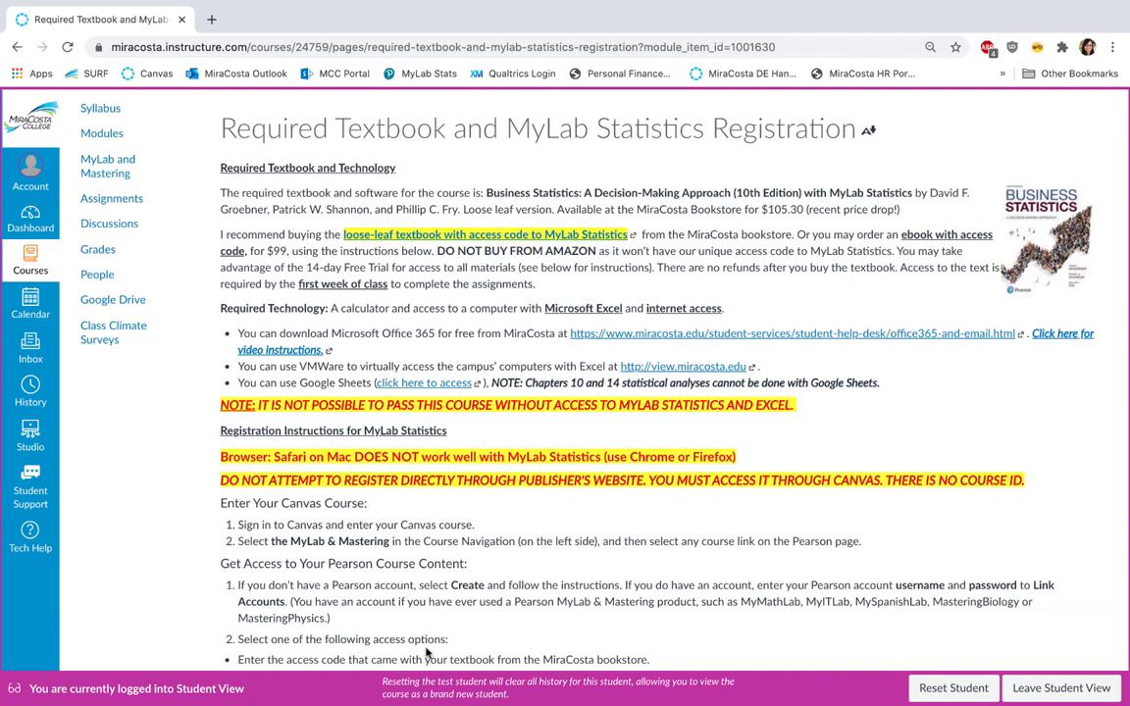
Scroll to the Pearson access steps and the Canvas Student Registration video tutorial.
scroll("down", 3)
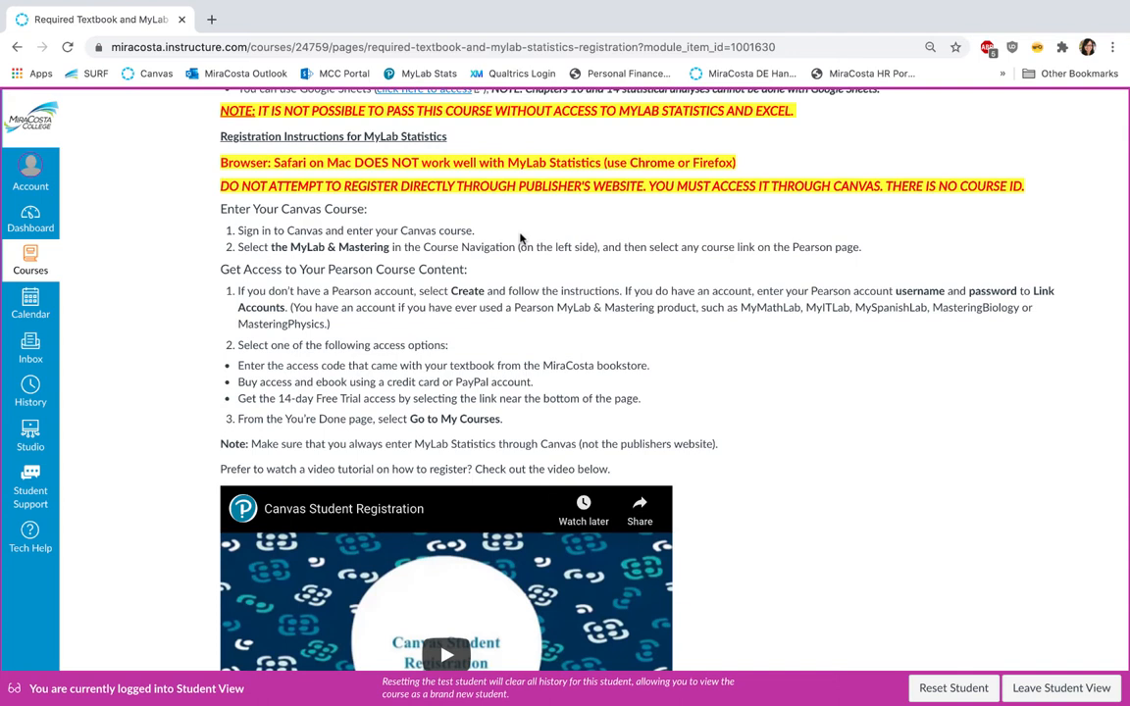
mouse_move(377, 285)
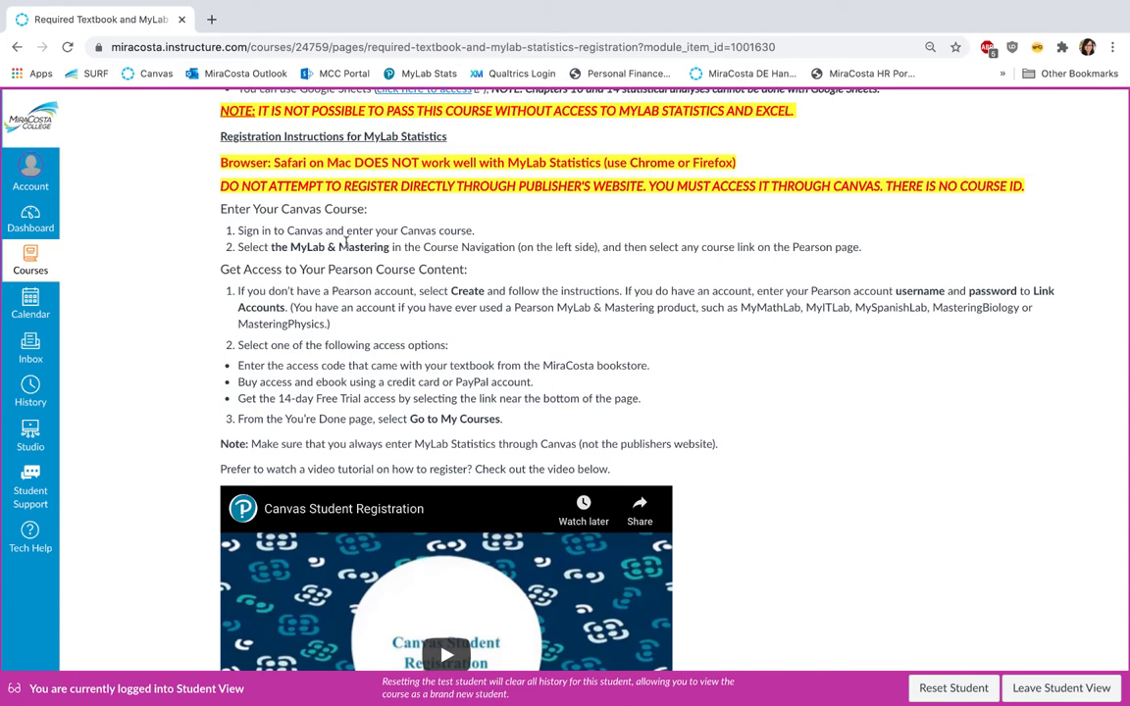
mouse_move(365, 421)
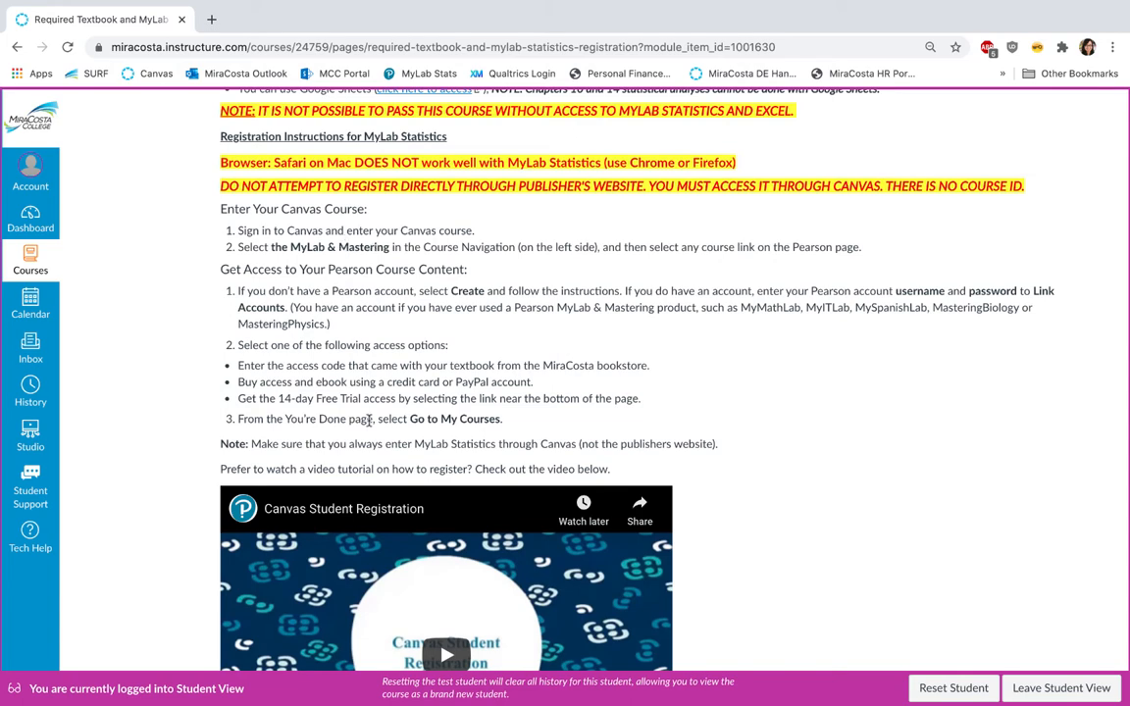
scroll("down", 3)
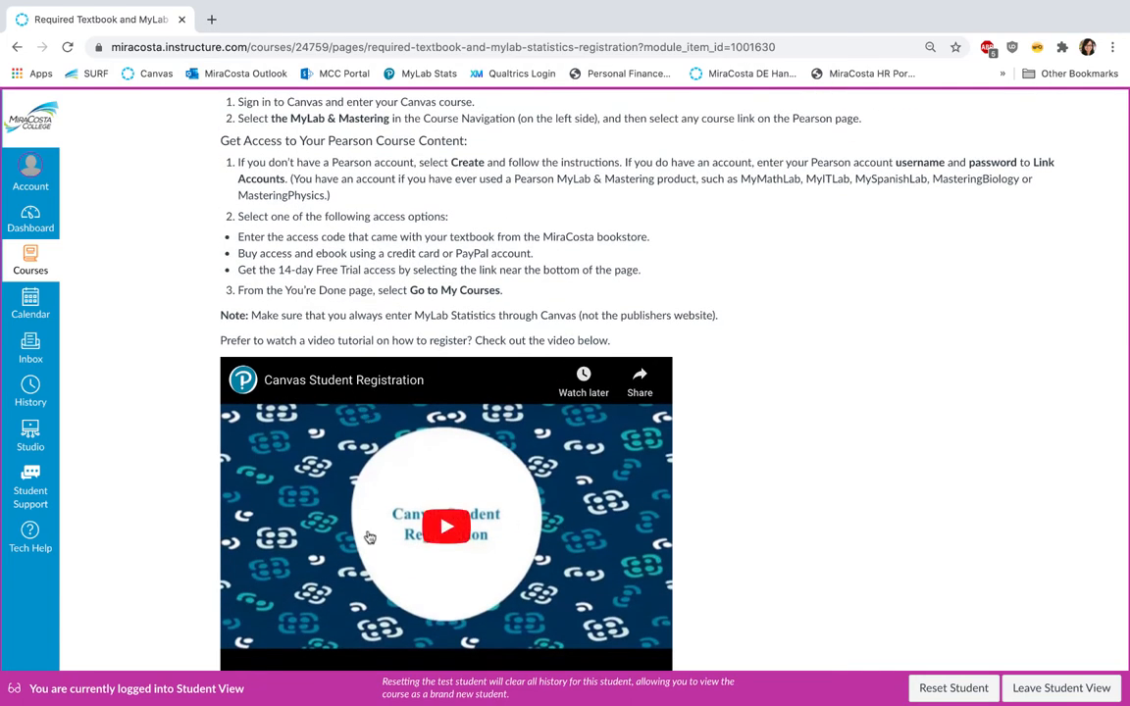
mouse_move(870, 498)
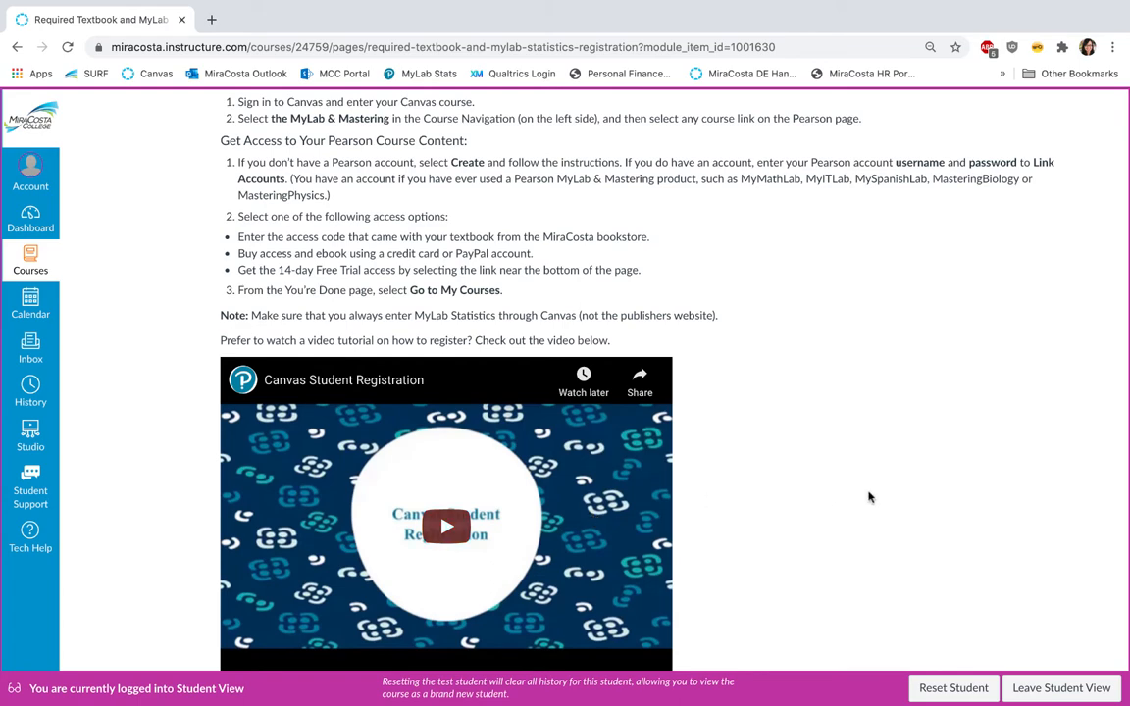
mouse_move(909, 509)
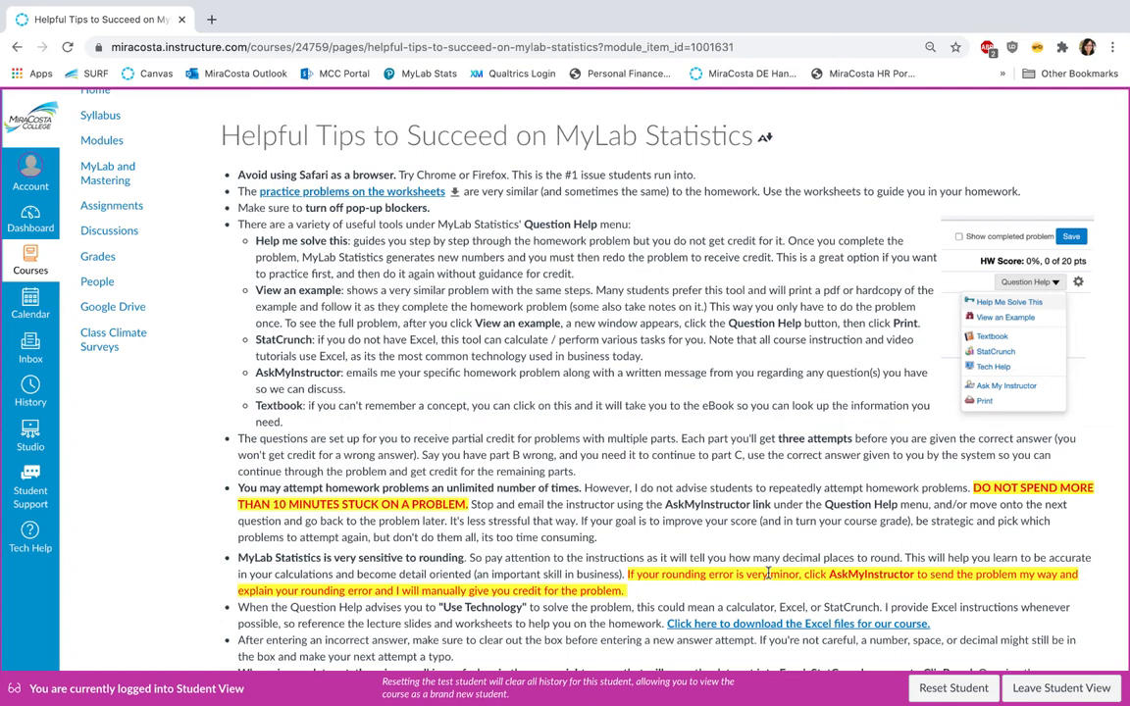
mouse_move(538, 406)
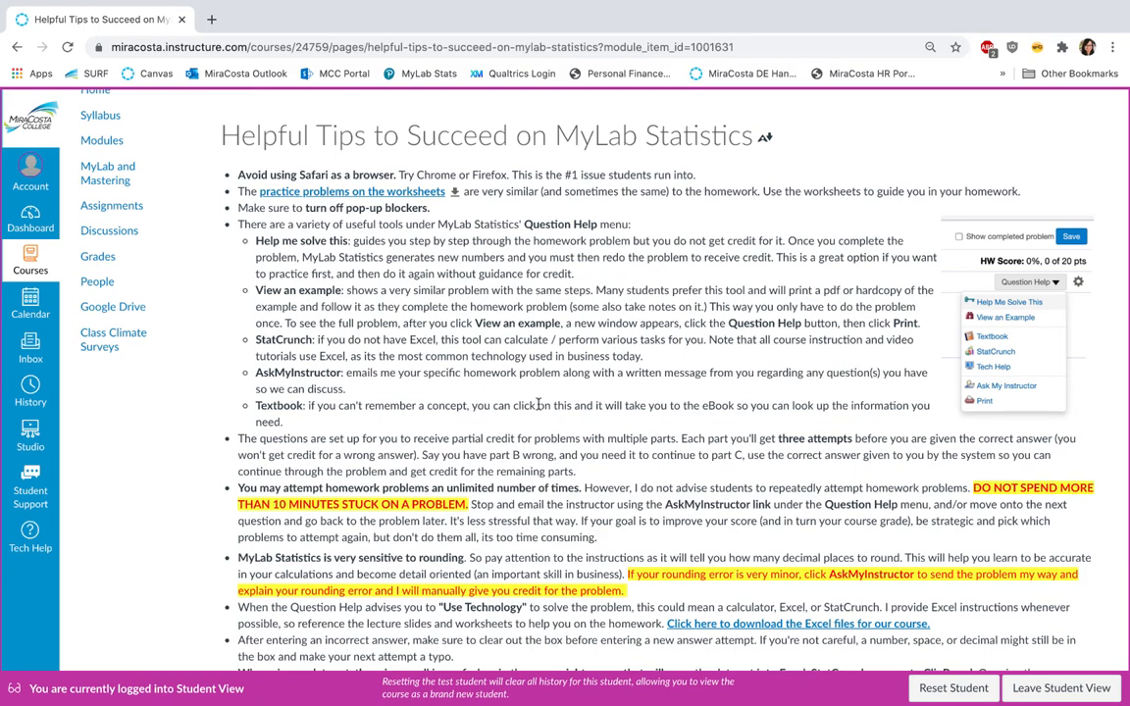
Scroll through the tips on the Helpful Tips to Succeed on MyLab Statistics page.
scroll("down", 3)
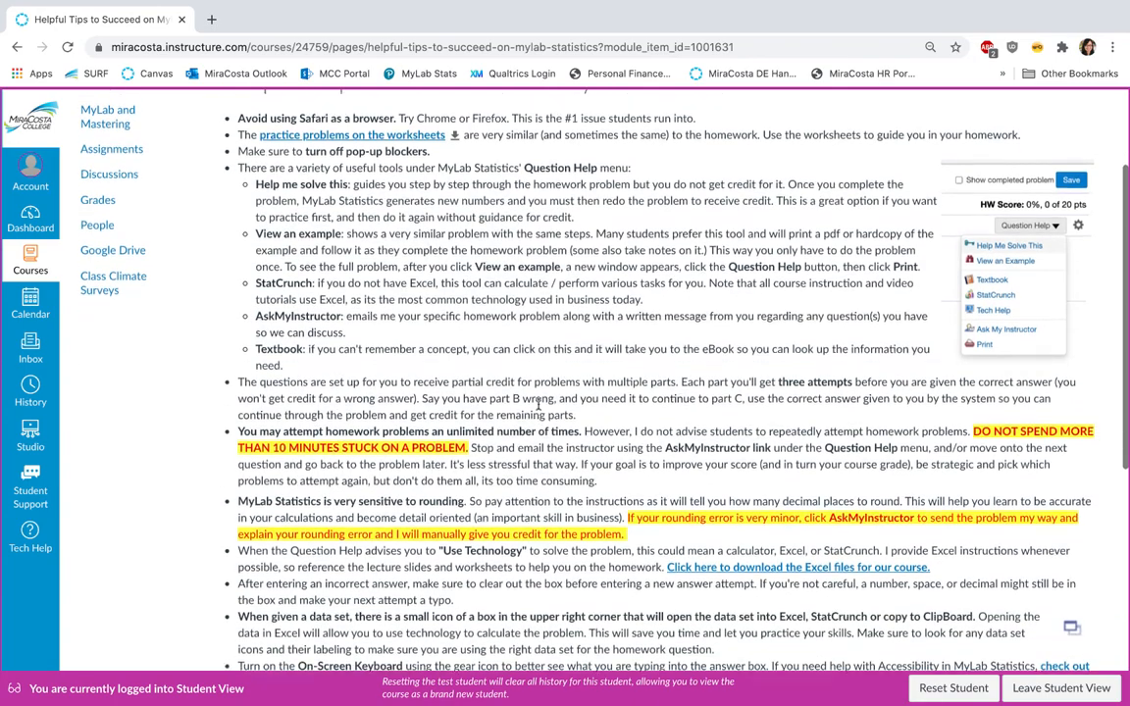
scroll("down", 3)
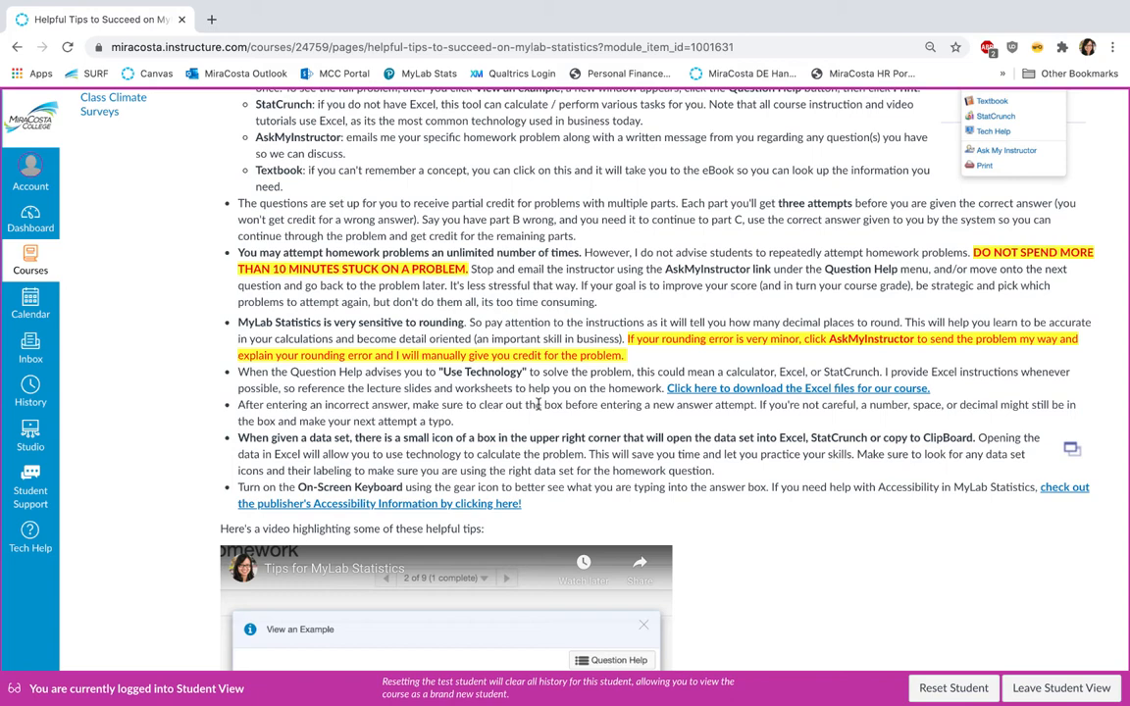
scroll("down", 3)
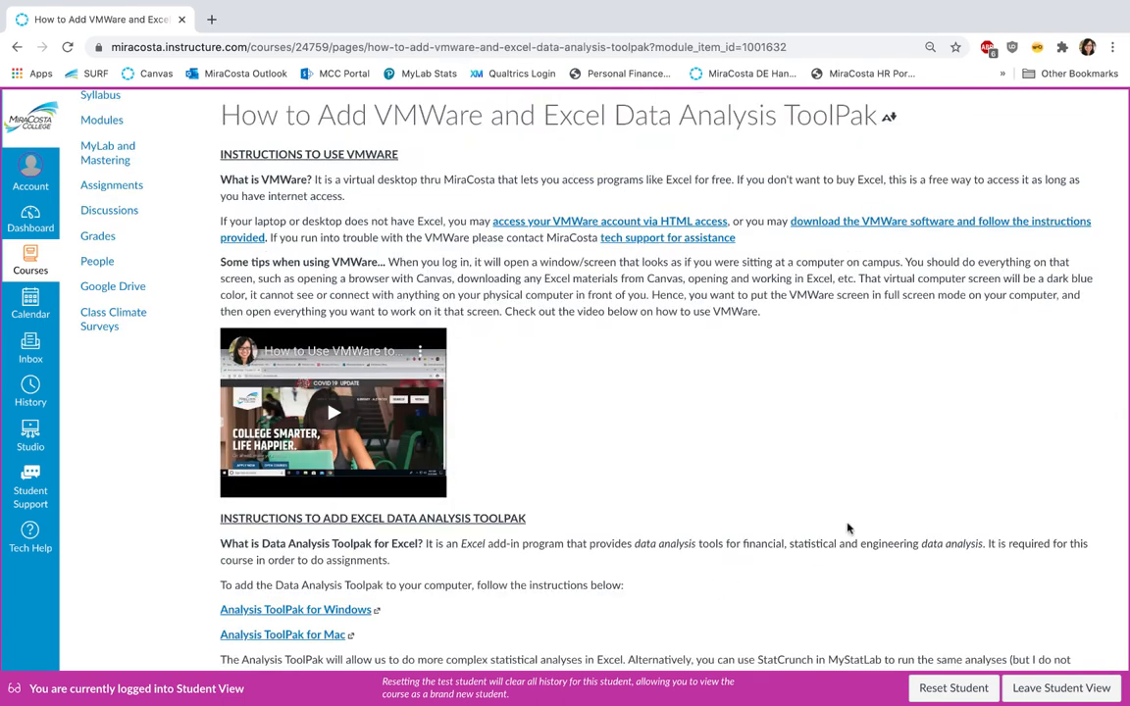
mouse_move(333, 412)
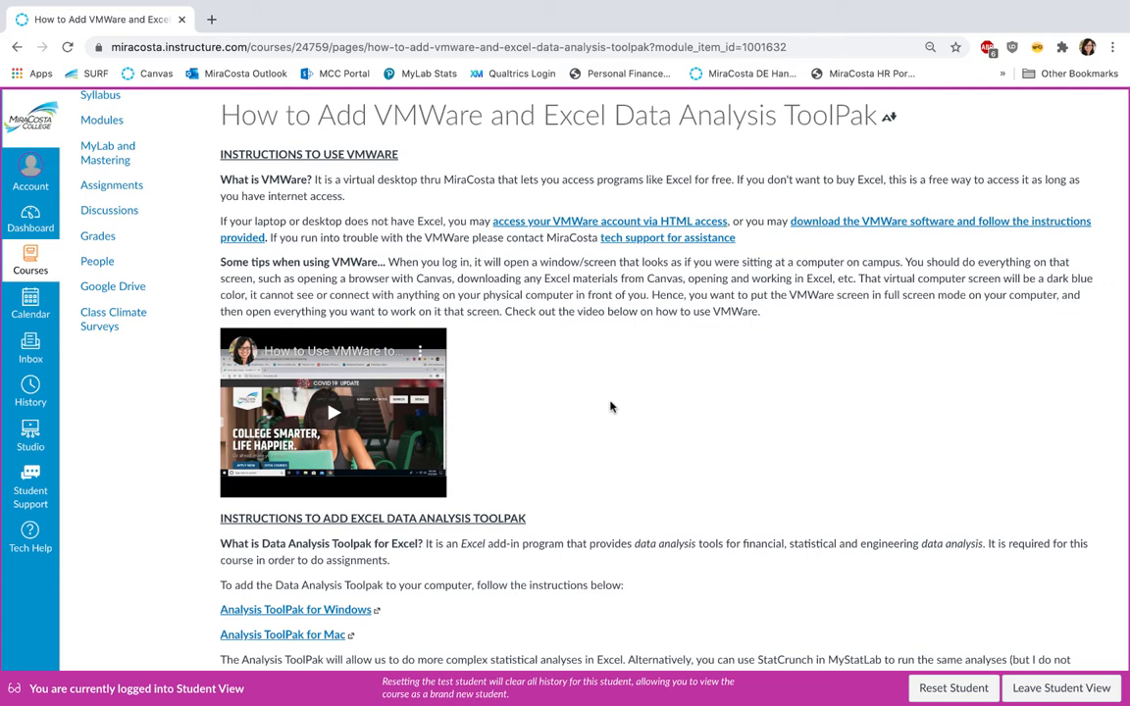
Scroll to the Excel Data Analysis ToolPak instructions with Windows and Mac video tutorials.
scroll("down", 3)
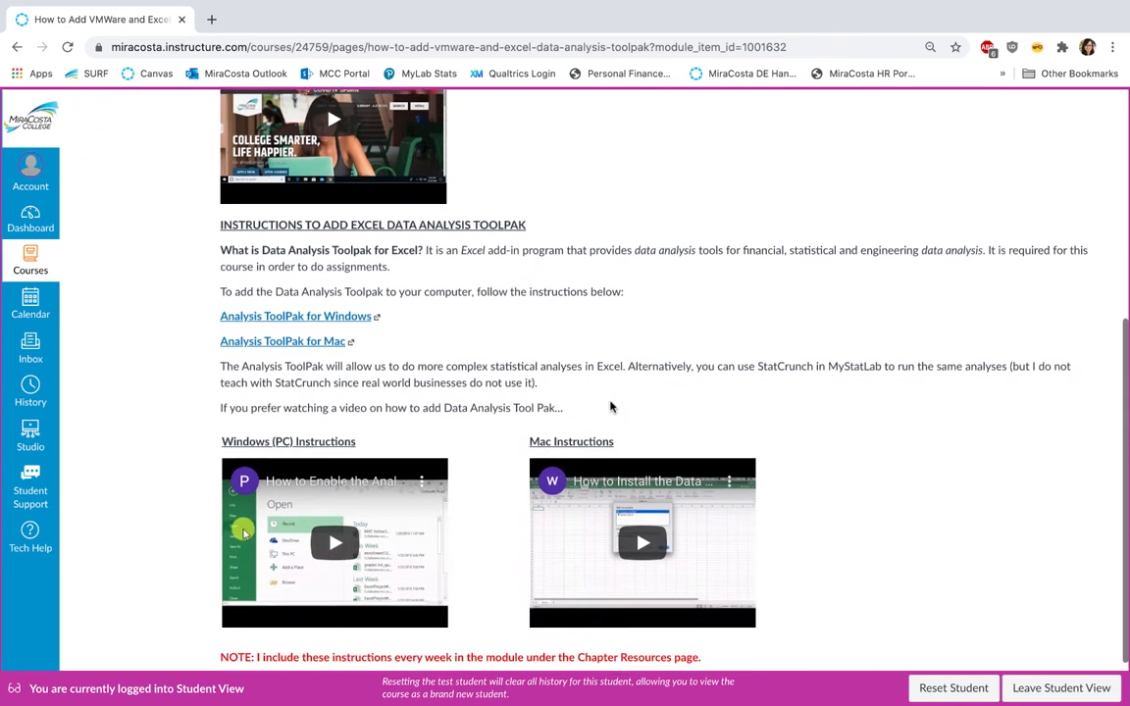
scroll("down", 3)
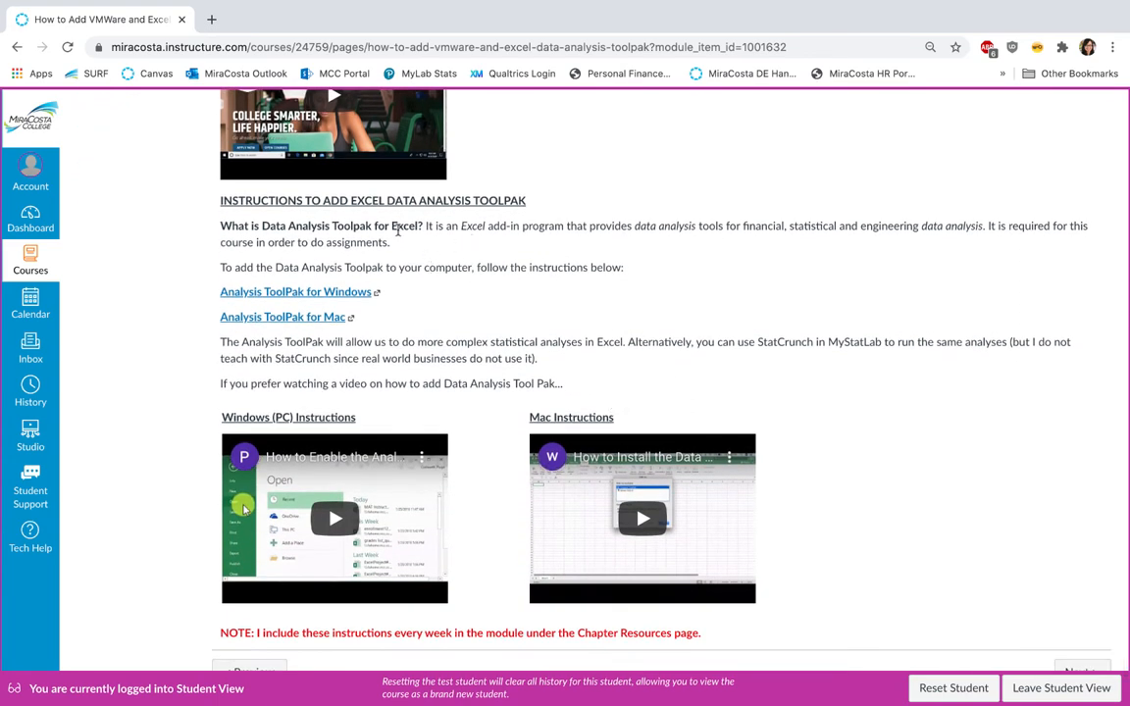
mouse_move(541, 220)
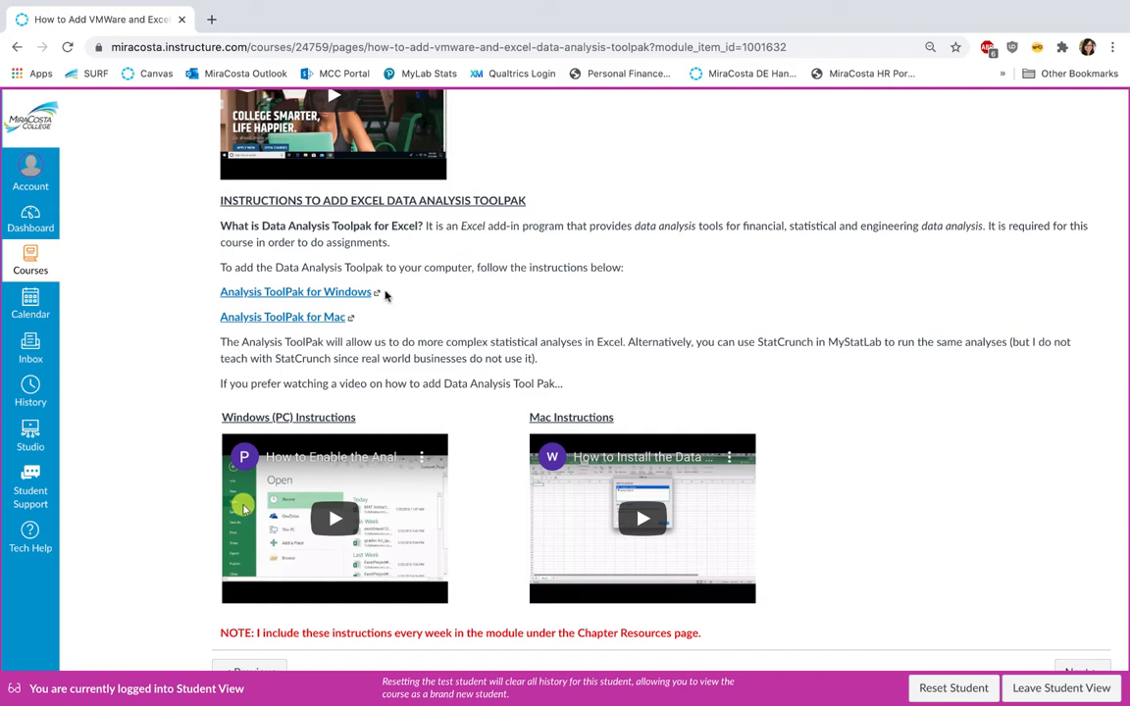
mouse_move(889, 520)
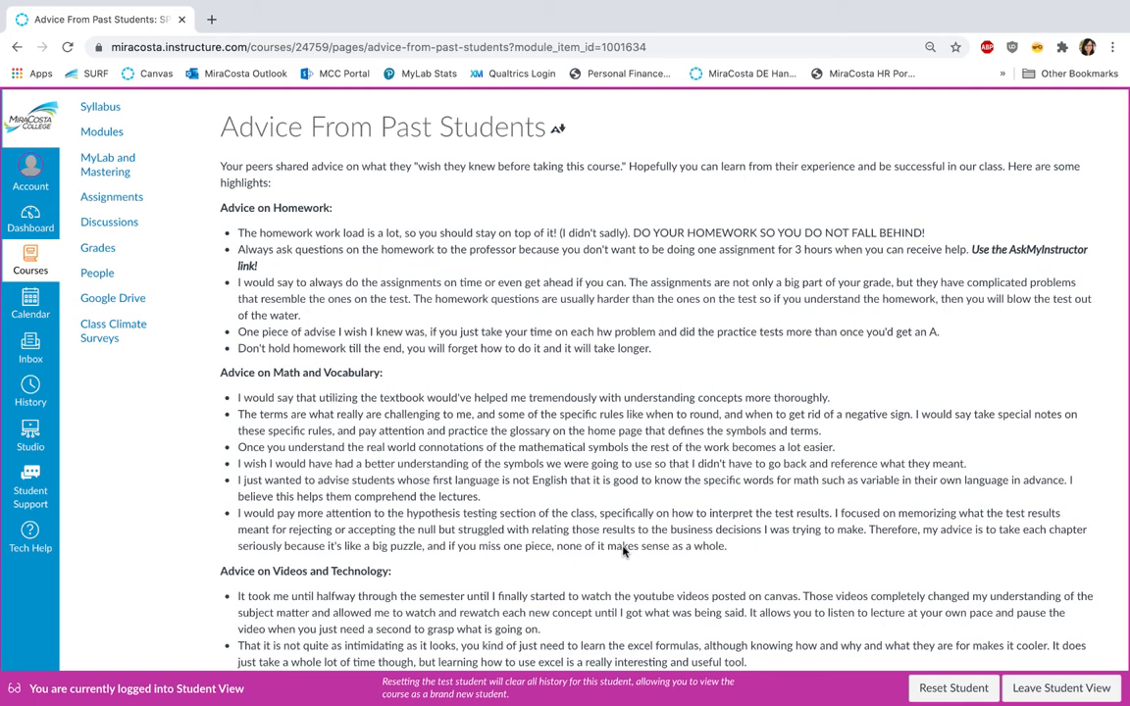
mouse_move(359, 335)
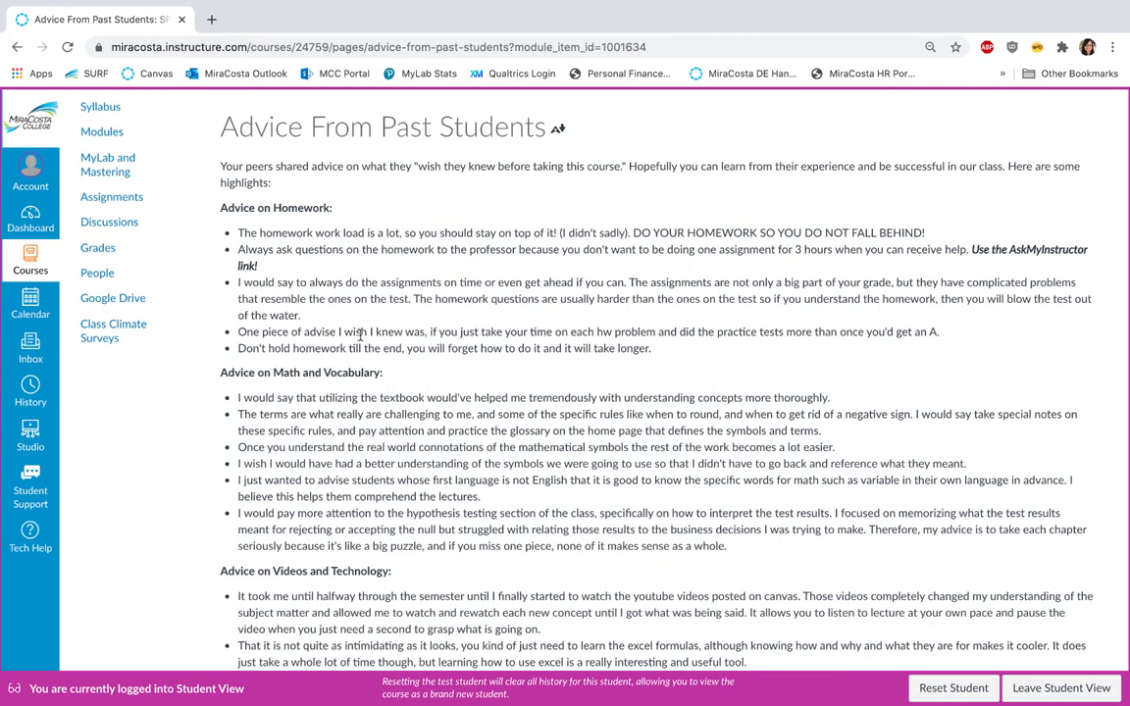
Read to the bottom of Advice From Past Students, then advance to Time Management Tools in Canvas.
scroll("down", 3)
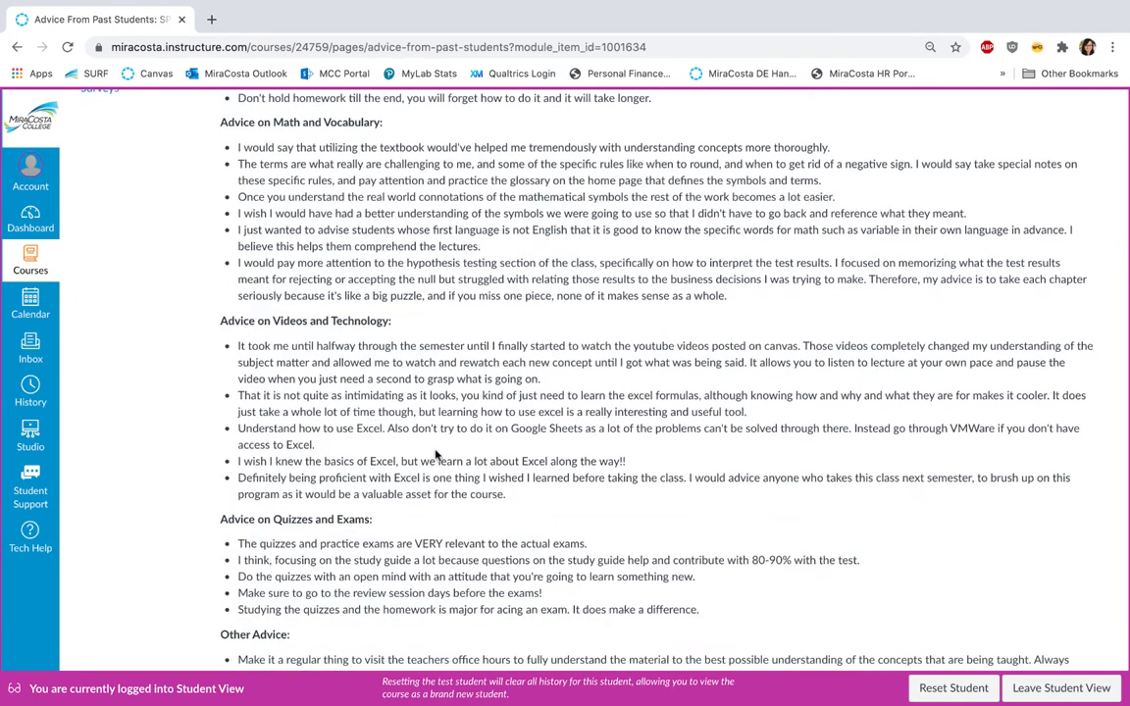
scroll("down", 3)
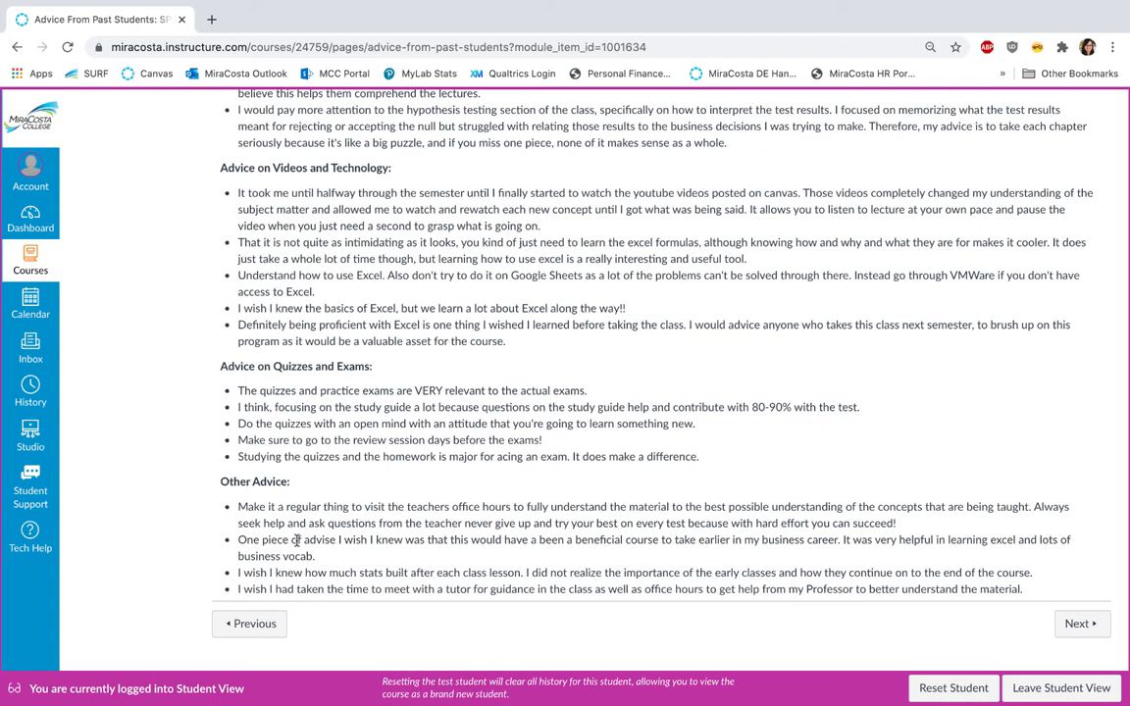
mouse_move(1059, 575)
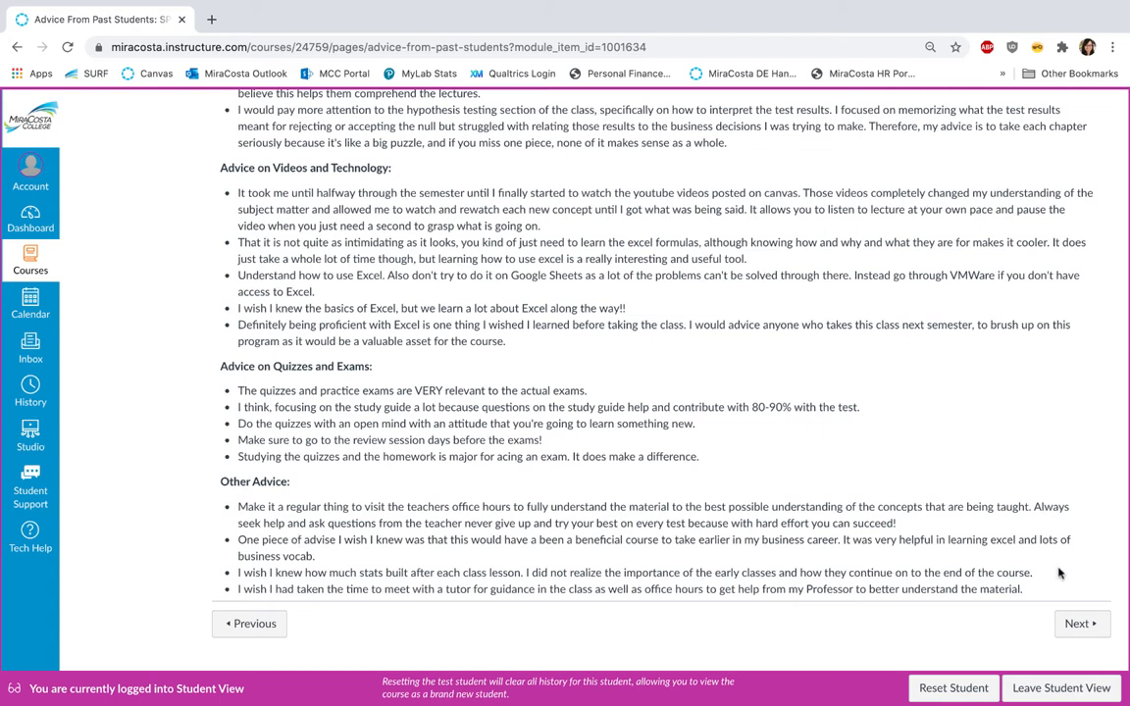
left_click(1064, 624)
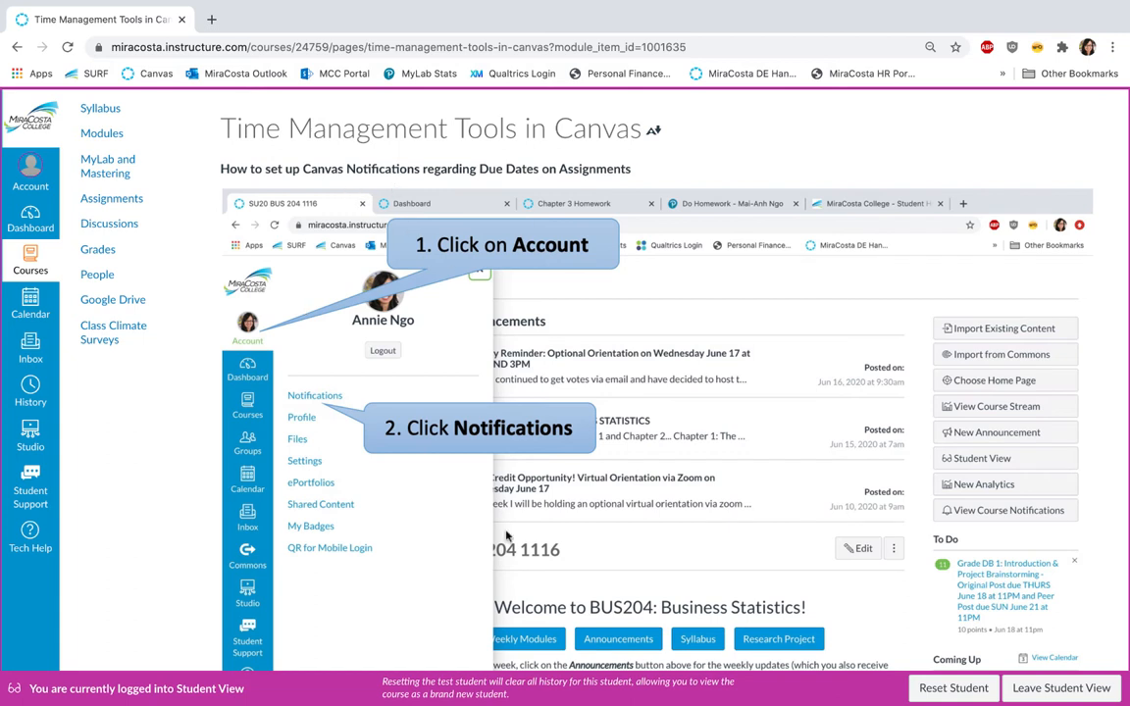
Scroll through all four procrastination types to the perfectionist tips and source line.
scroll("down", 3)
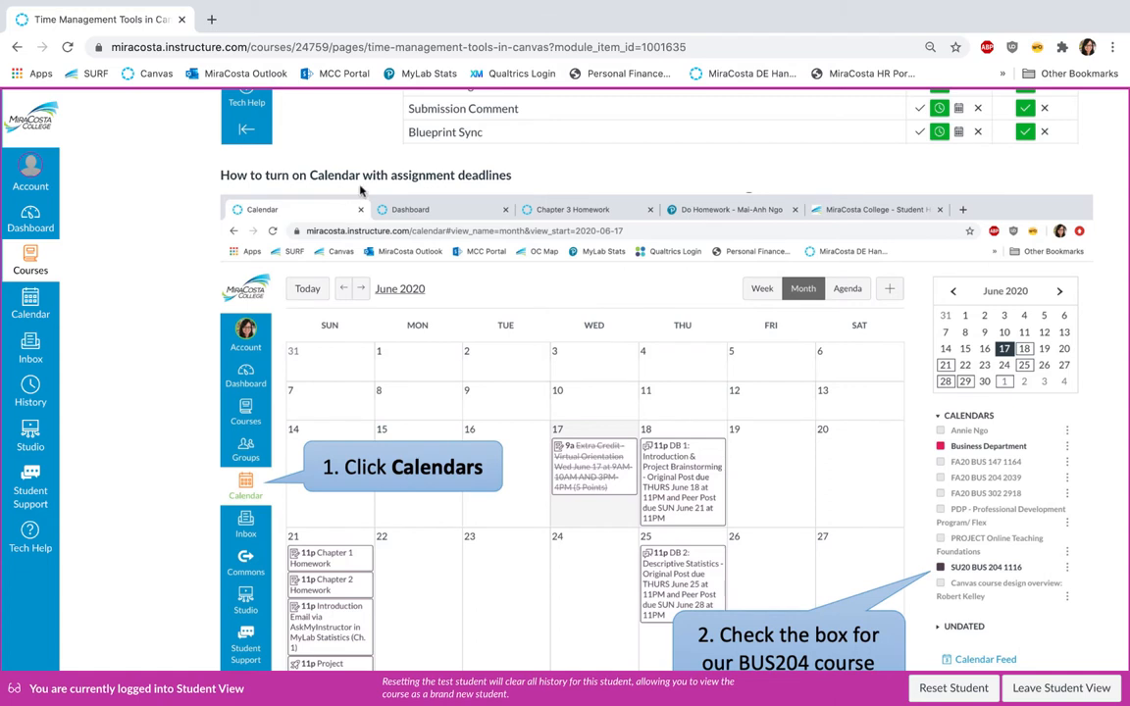
mouse_move(246, 484)
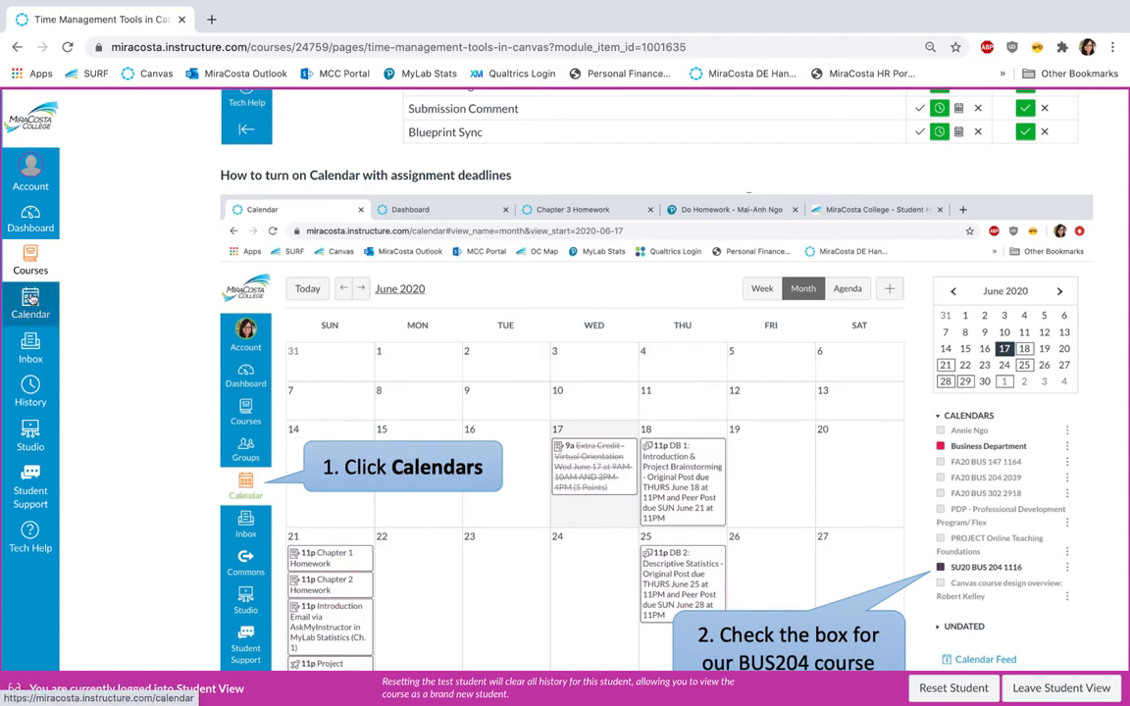
scroll("down", 3)
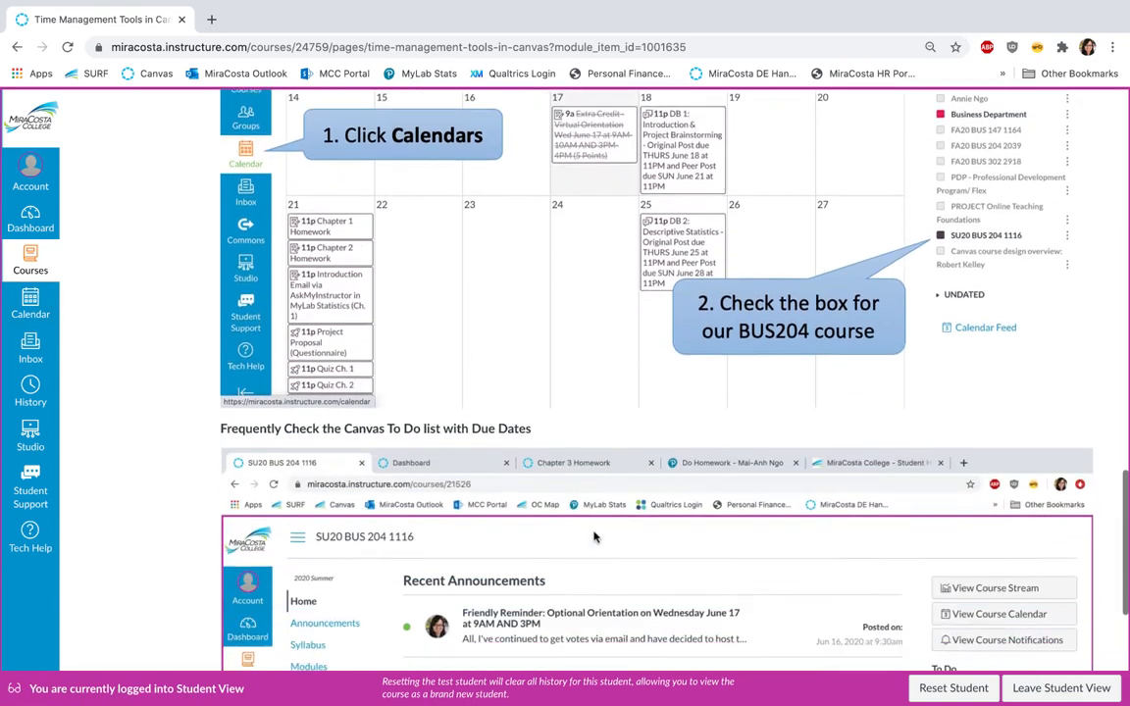
scroll("down", 3)
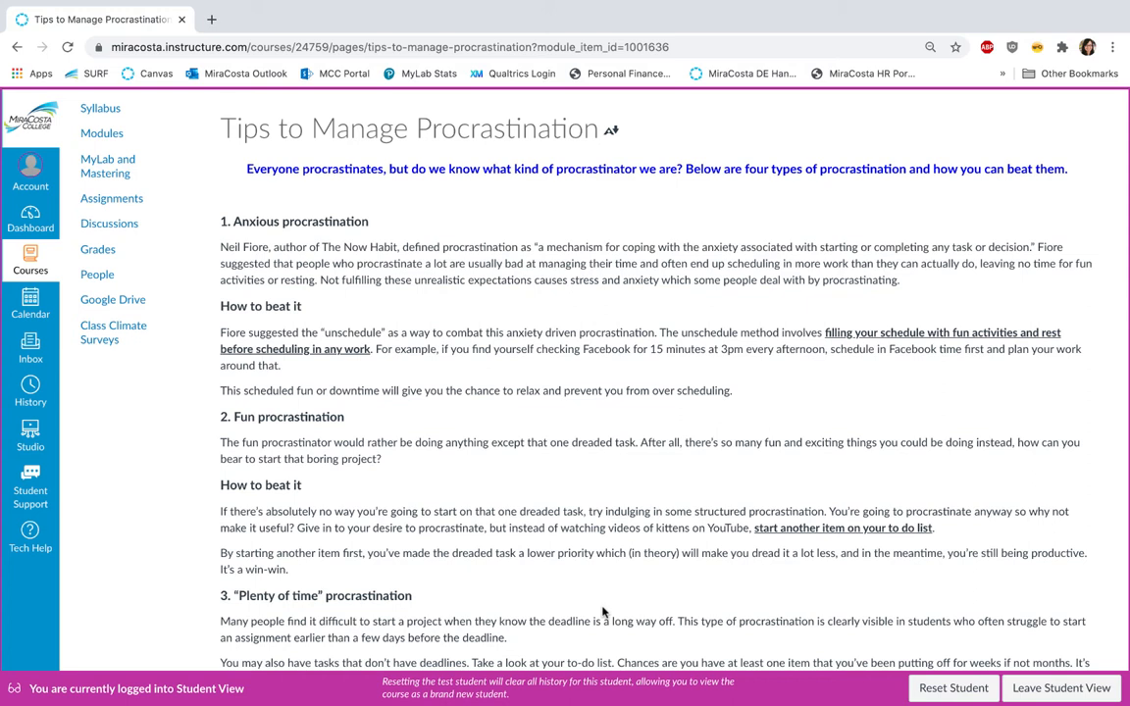
mouse_move(385, 429)
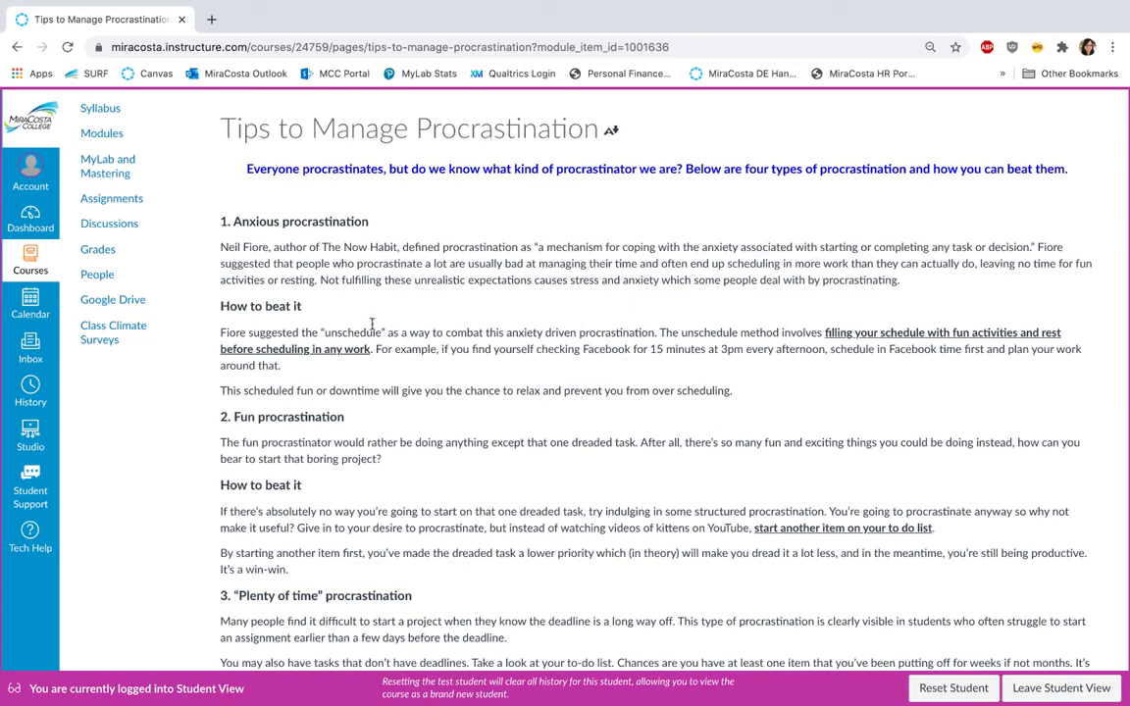
scroll("down", 3)
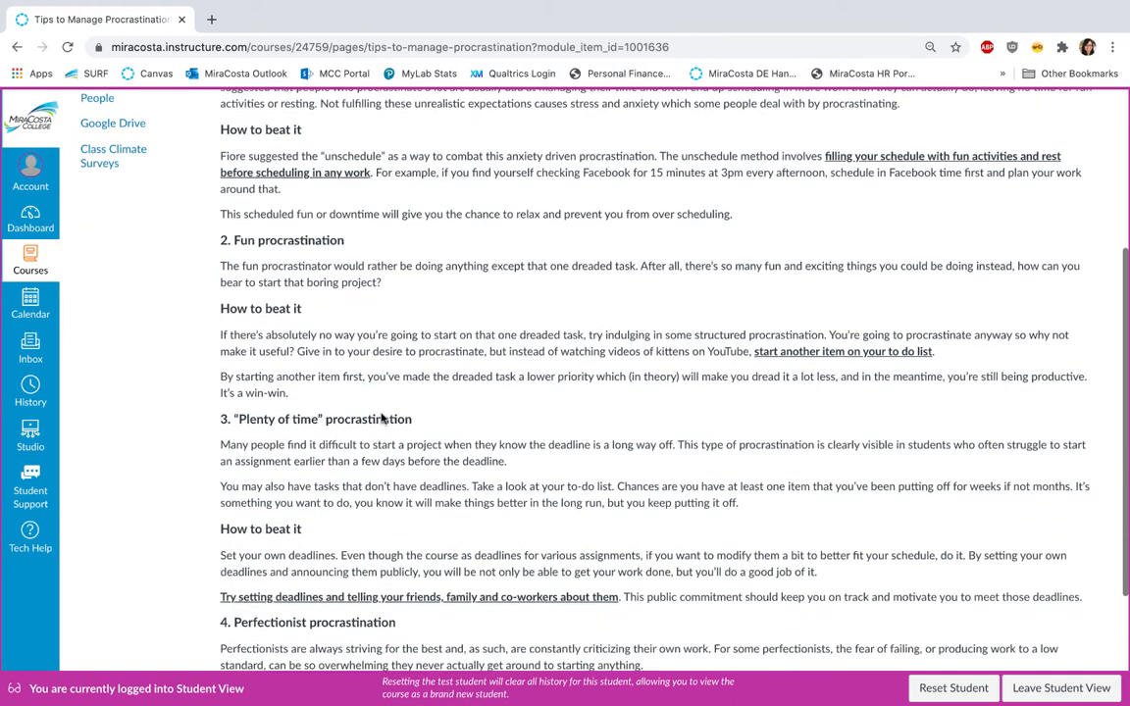
scroll("down", 3)
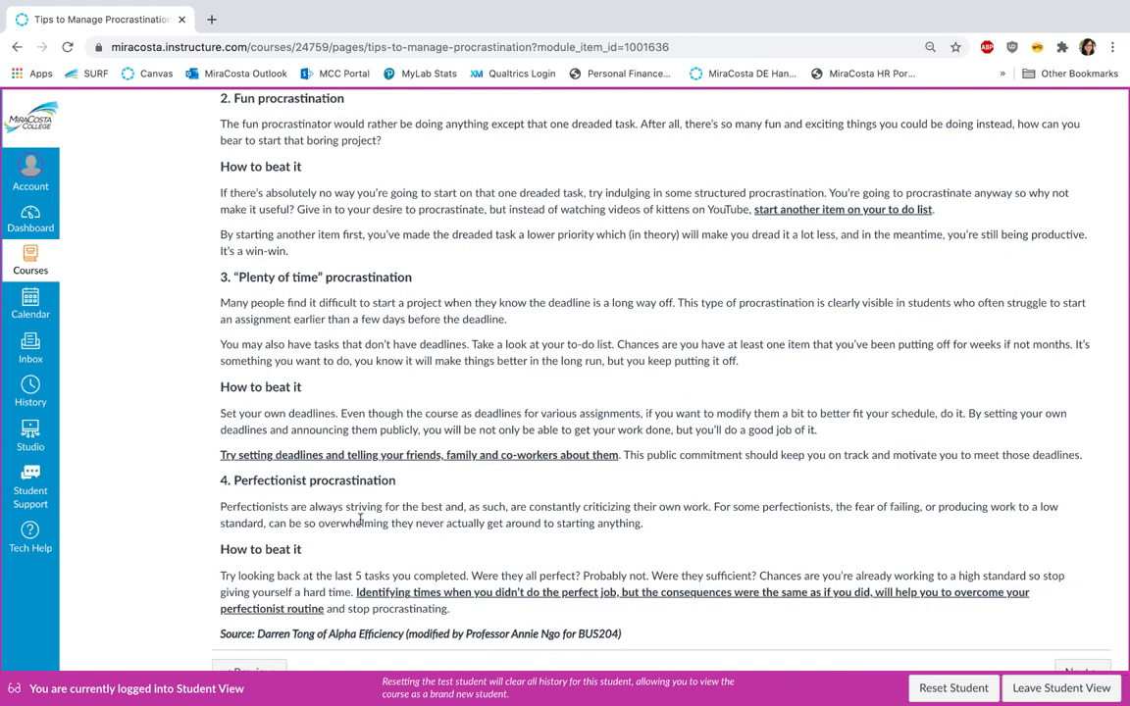
Advance from Tips to Manage Procrastination to the End of Course Orientation page.
left_click(1078, 651)
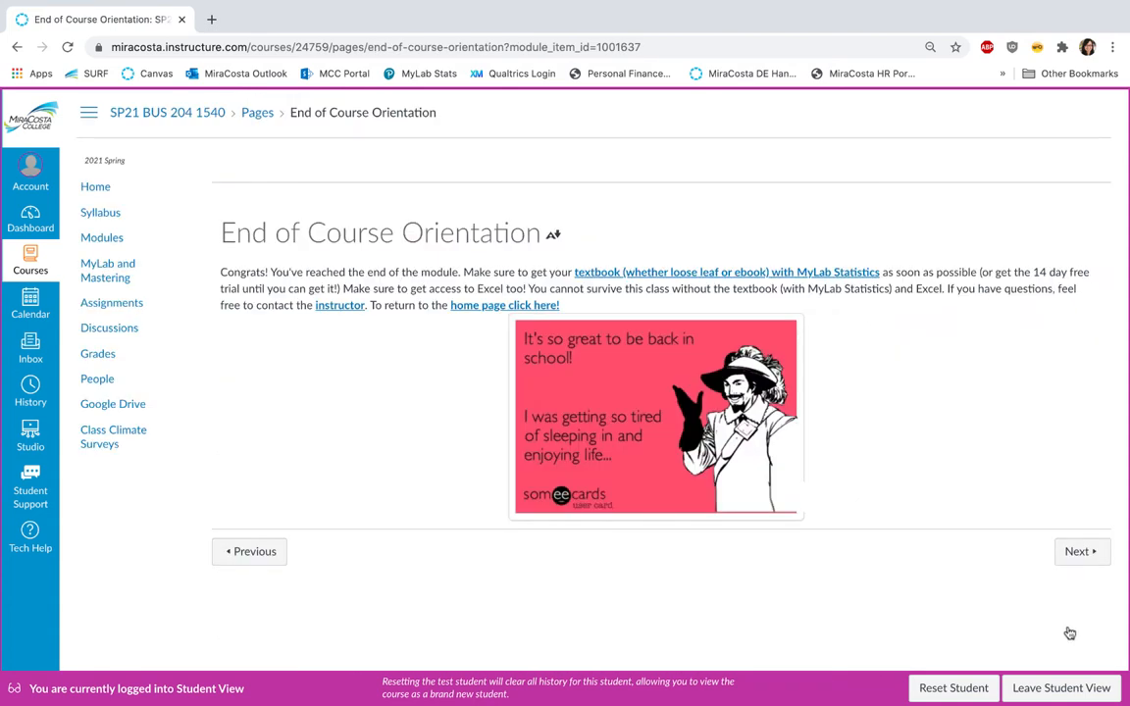
mouse_move(1074, 623)
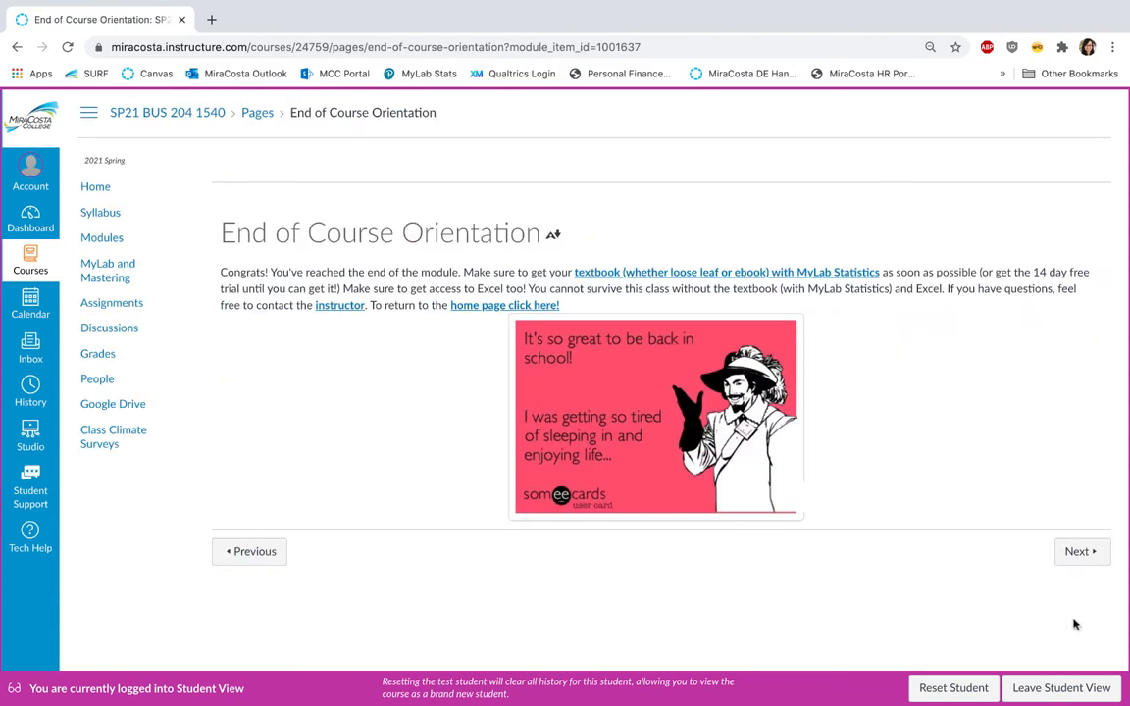
mouse_move(922, 421)
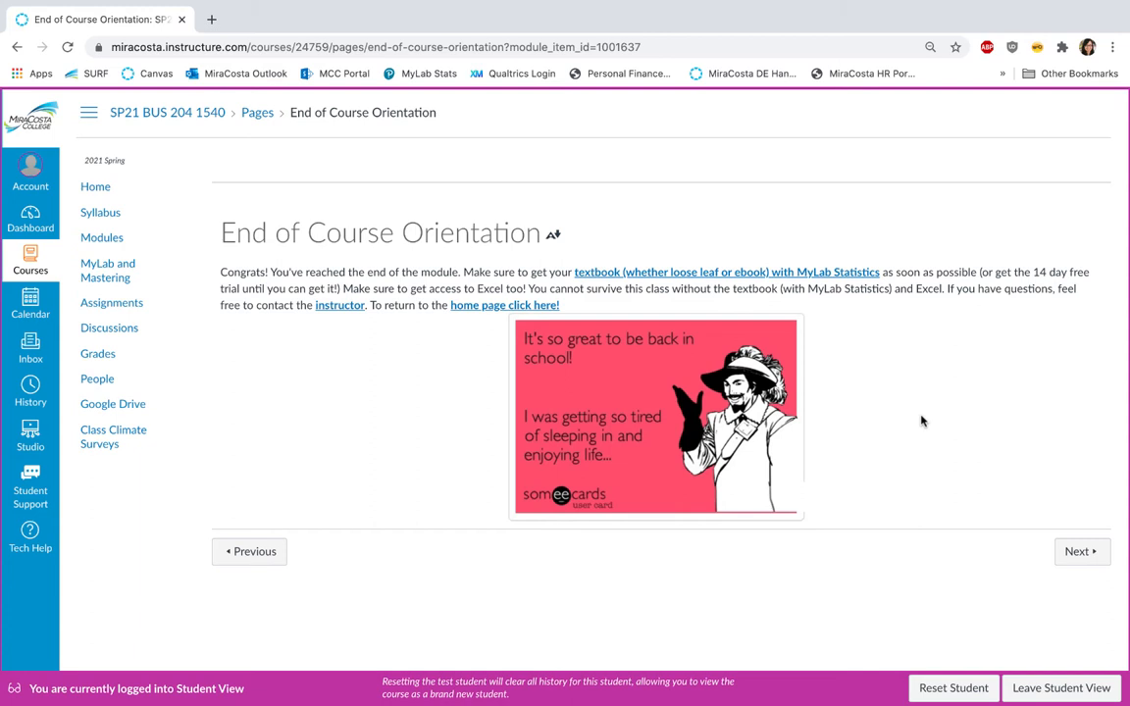
mouse_move(991, 554)
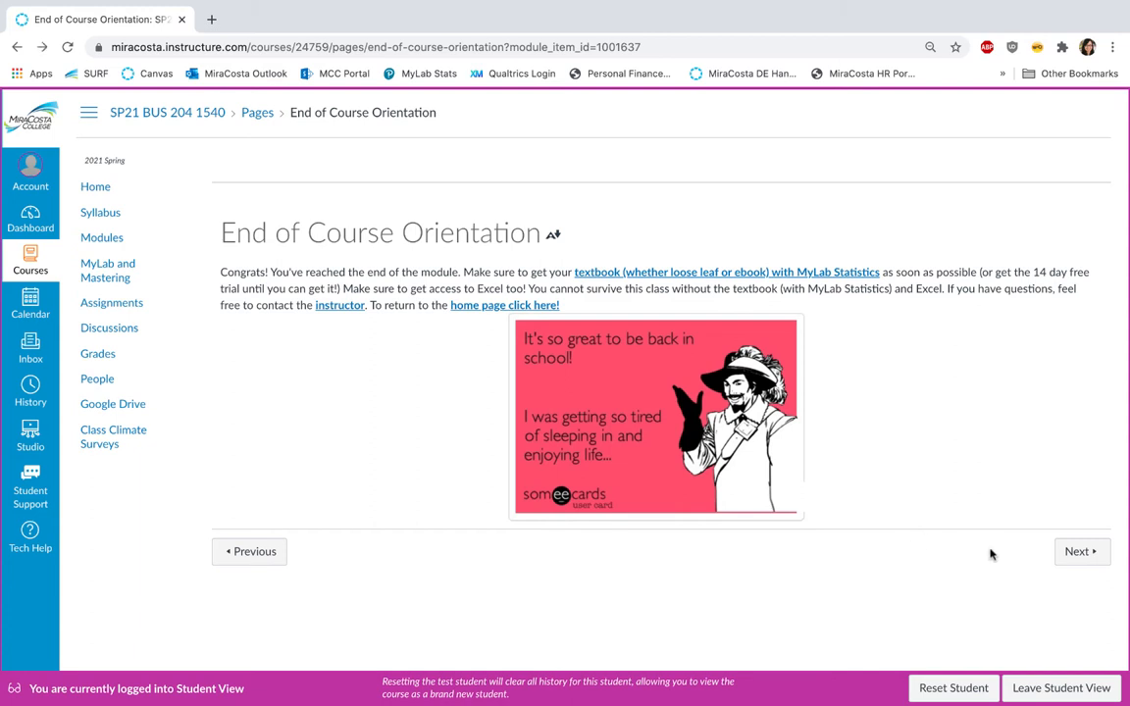
mouse_move(1083, 551)
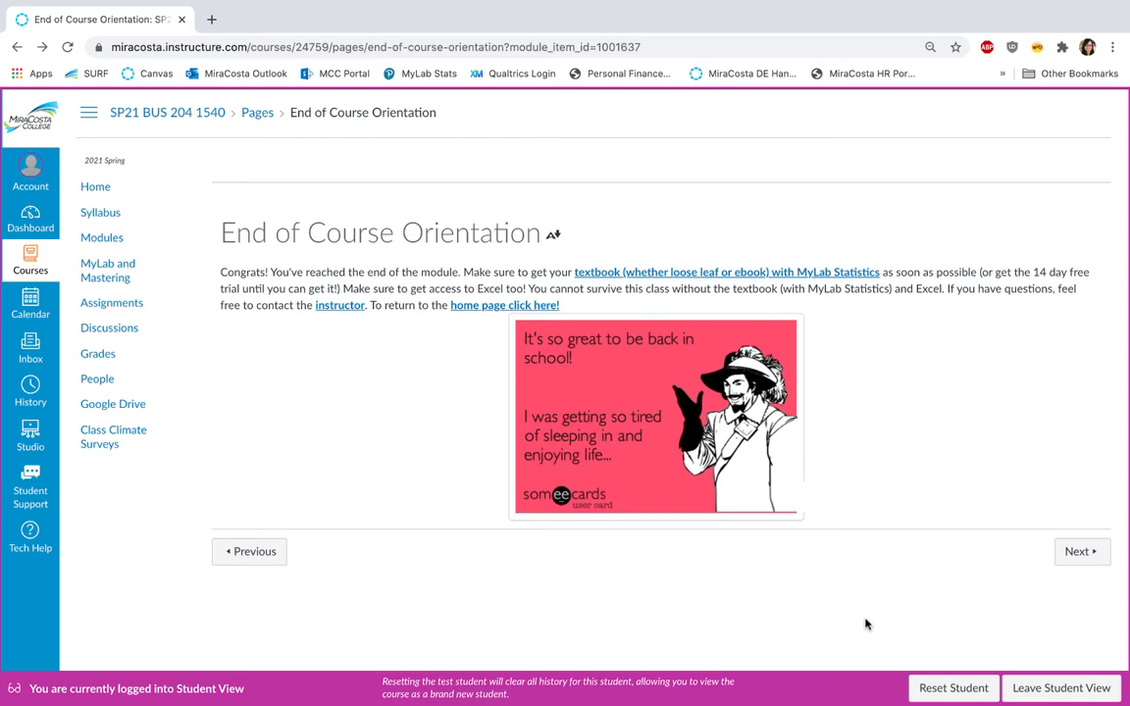
mouse_move(116, 239)
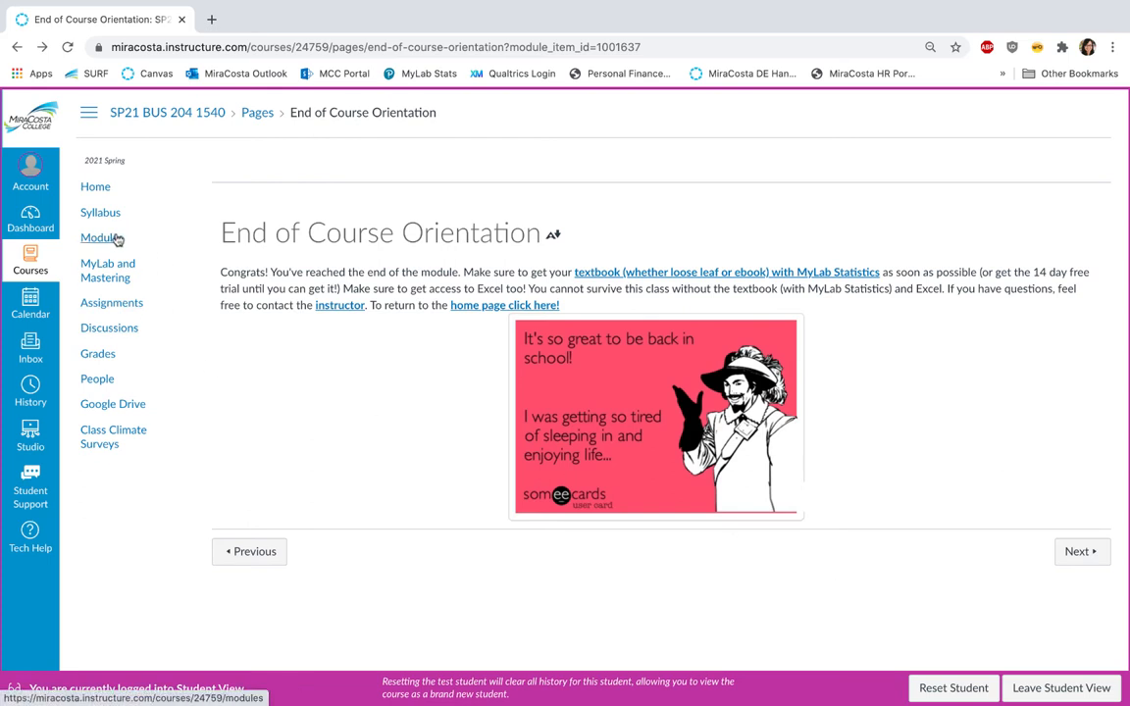
mouse_move(118, 239)
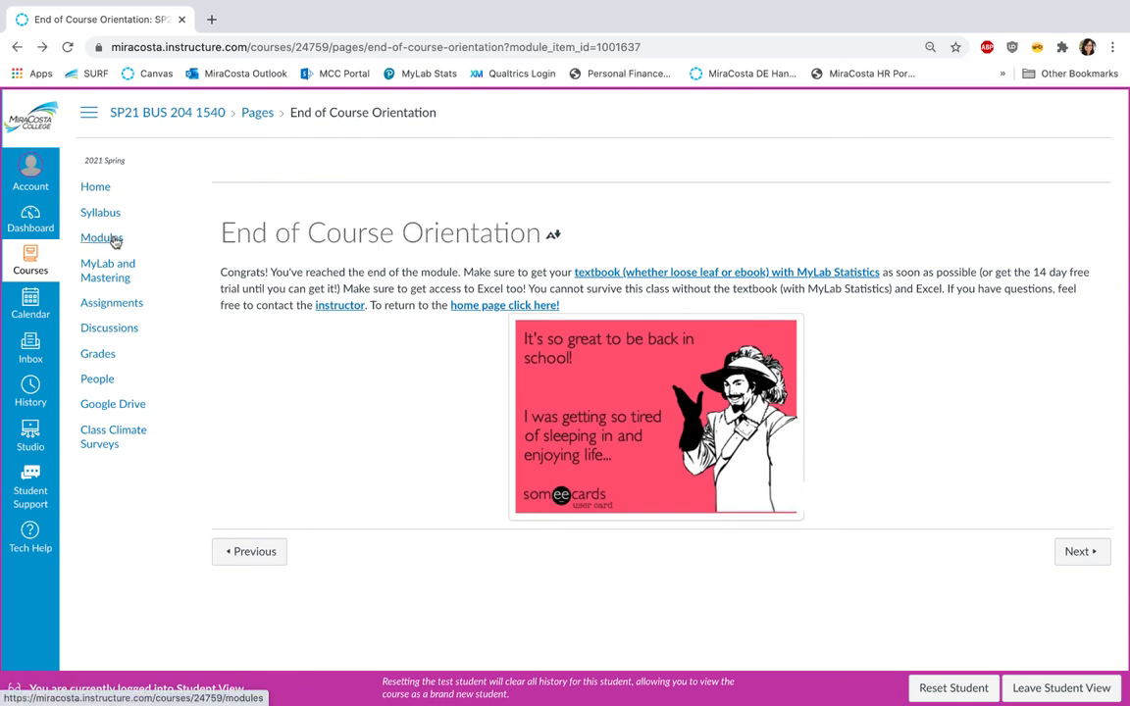
mouse_move(96, 241)
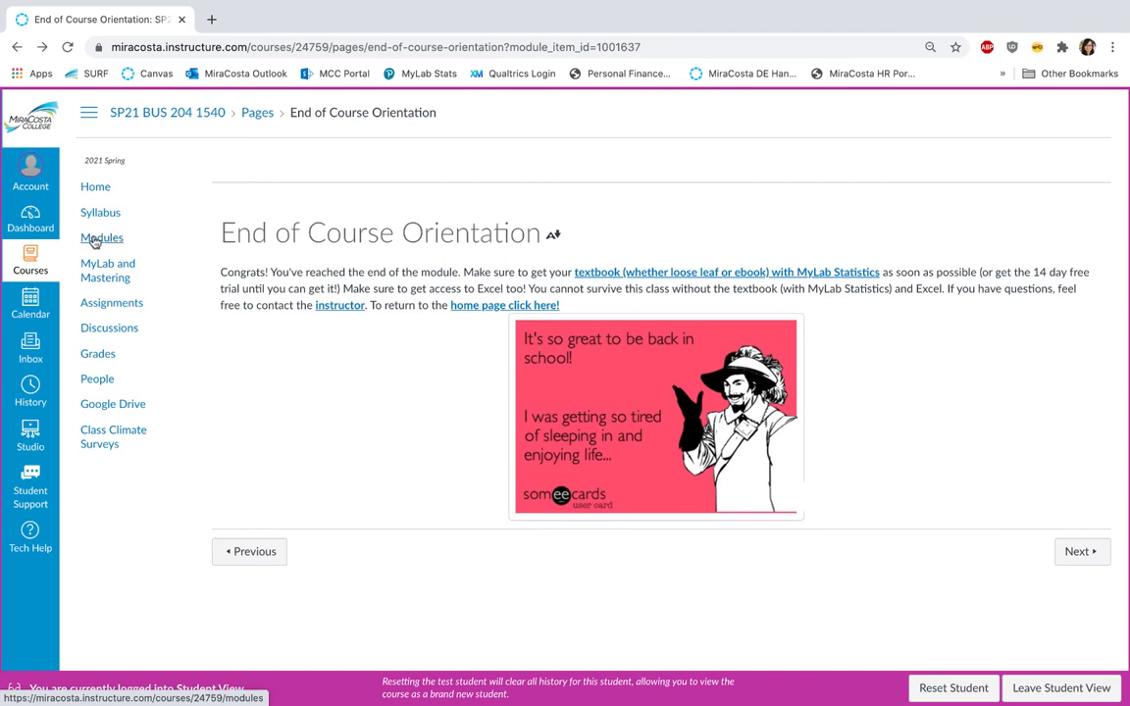
Open Modules and collapse Course Orientation and Resources to reveal Extra Credit and AirBnB modules.
left_click(102, 237)
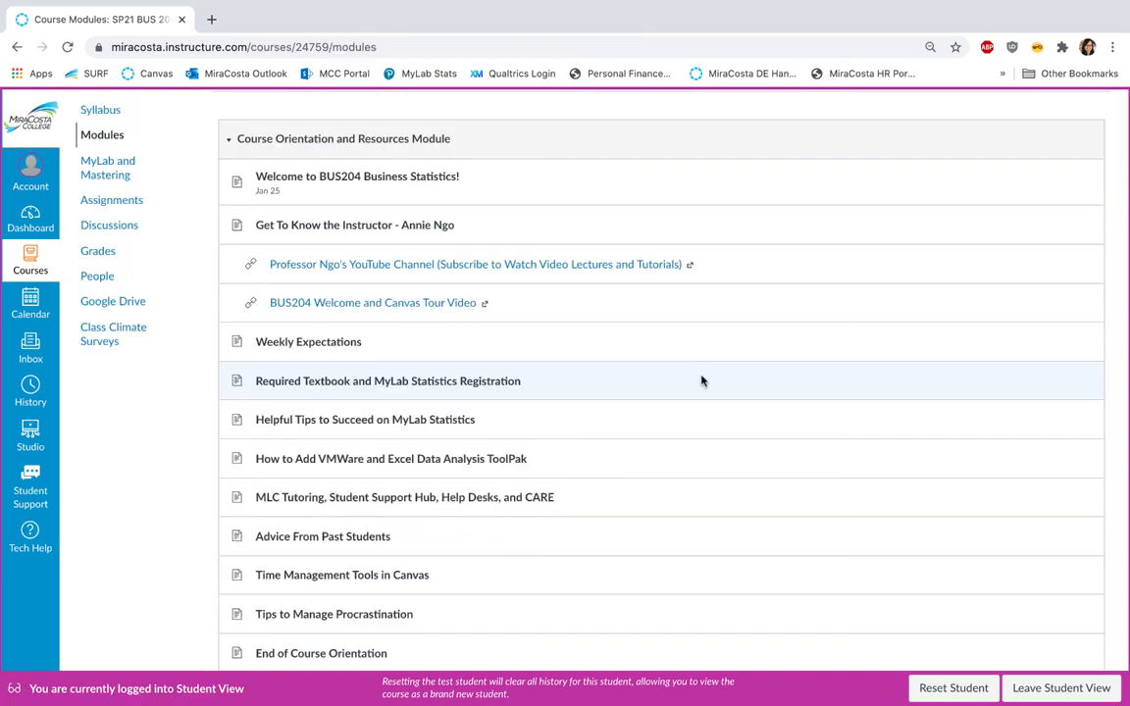
mouse_move(594, 385)
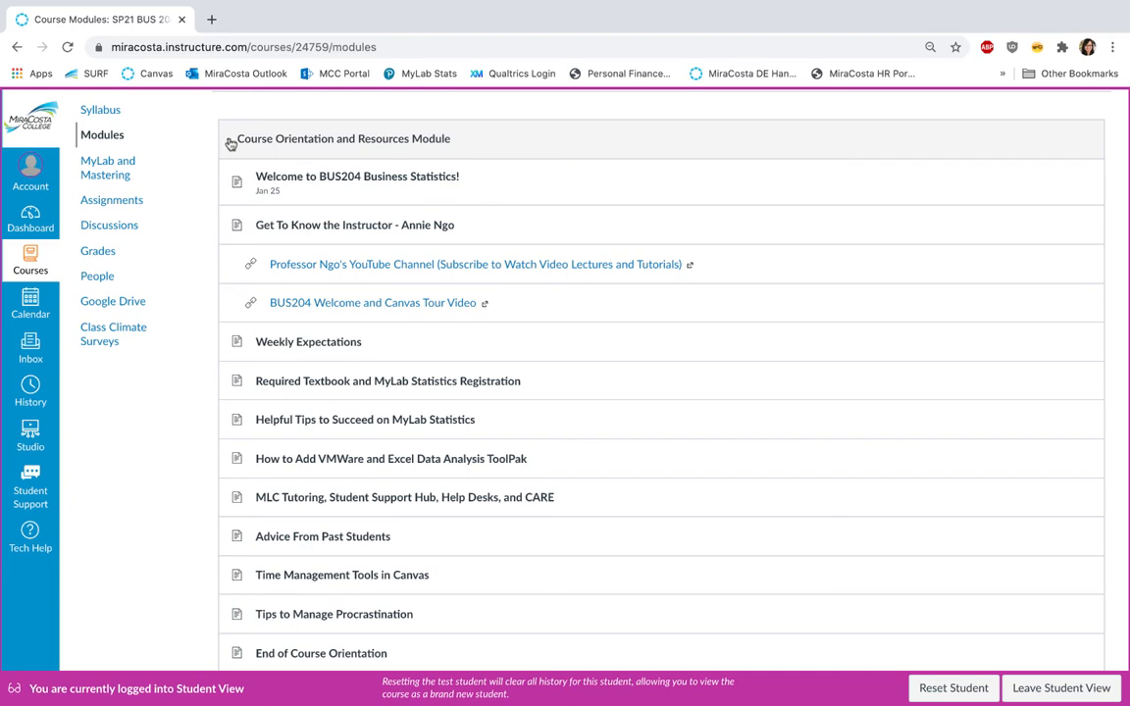
mouse_move(232, 144)
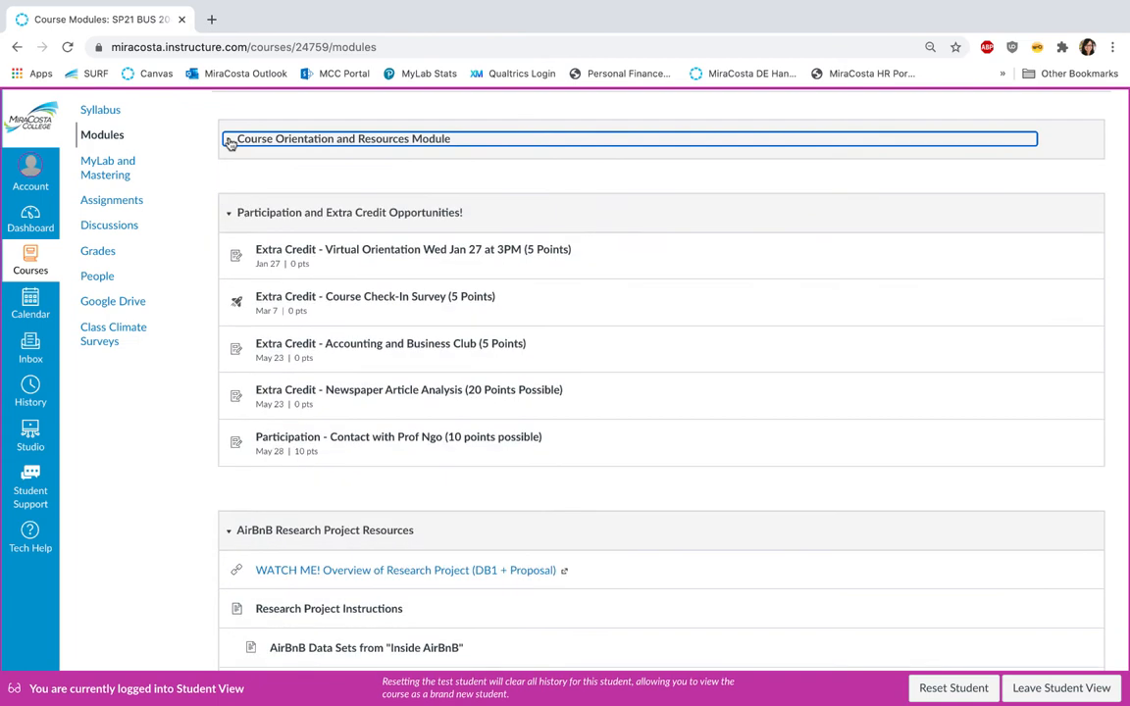
left_click(229, 138)
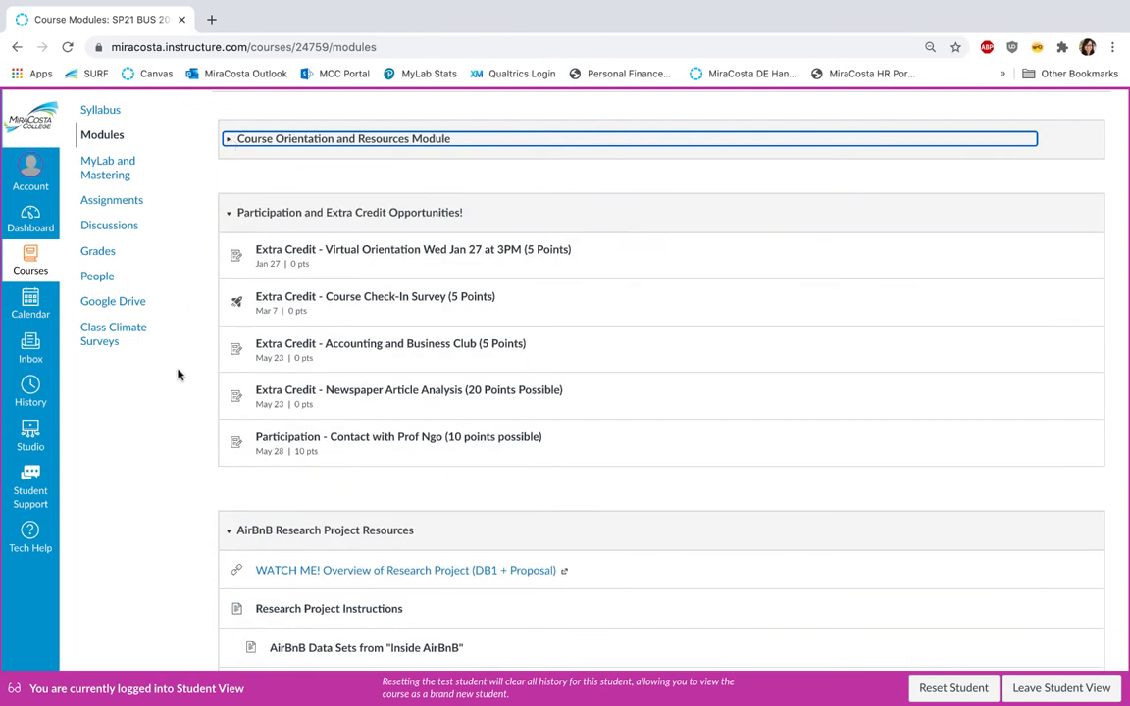
scroll("down", 3)
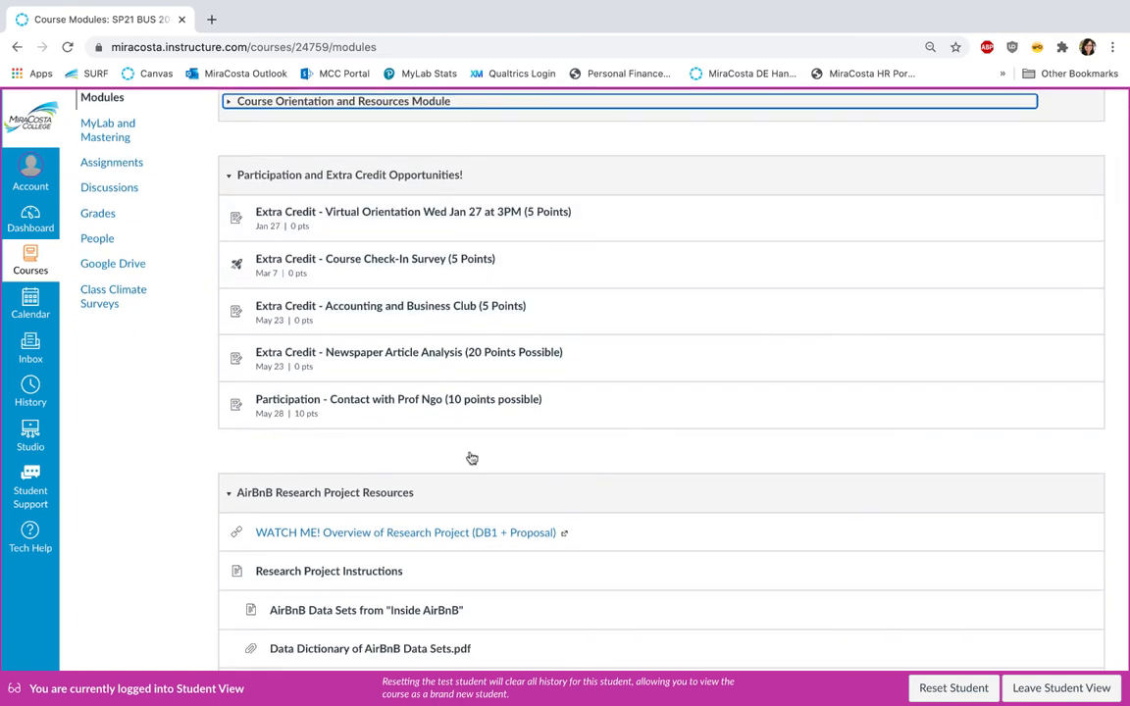
mouse_move(453, 143)
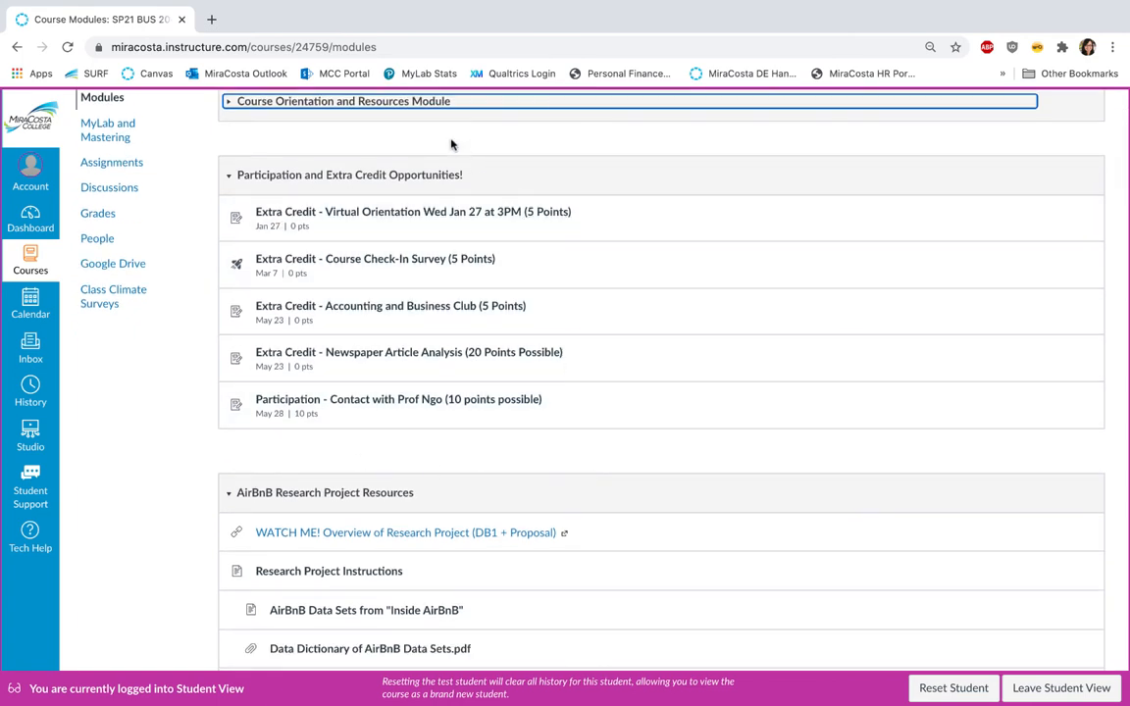
Scroll through the AirBnB Research Project Resources and Assignments and Discussion Boards modules.
scroll("down", 3)
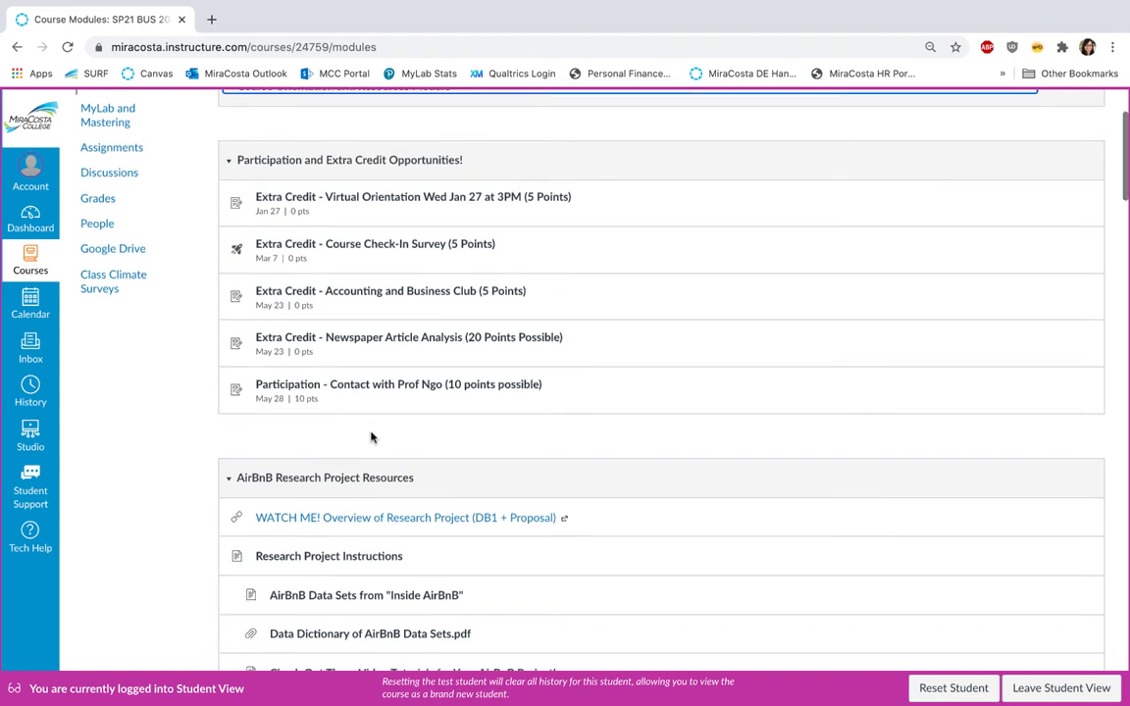
scroll("down", 3)
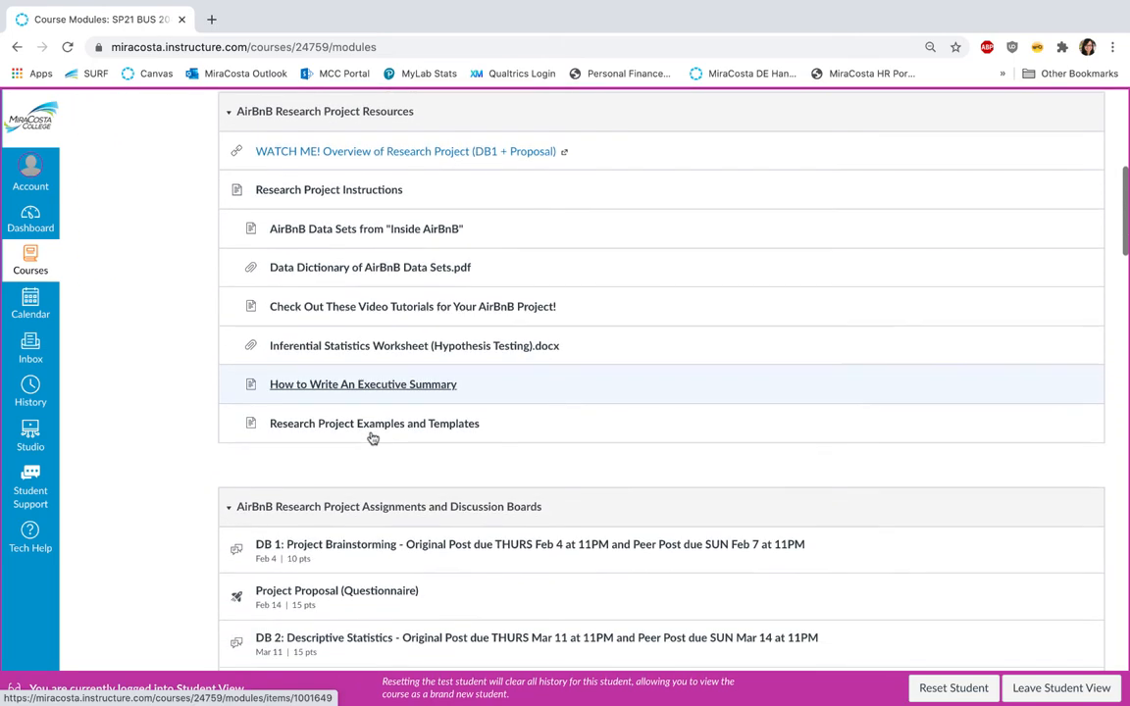
mouse_move(202, 375)
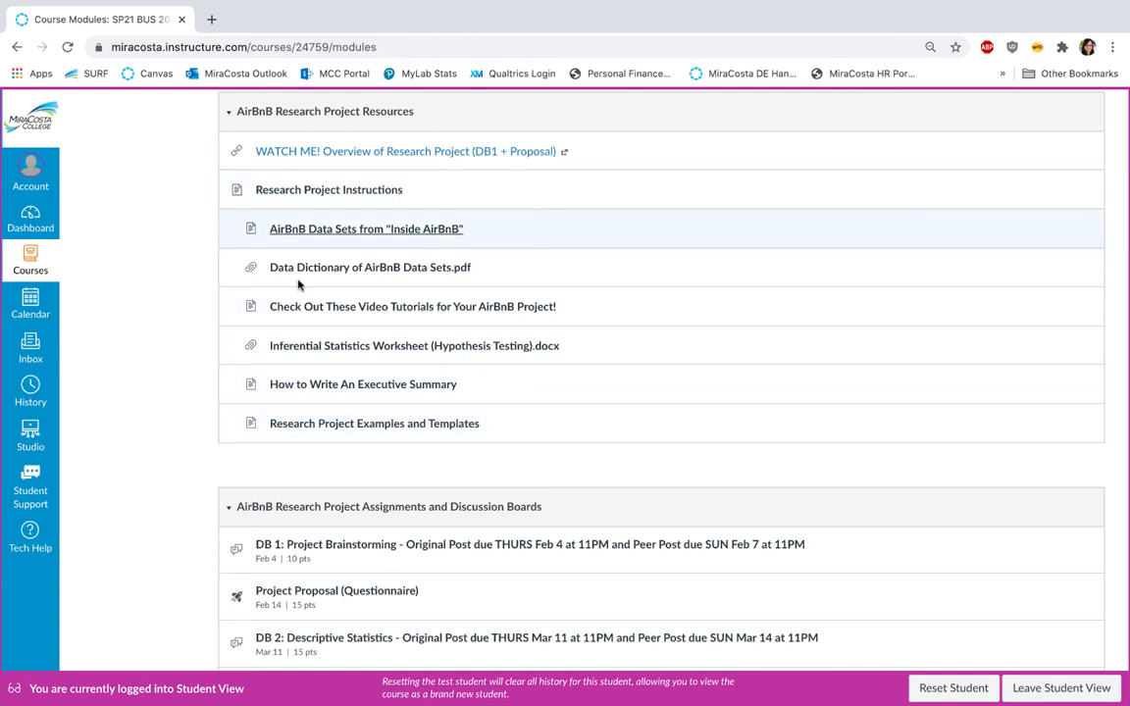
mouse_move(440, 352)
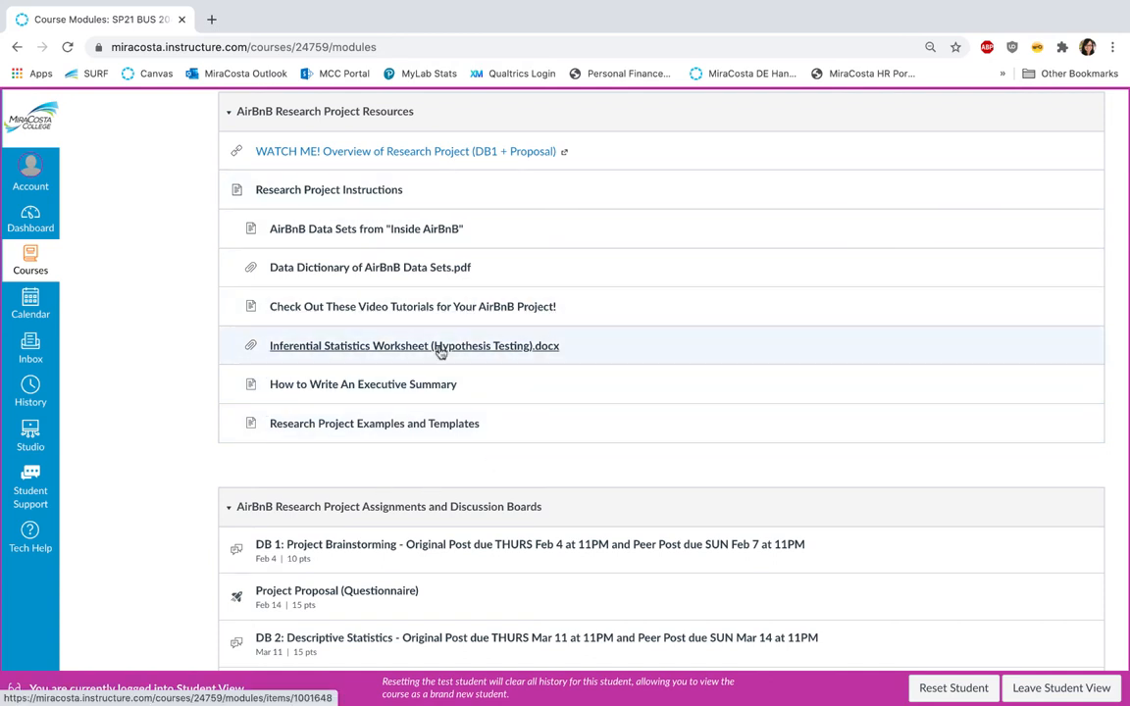
scroll("down", 3)
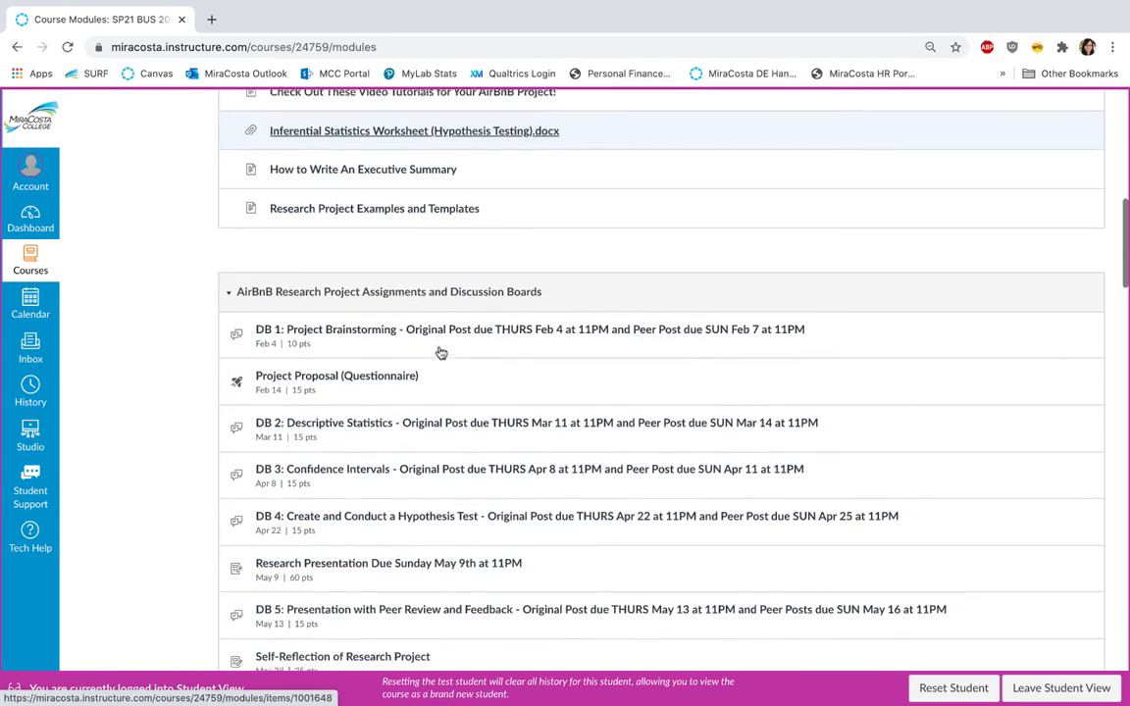
scroll("down", 3)
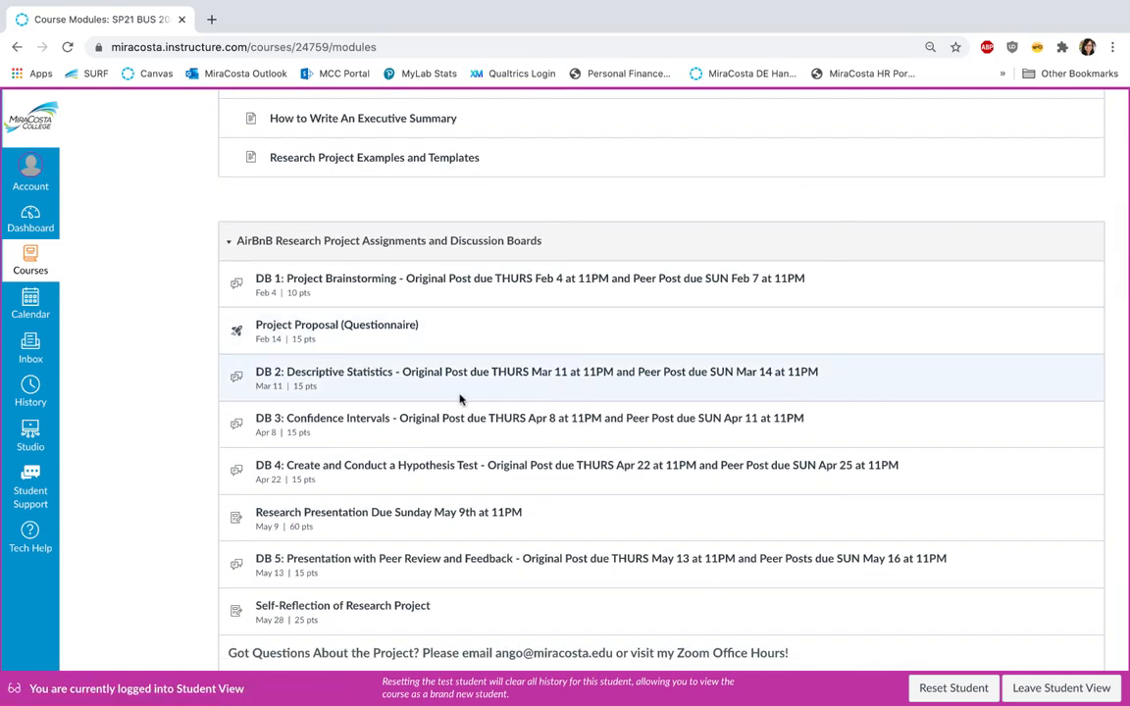
scroll("down", 3)
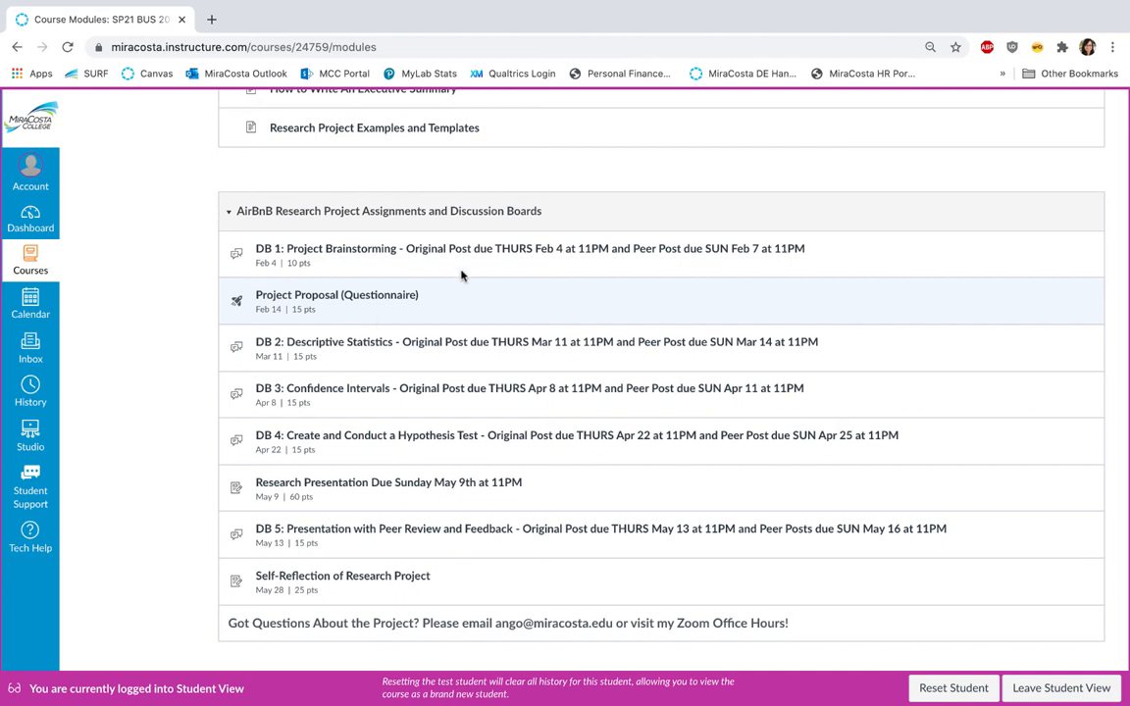
mouse_move(181, 398)
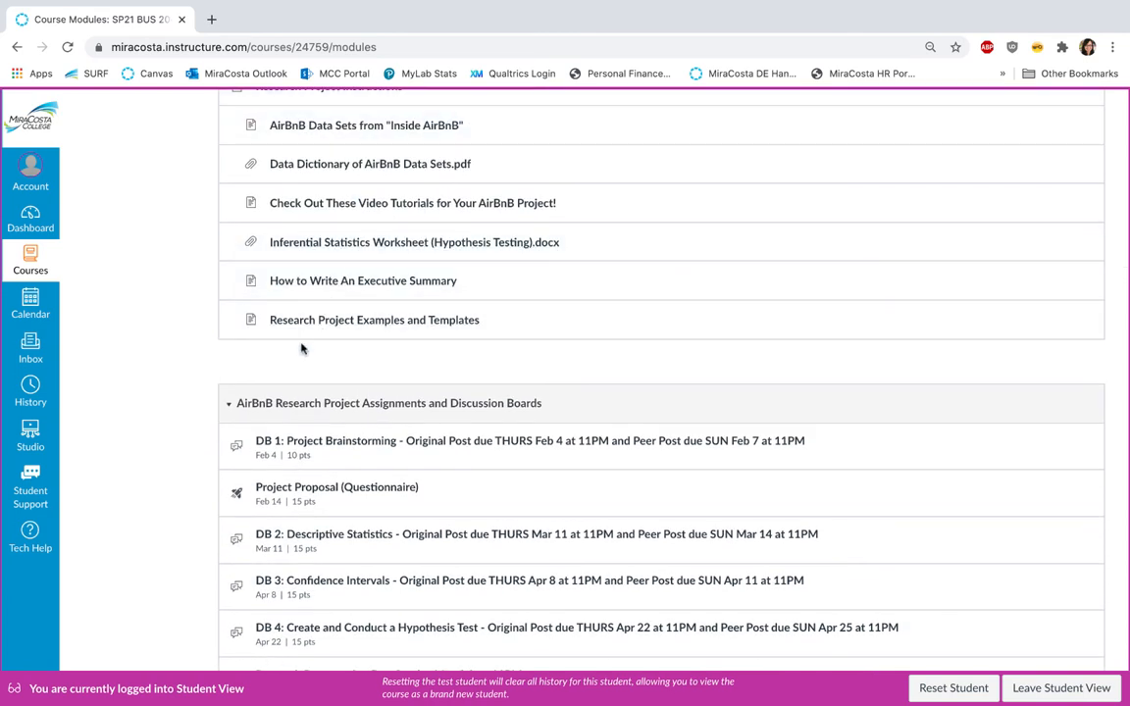
mouse_move(291, 356)
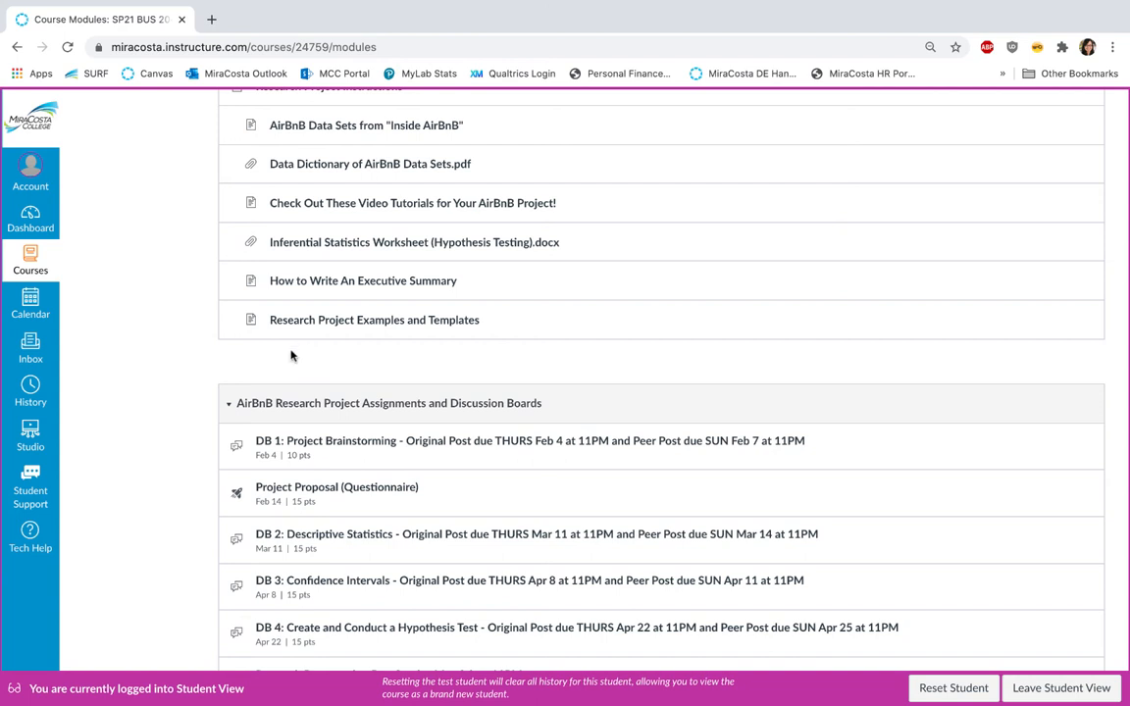
Scroll past External Resources to the full Week 1 Module (Chapter 1) through Chapter 1 Homework.
scroll("down", 3)
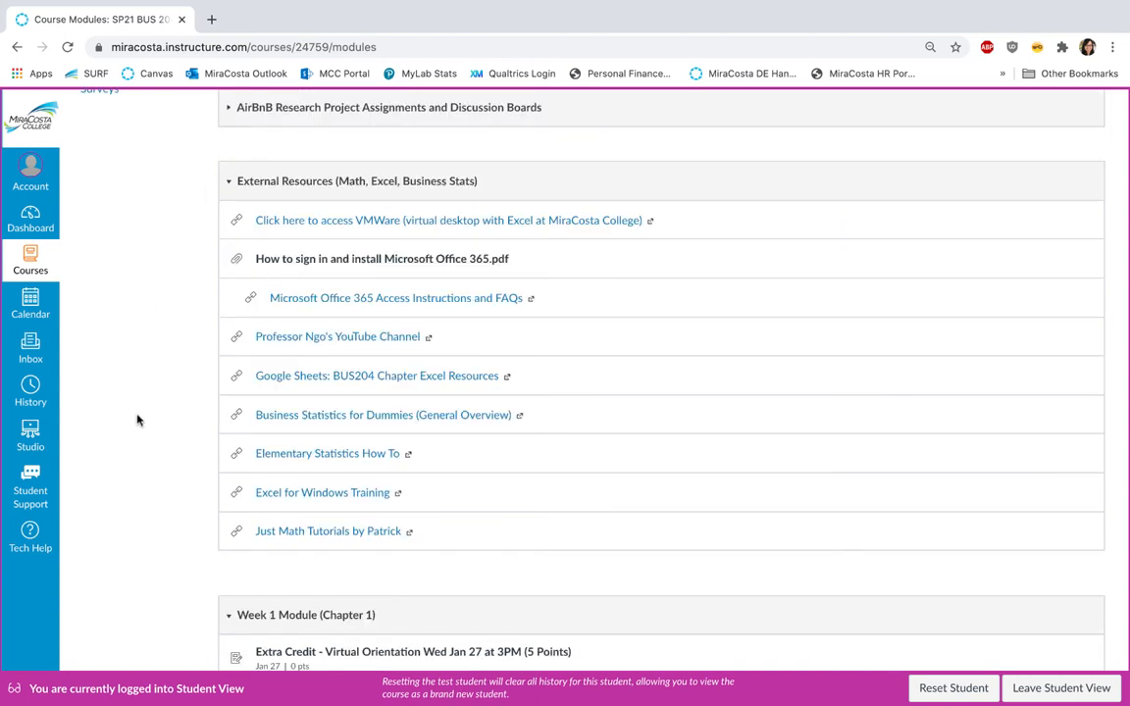
mouse_move(313, 228)
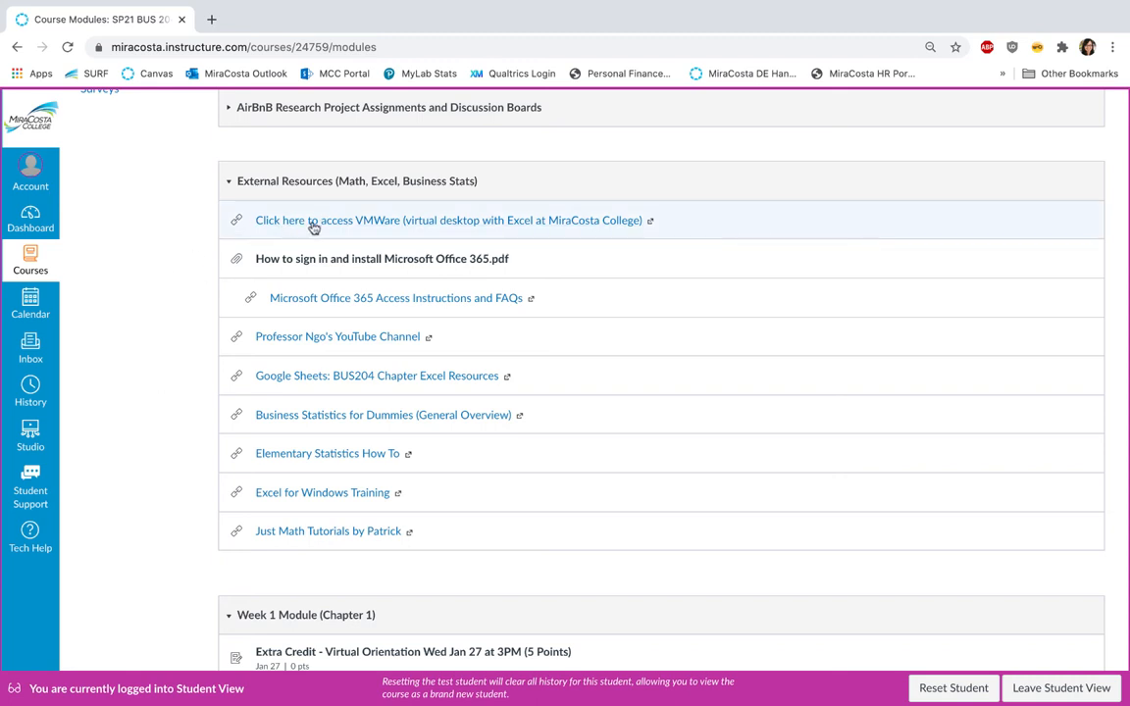
mouse_move(157, 337)
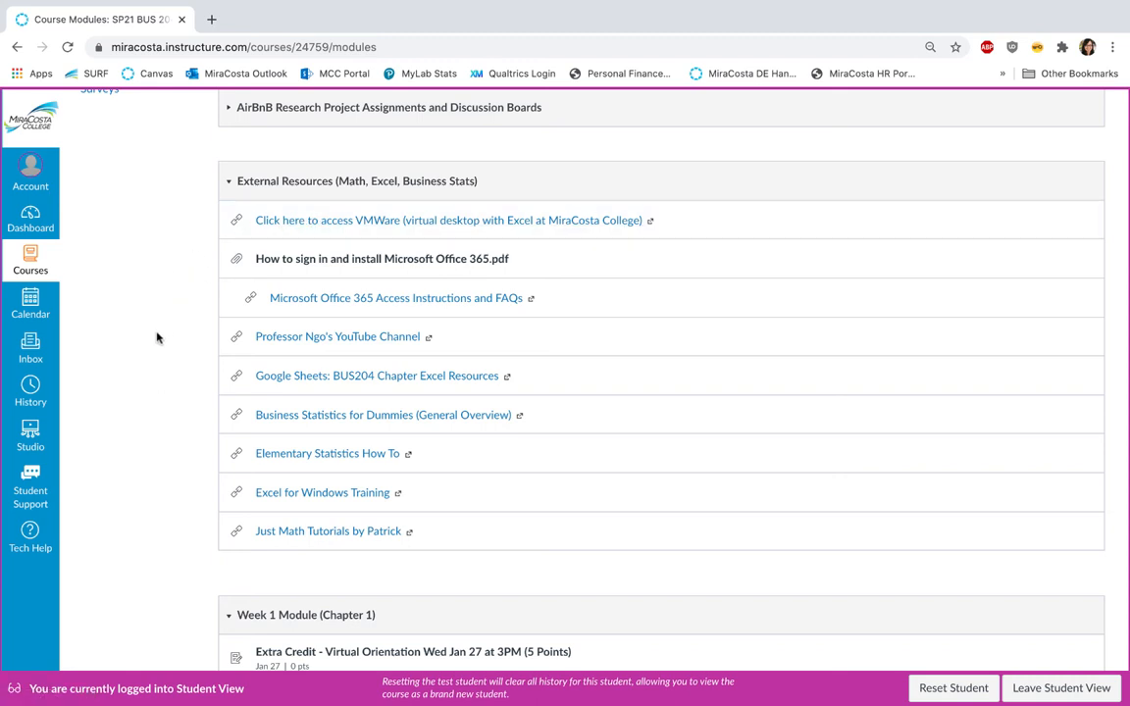
mouse_move(223, 266)
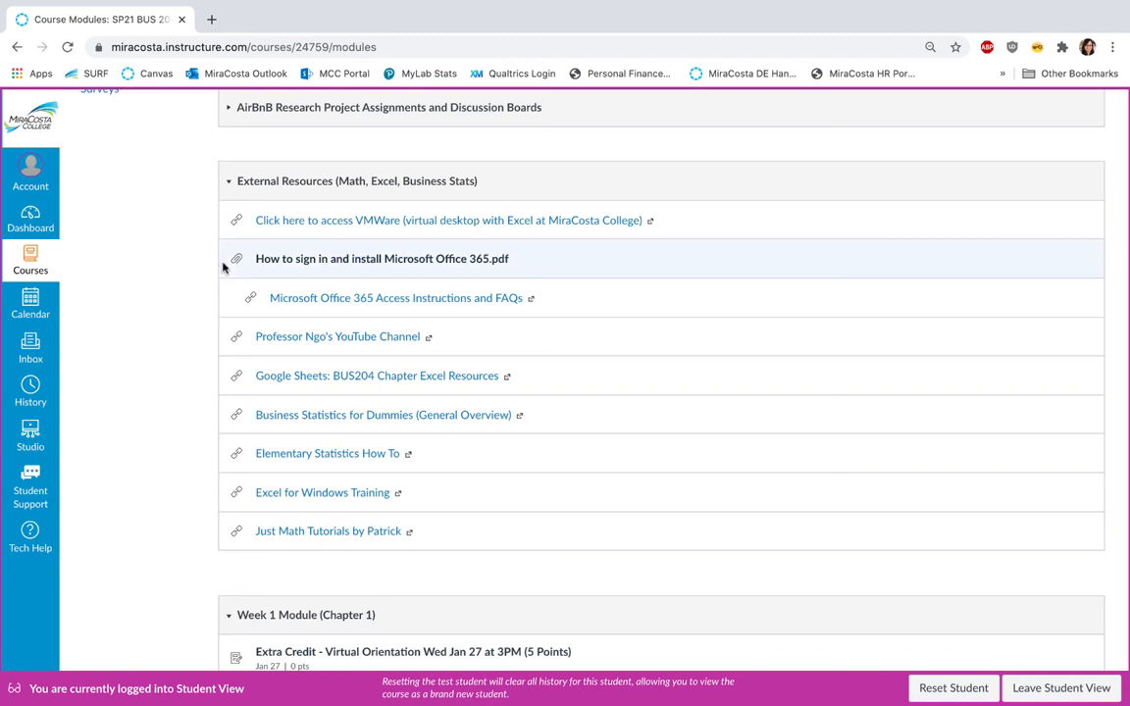
mouse_move(153, 366)
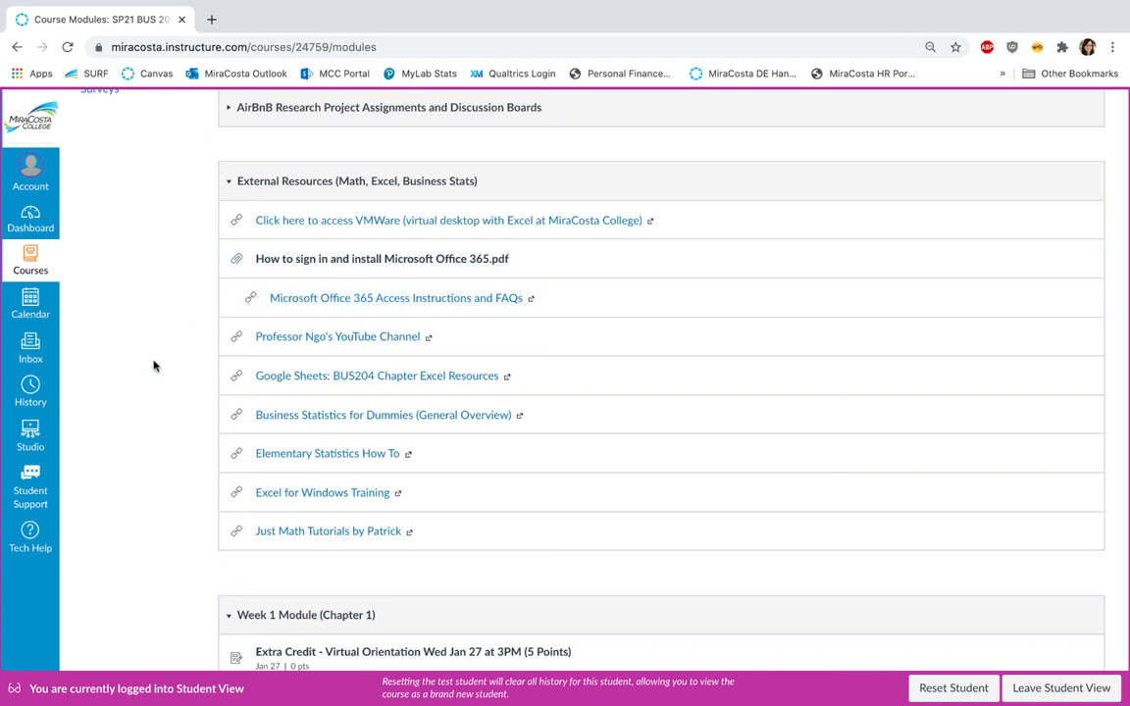
mouse_move(185, 363)
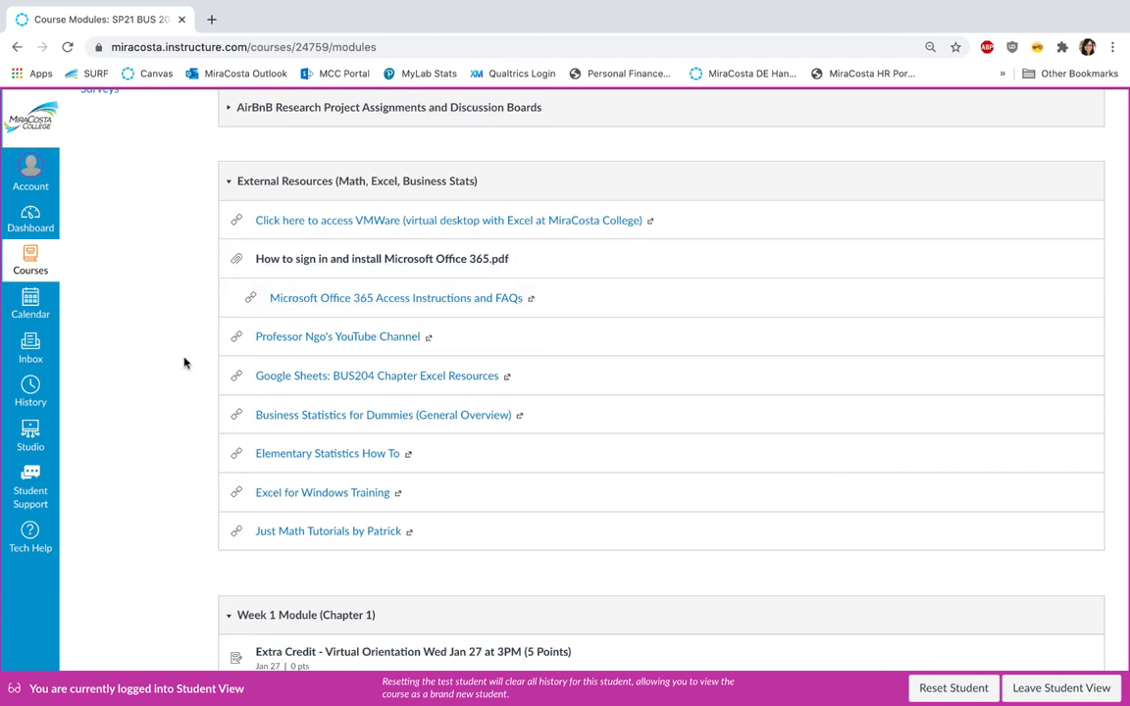
mouse_move(302, 373)
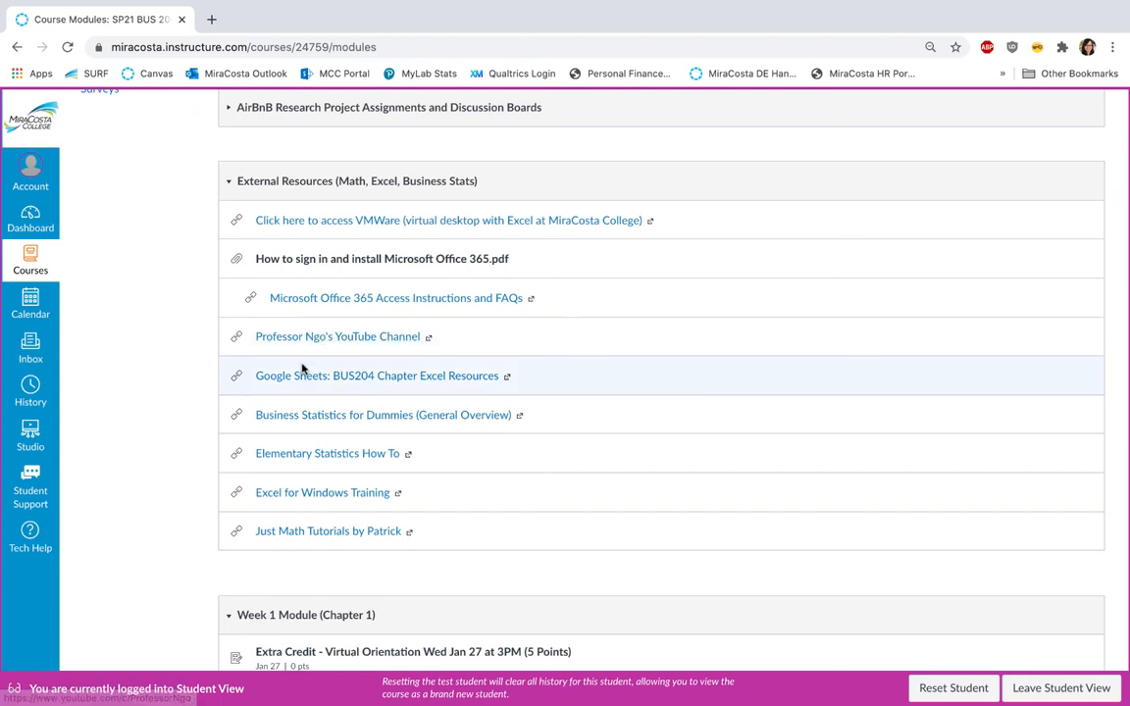
mouse_move(283, 422)
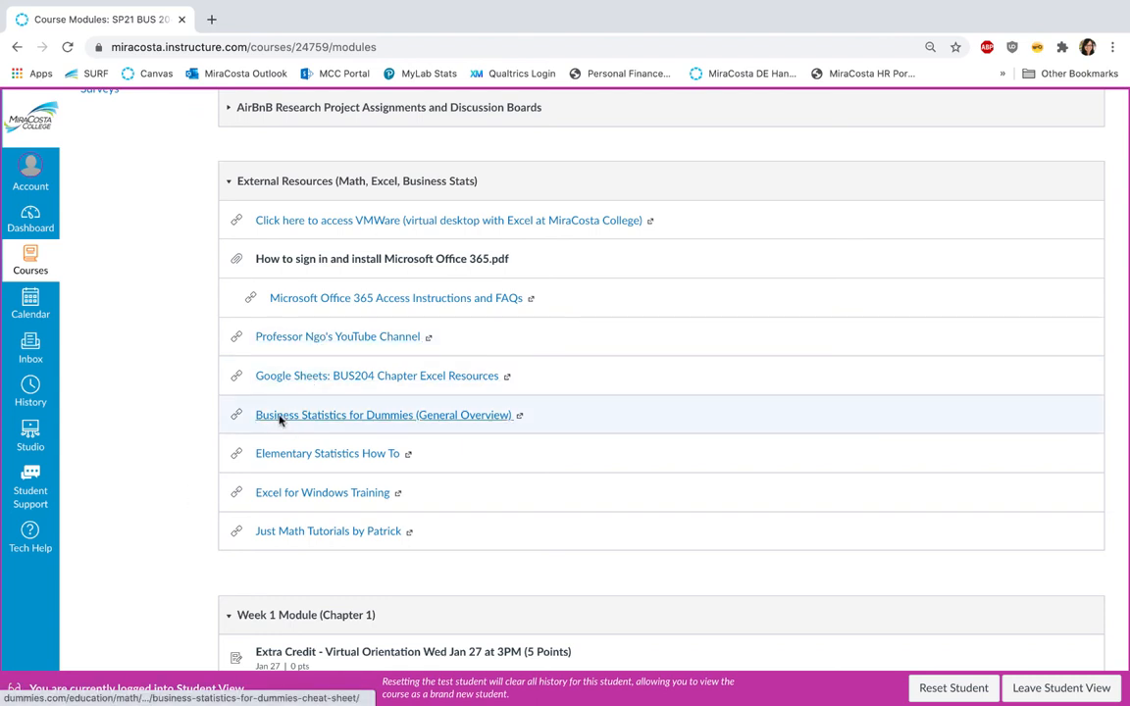
mouse_move(309, 559)
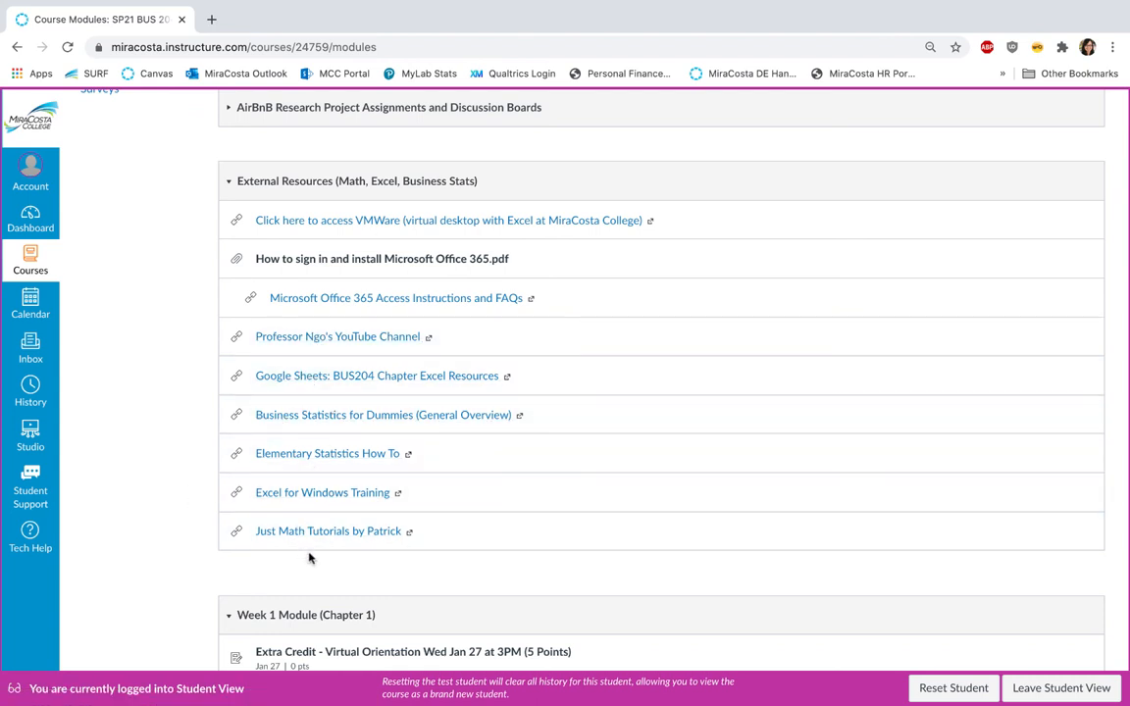
mouse_move(339, 453)
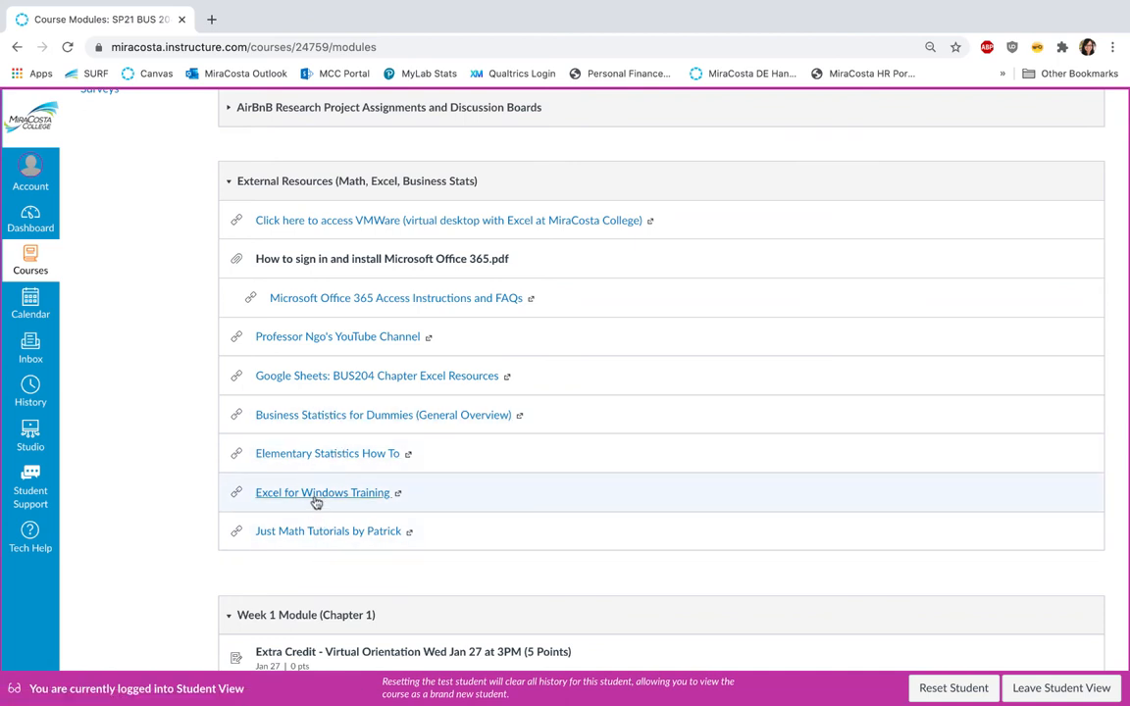
mouse_move(316, 501)
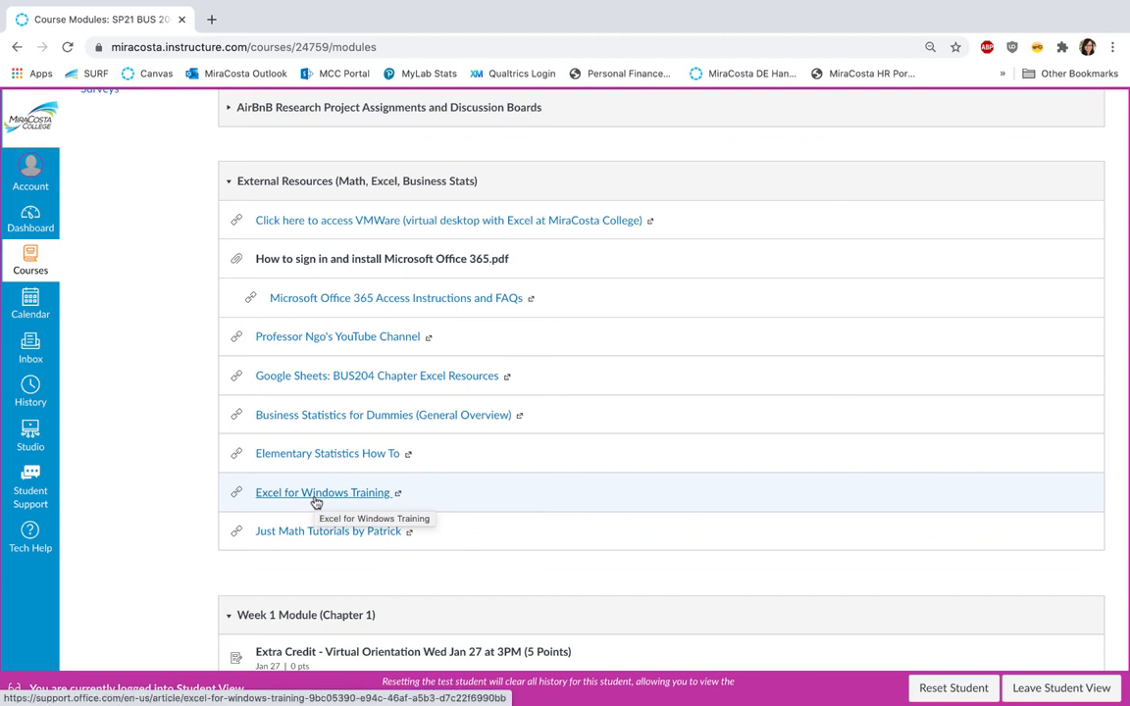
mouse_move(194, 578)
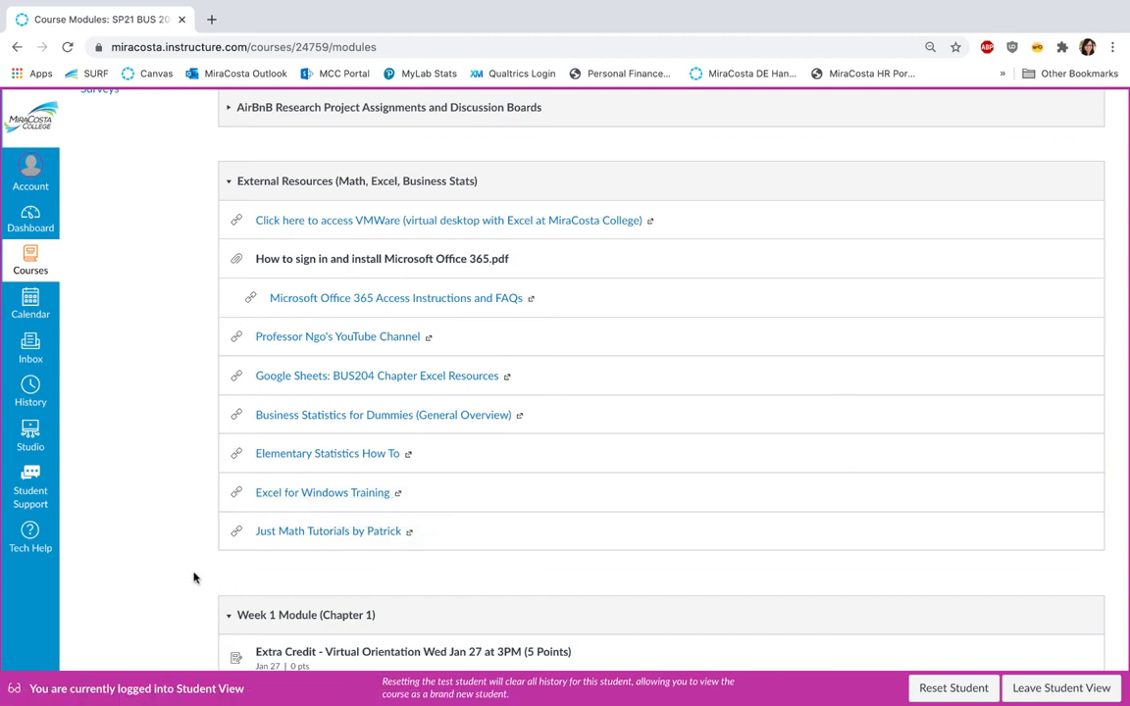
mouse_move(342, 534)
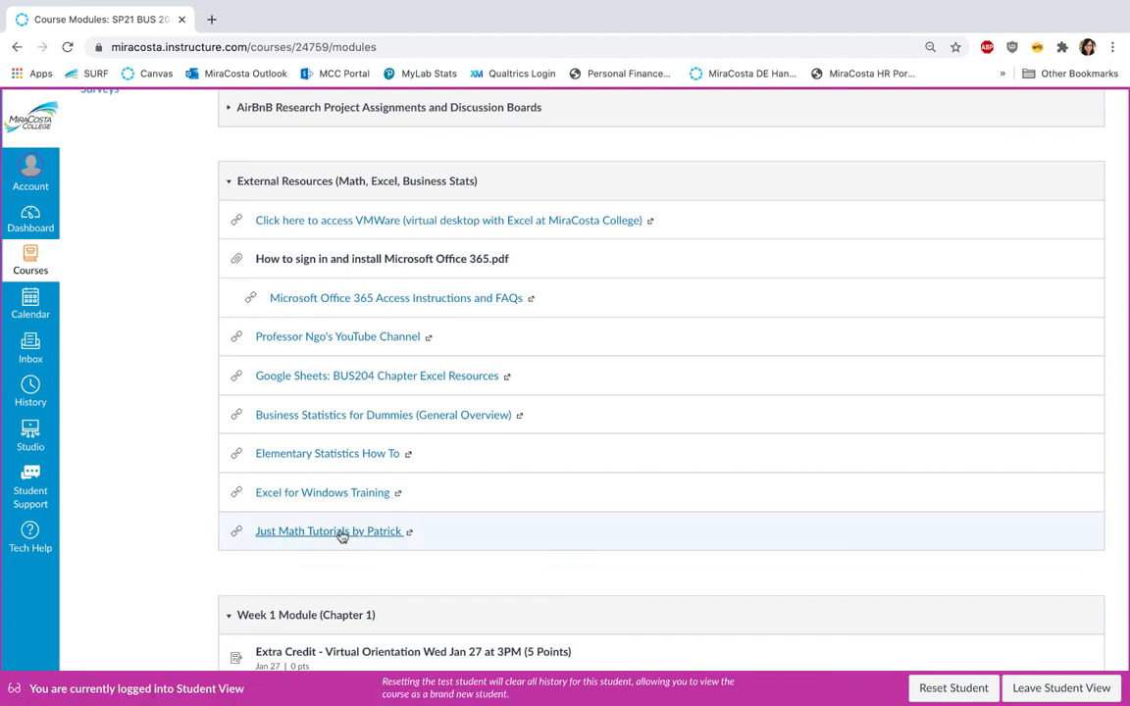
scroll("down", 3)
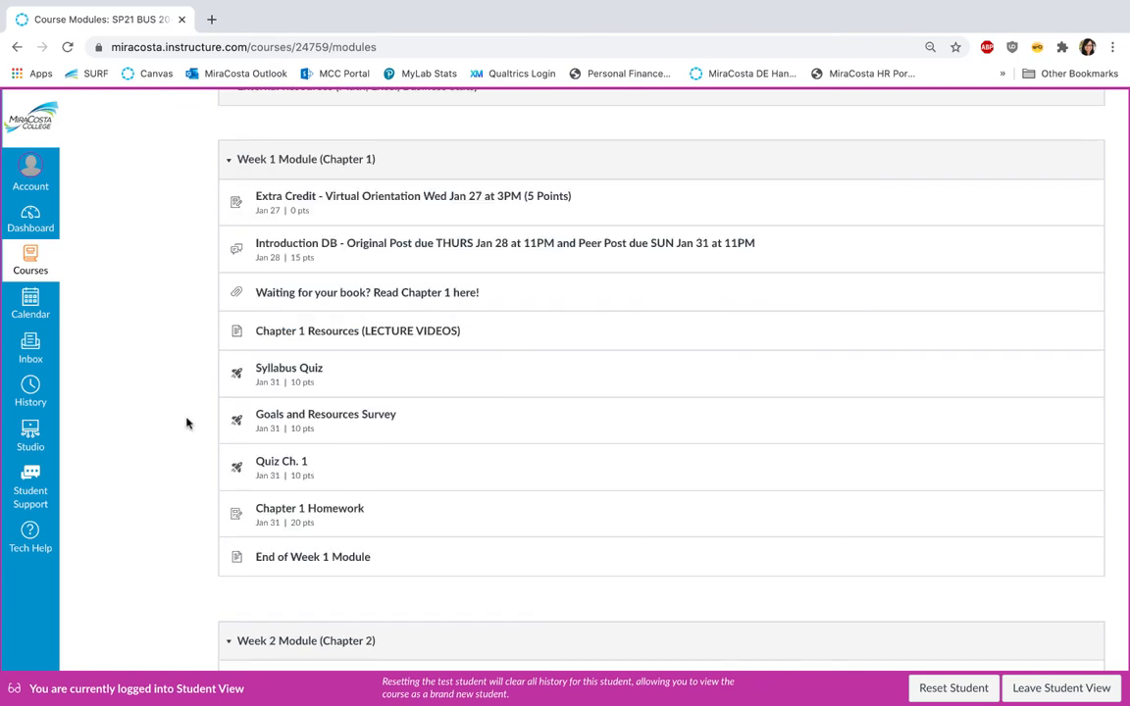
mouse_move(169, 302)
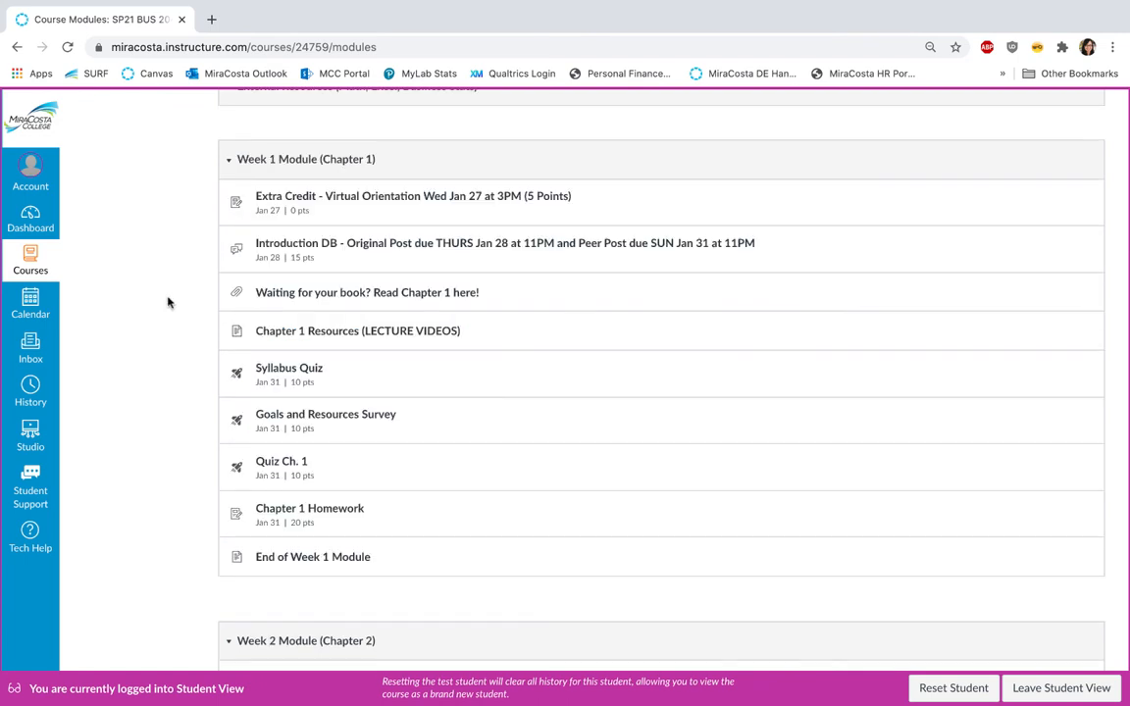
mouse_move(257, 203)
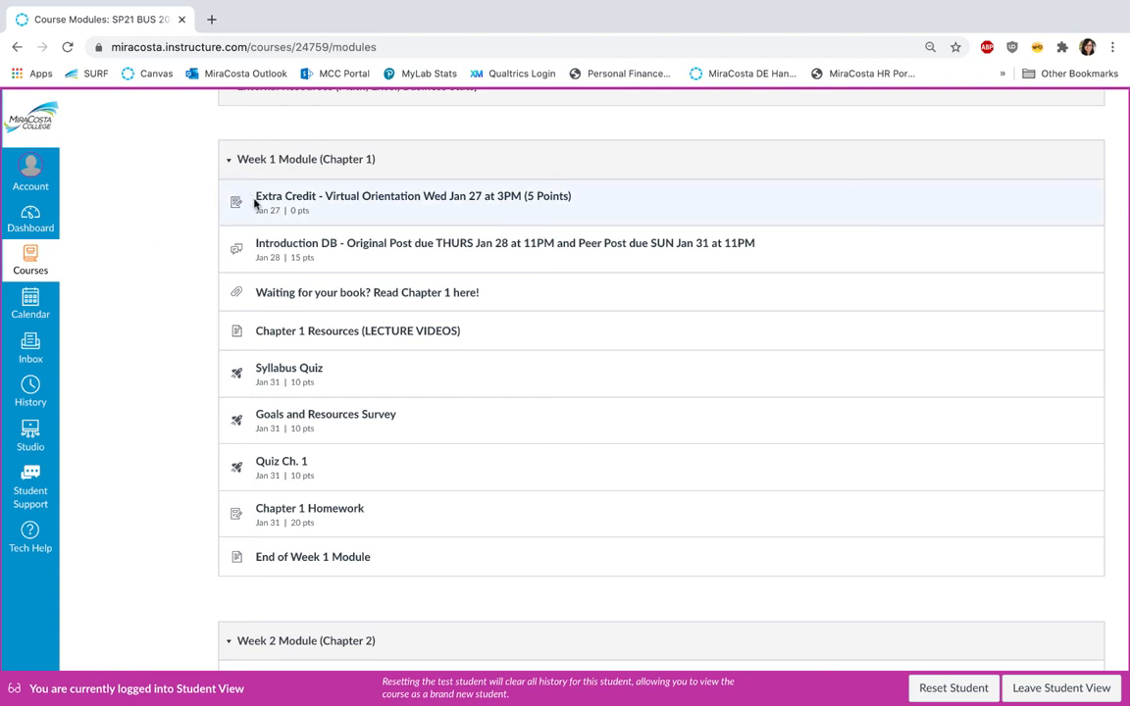
mouse_move(155, 253)
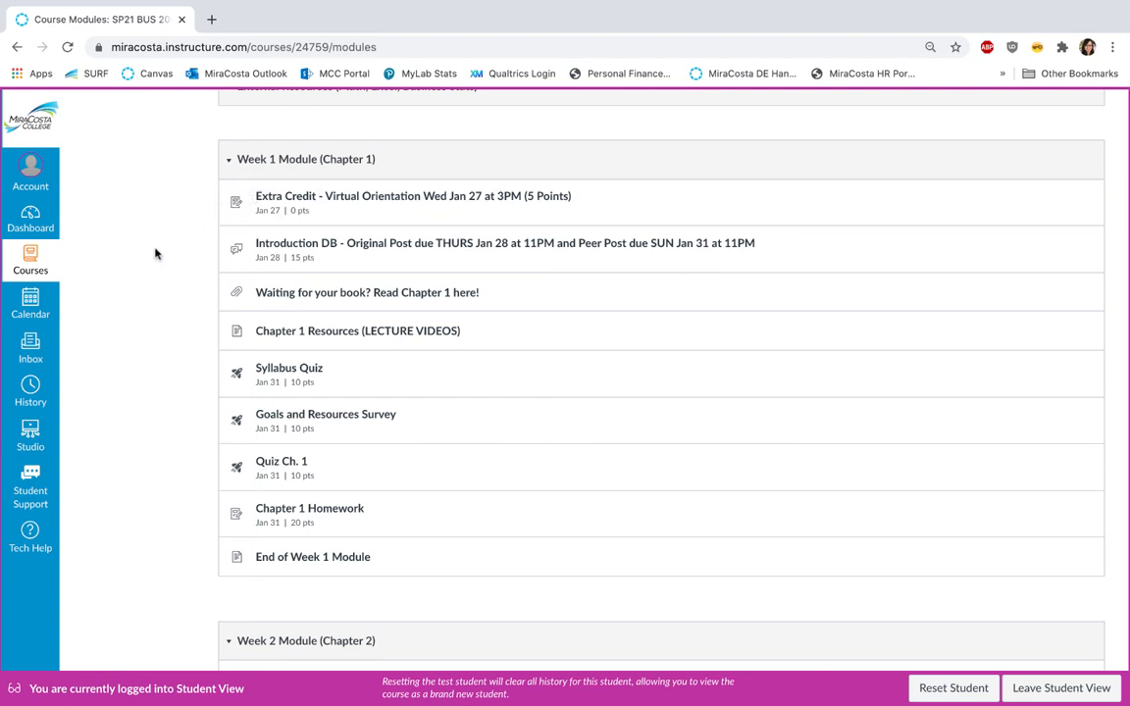
mouse_move(226, 249)
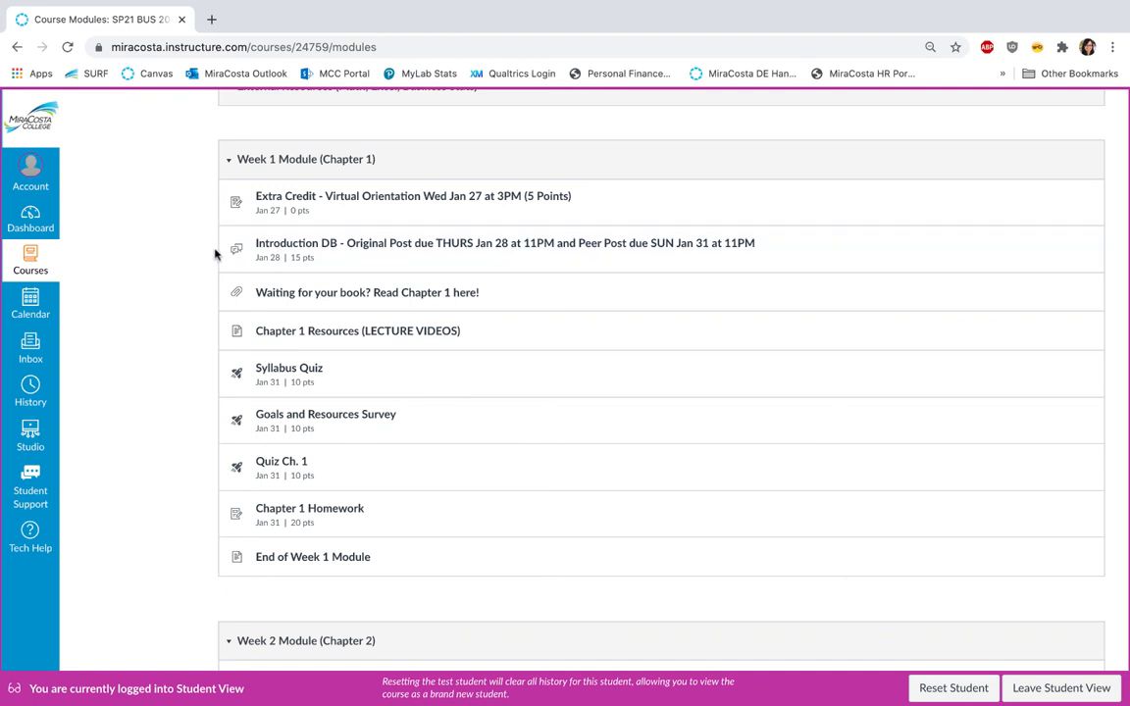
mouse_move(180, 318)
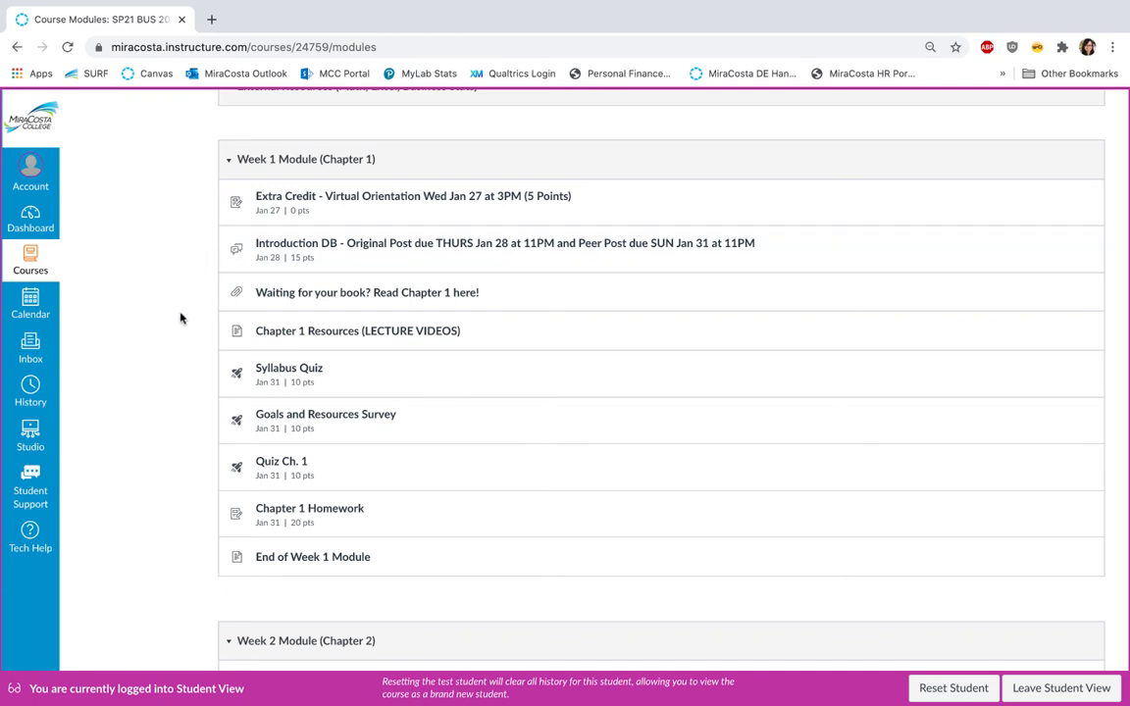
mouse_move(174, 305)
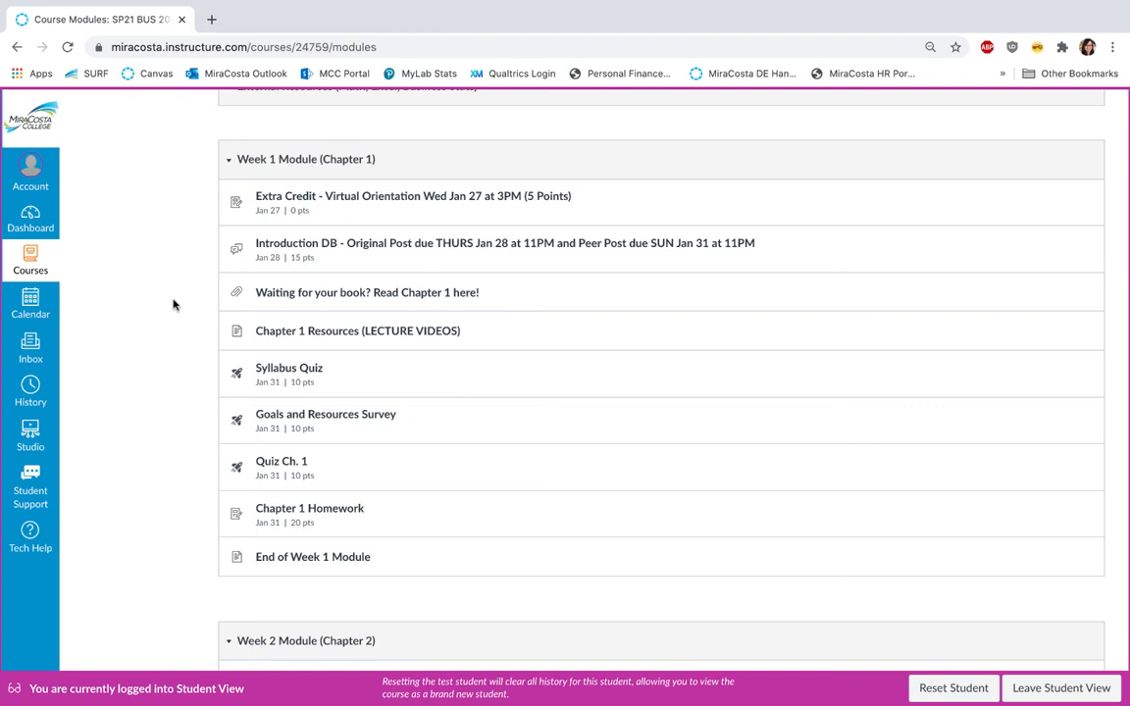
mouse_move(197, 396)
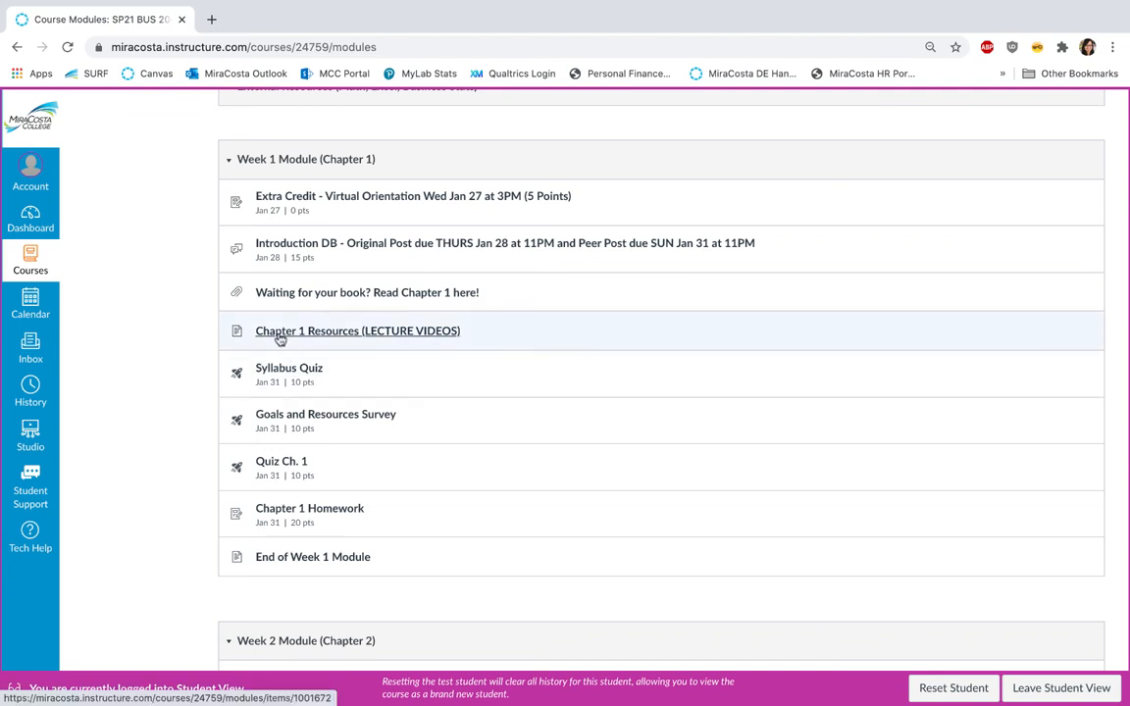
mouse_move(476, 326)
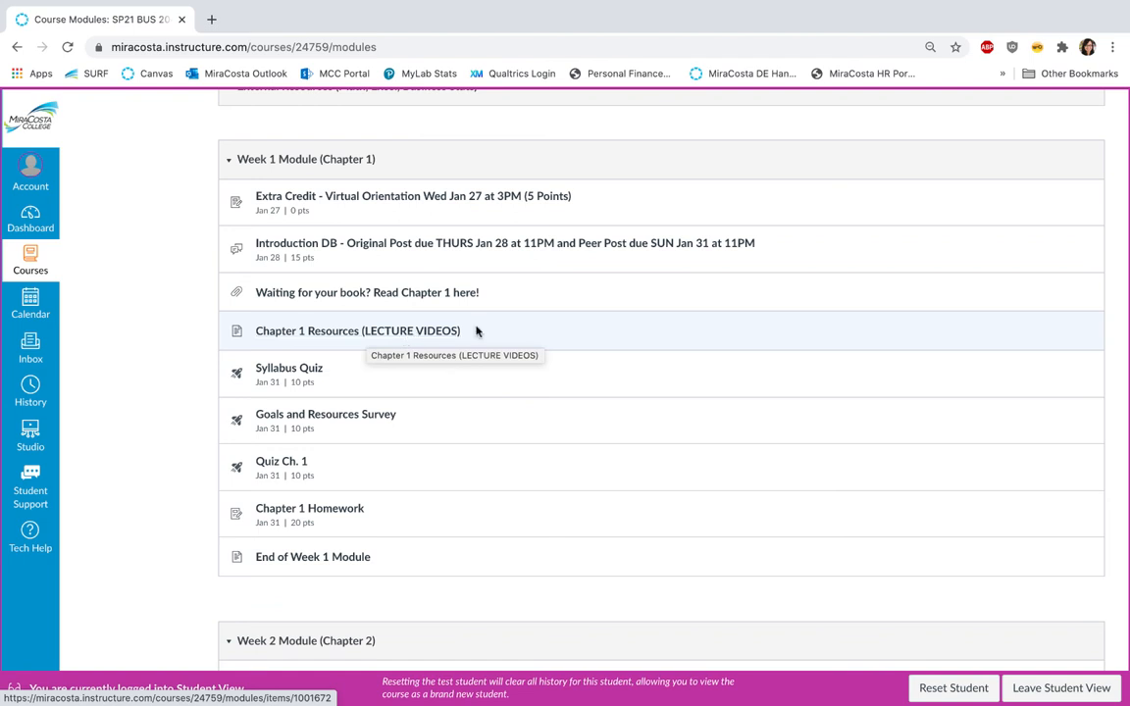
mouse_move(498, 332)
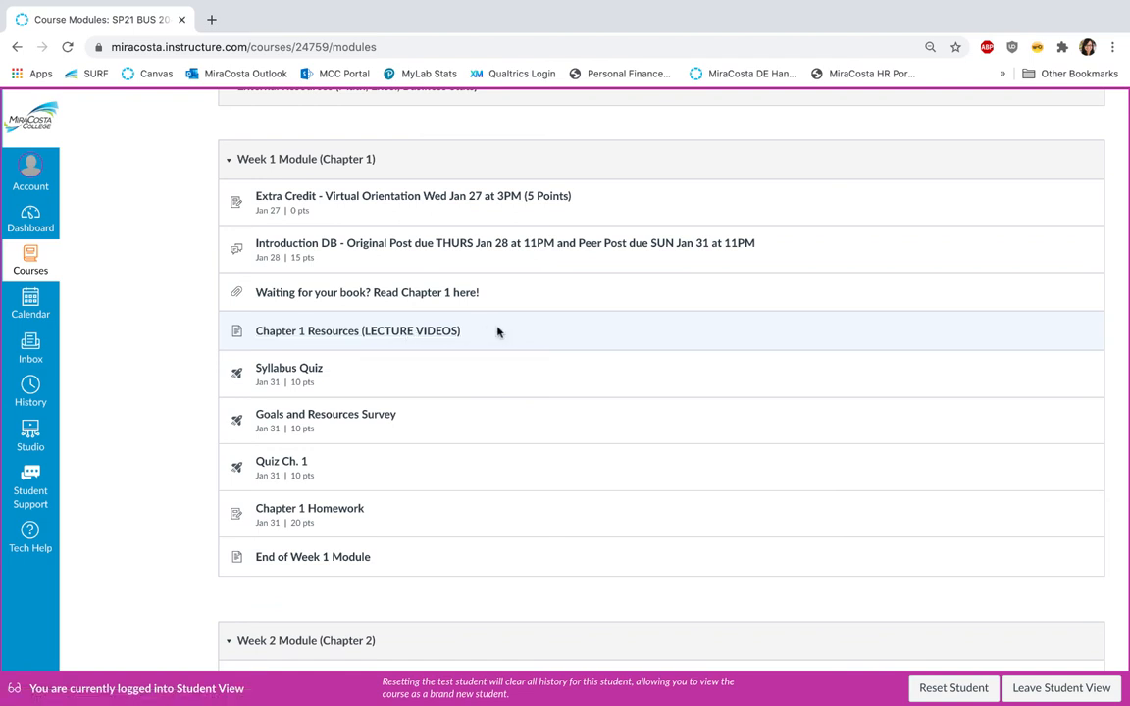
mouse_move(408, 331)
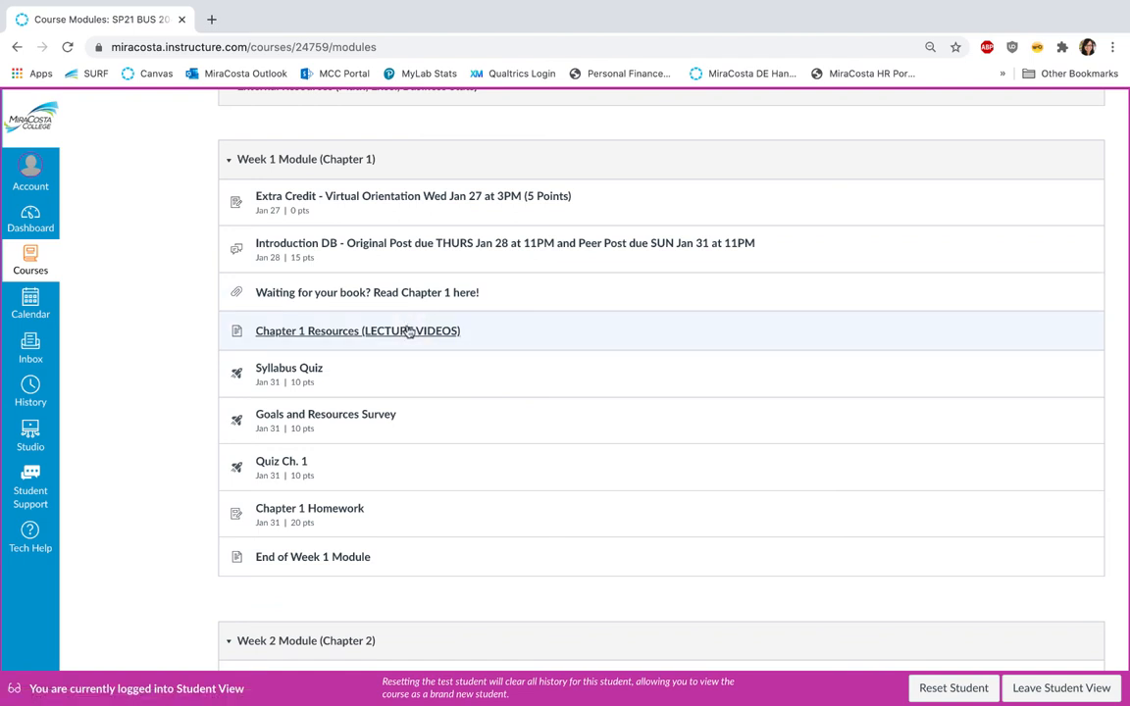
Open Chapter 1 Resources (LECTURE VIDEOS) and scroll to the ToolPak instructions and video tutorials.
left_click(357, 330)
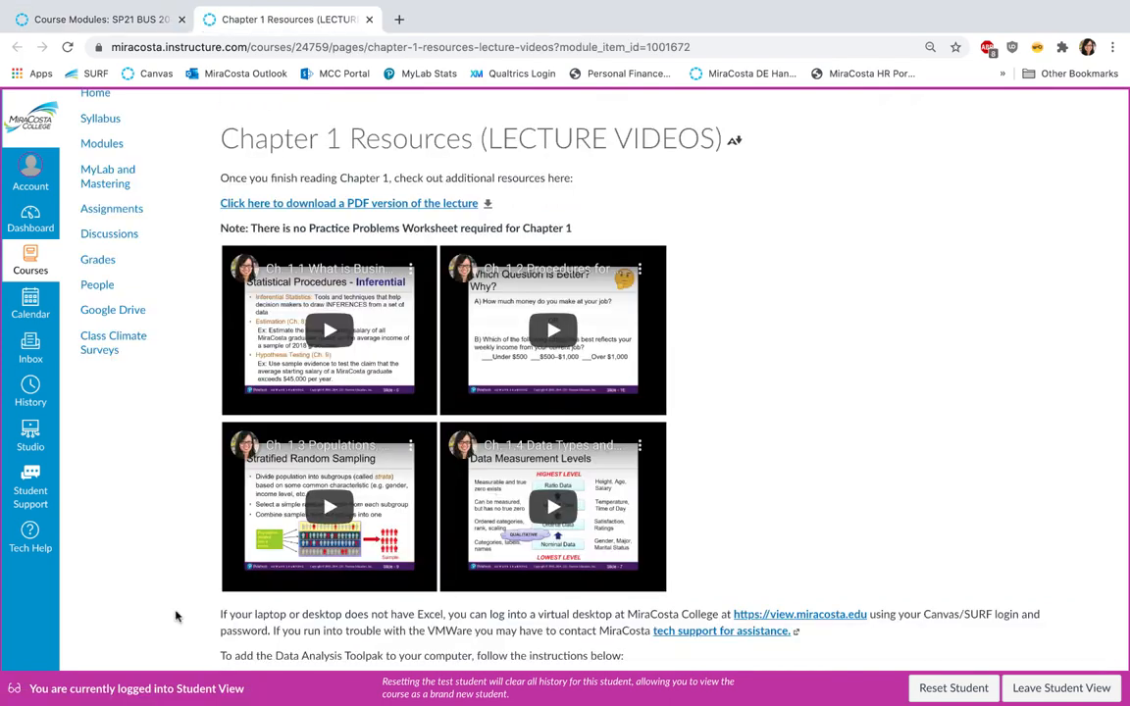
mouse_move(767, 224)
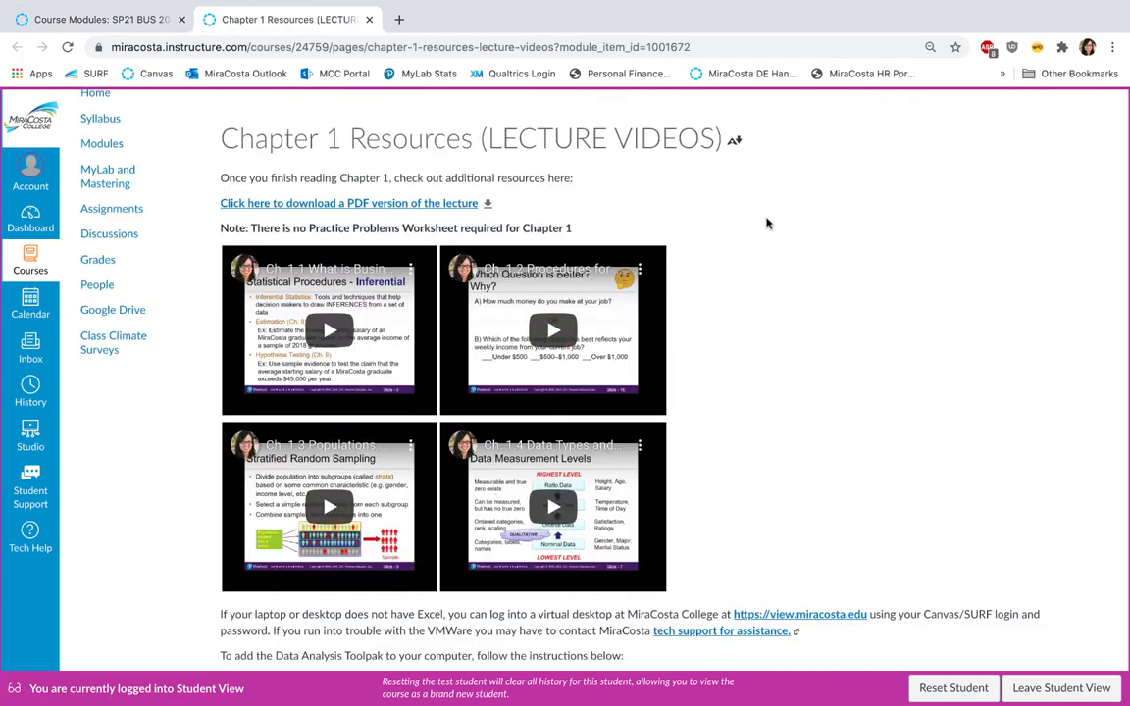
mouse_move(368, 208)
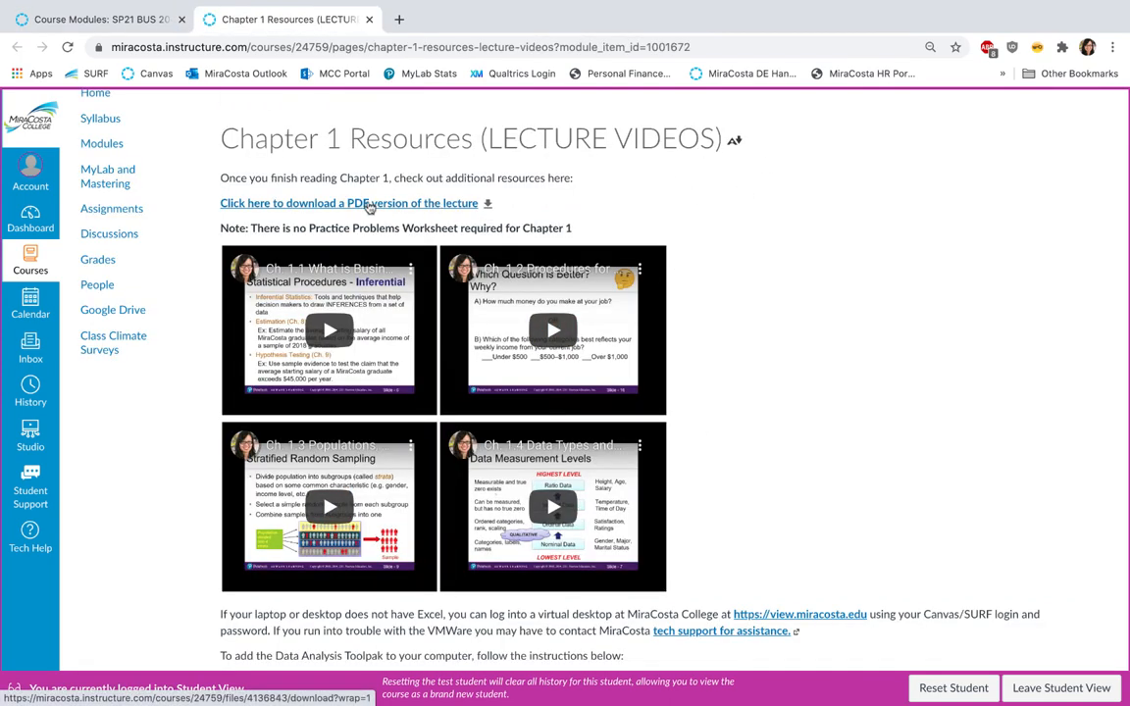
mouse_move(568, 206)
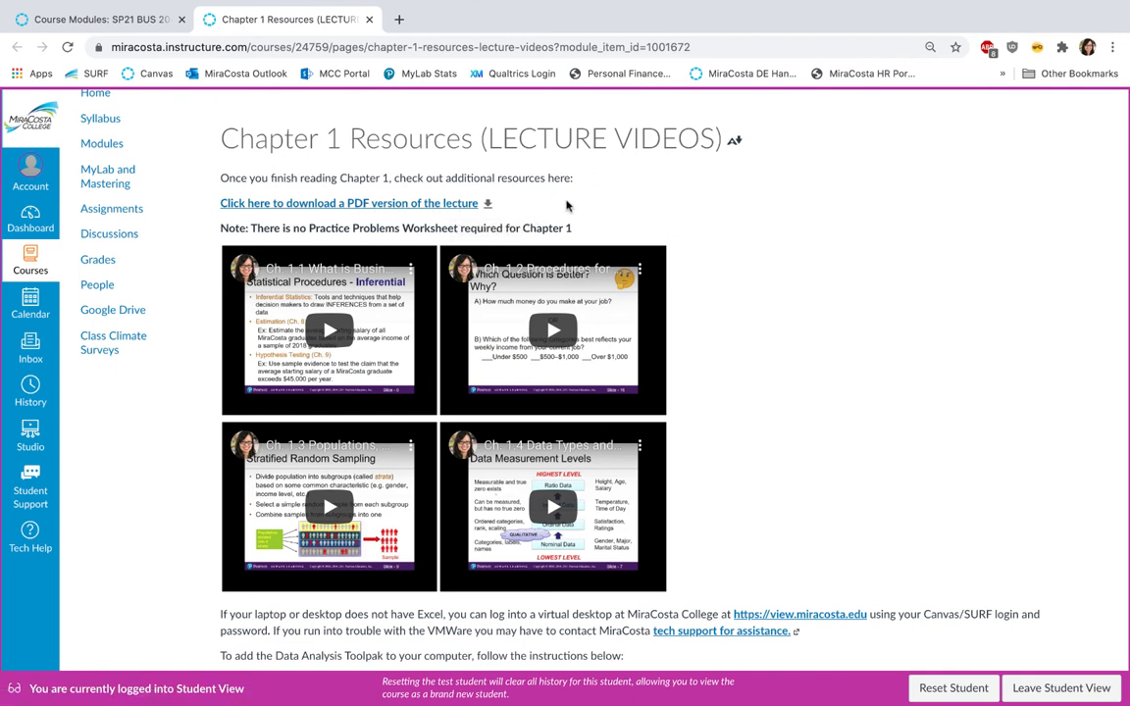
mouse_move(585, 226)
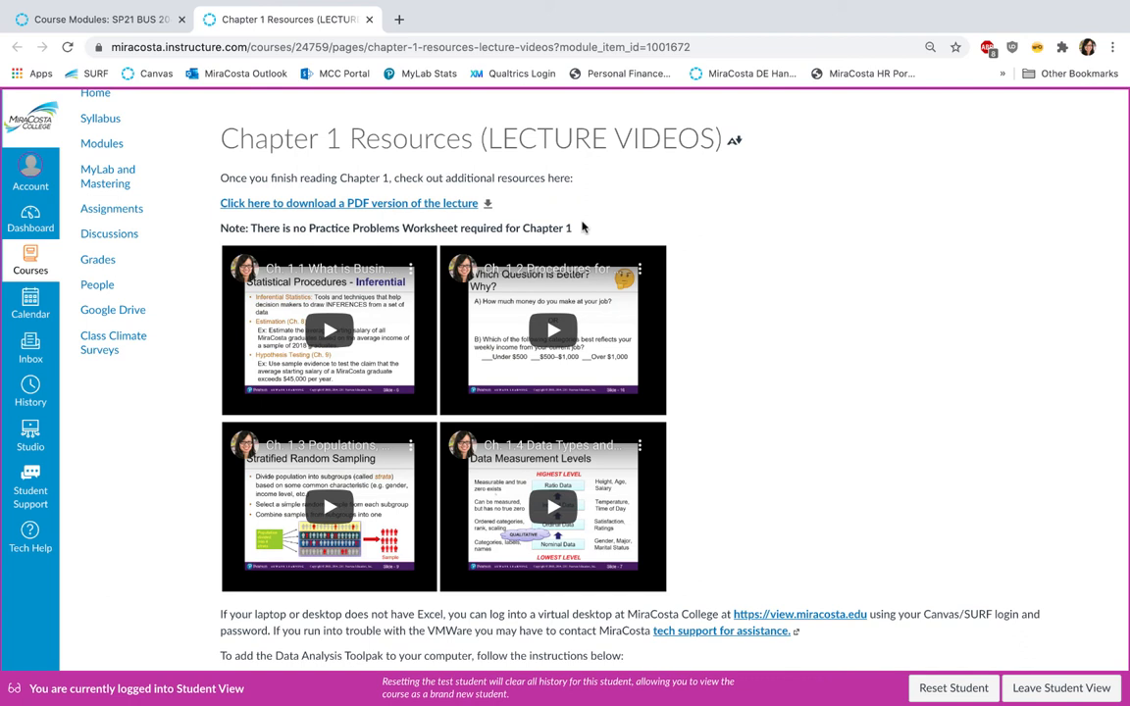
mouse_move(513, 228)
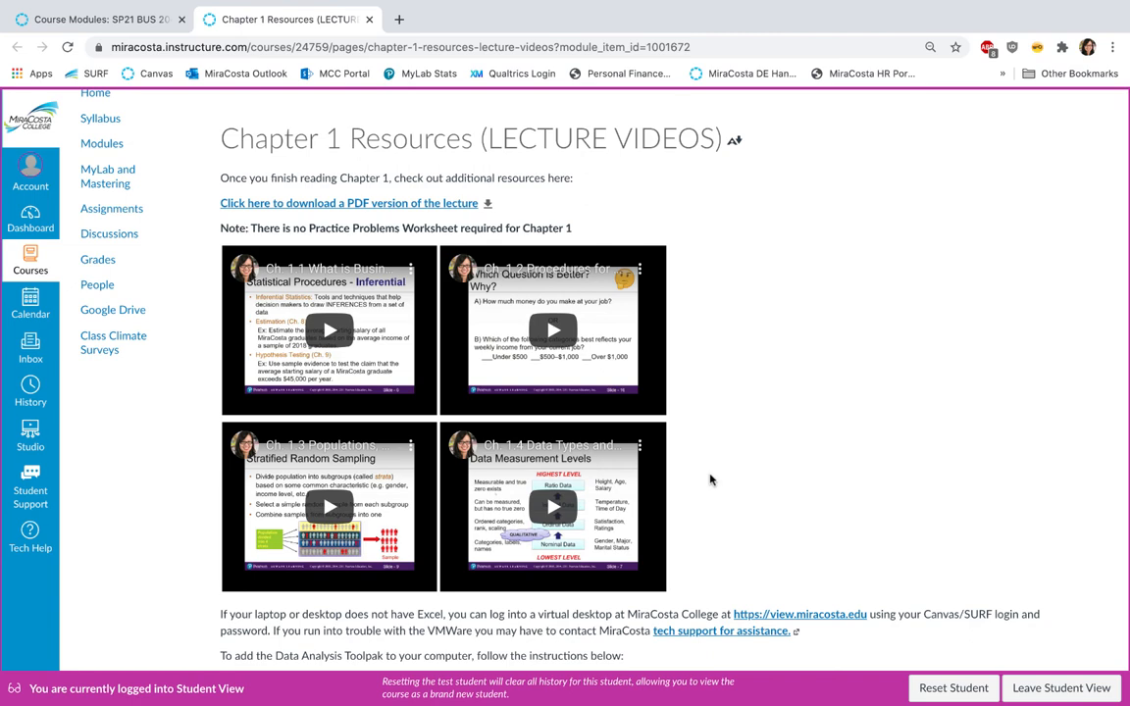
scroll("down", 3)
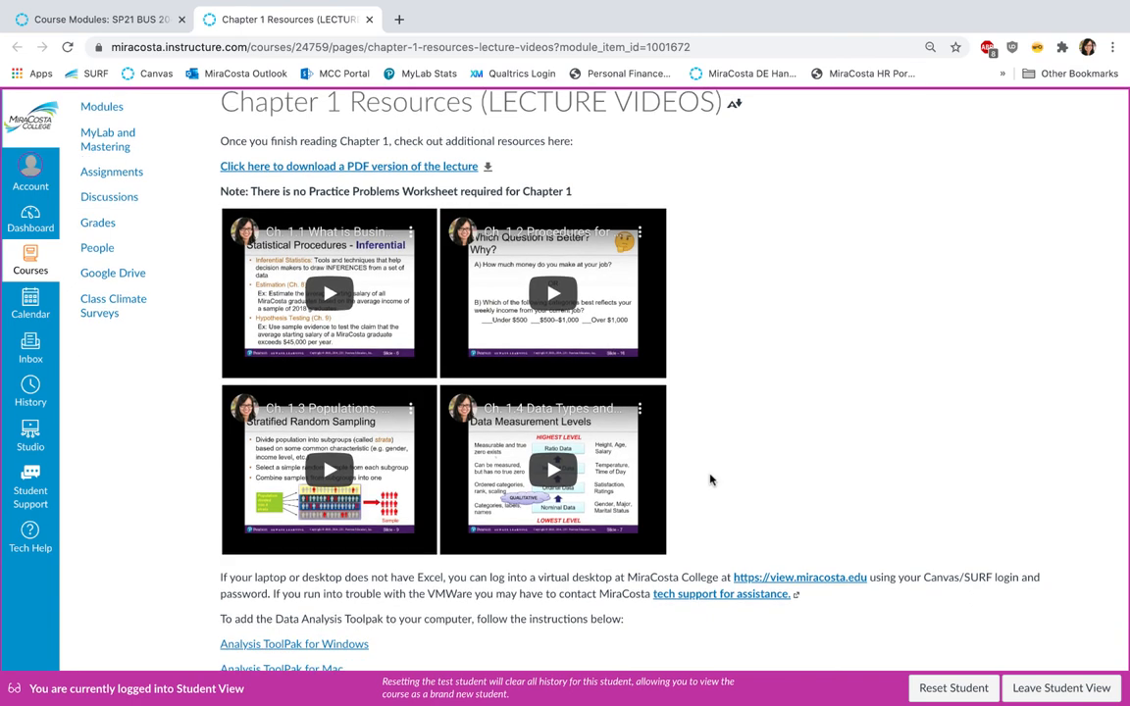
scroll("down", 3)
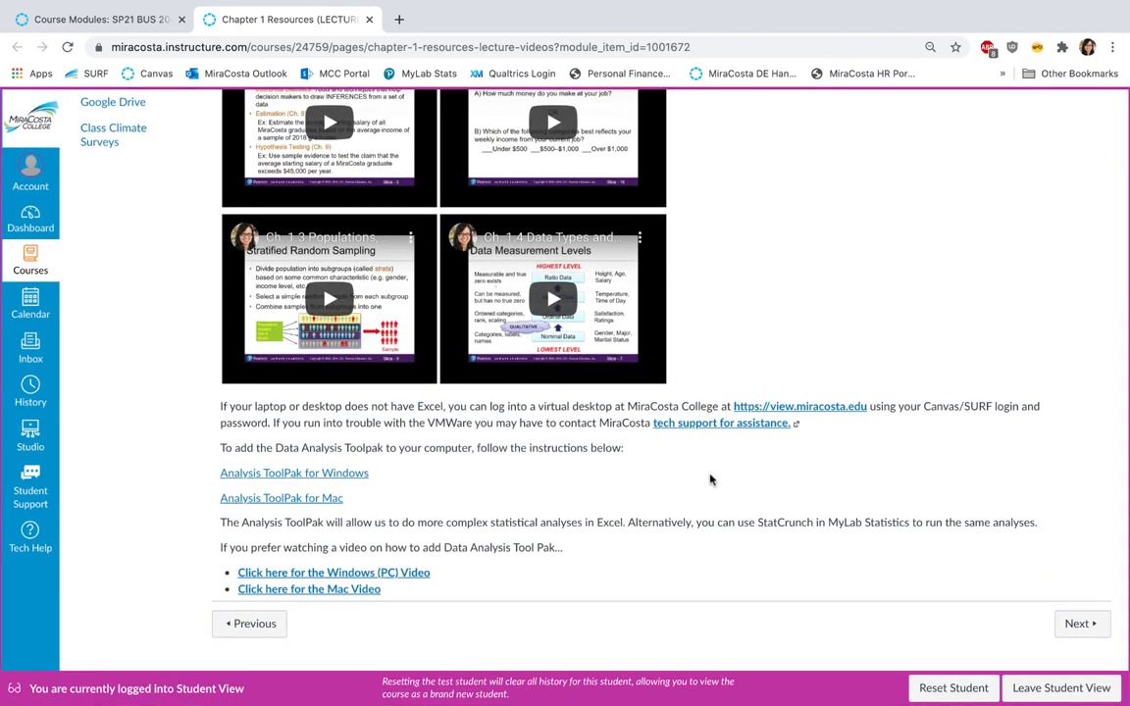
mouse_move(506, 584)
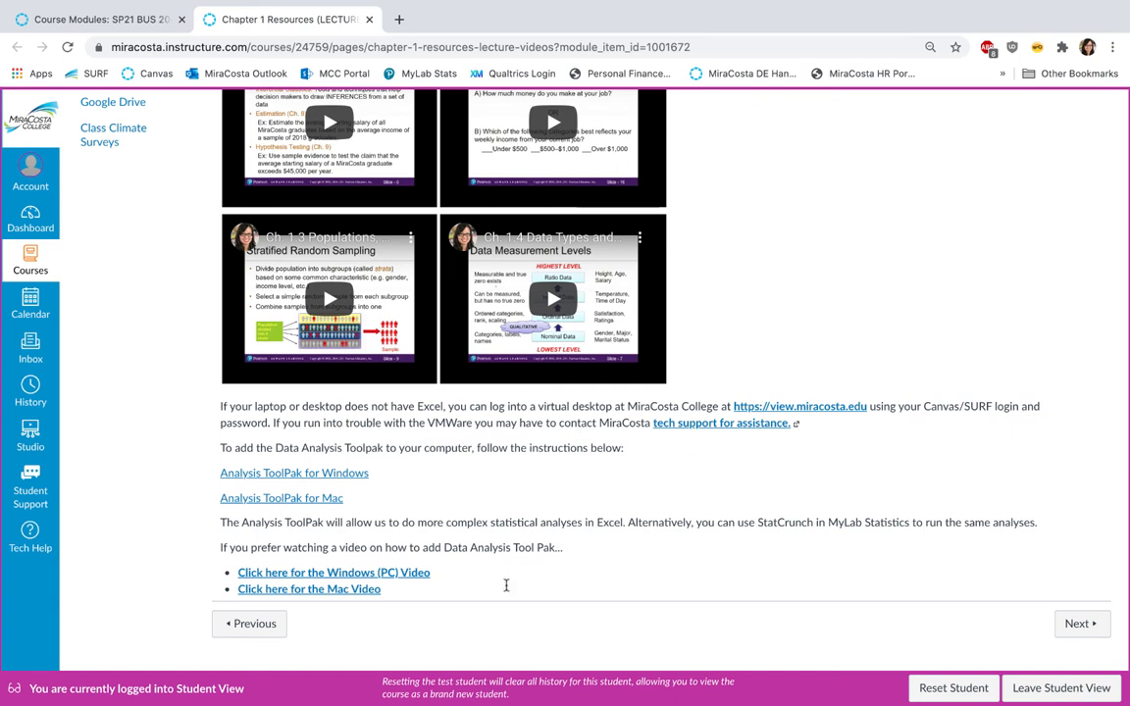
mouse_move(673, 510)
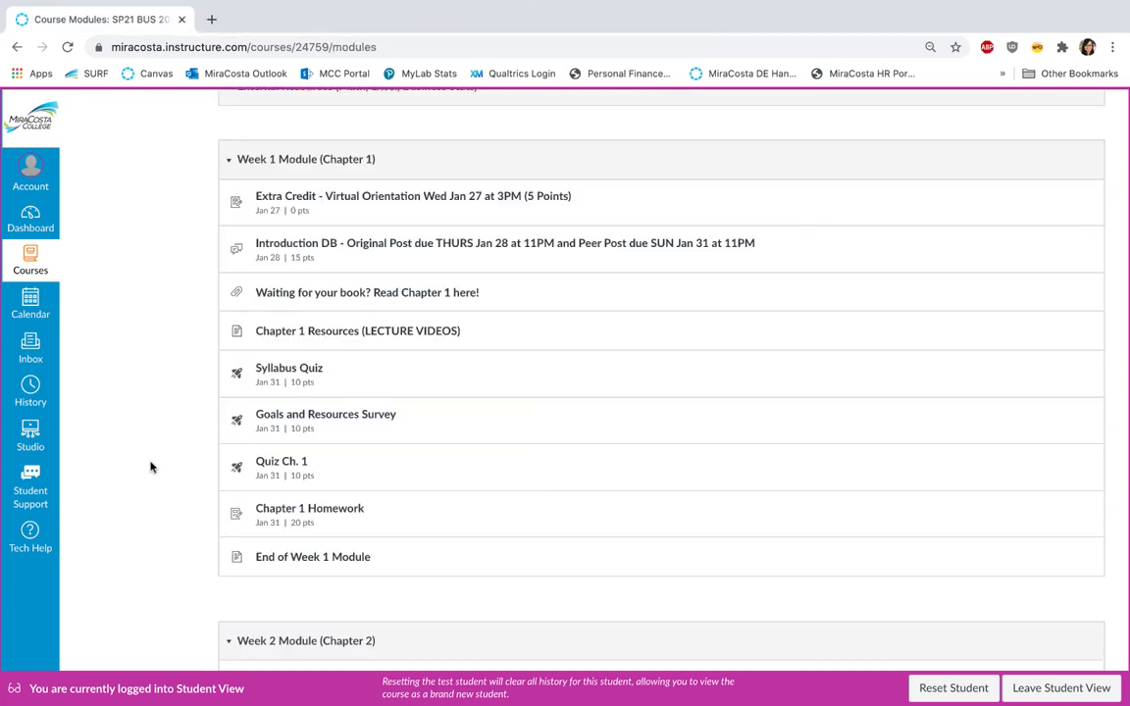
mouse_move(288, 368)
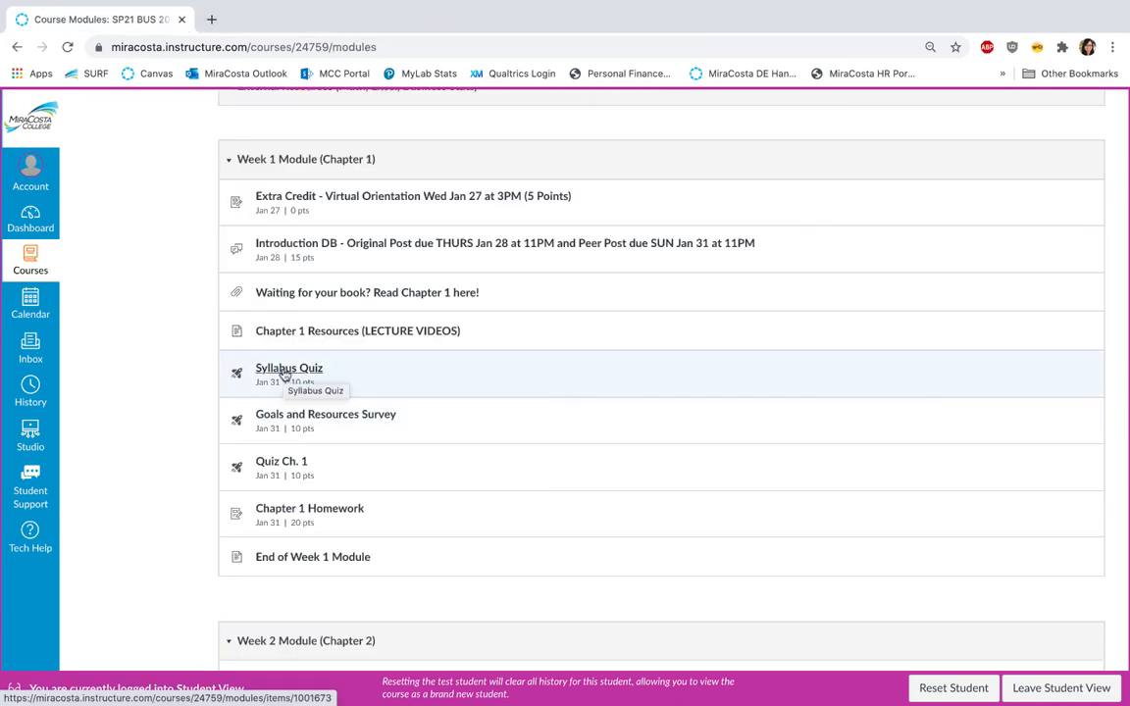
mouse_move(267, 429)
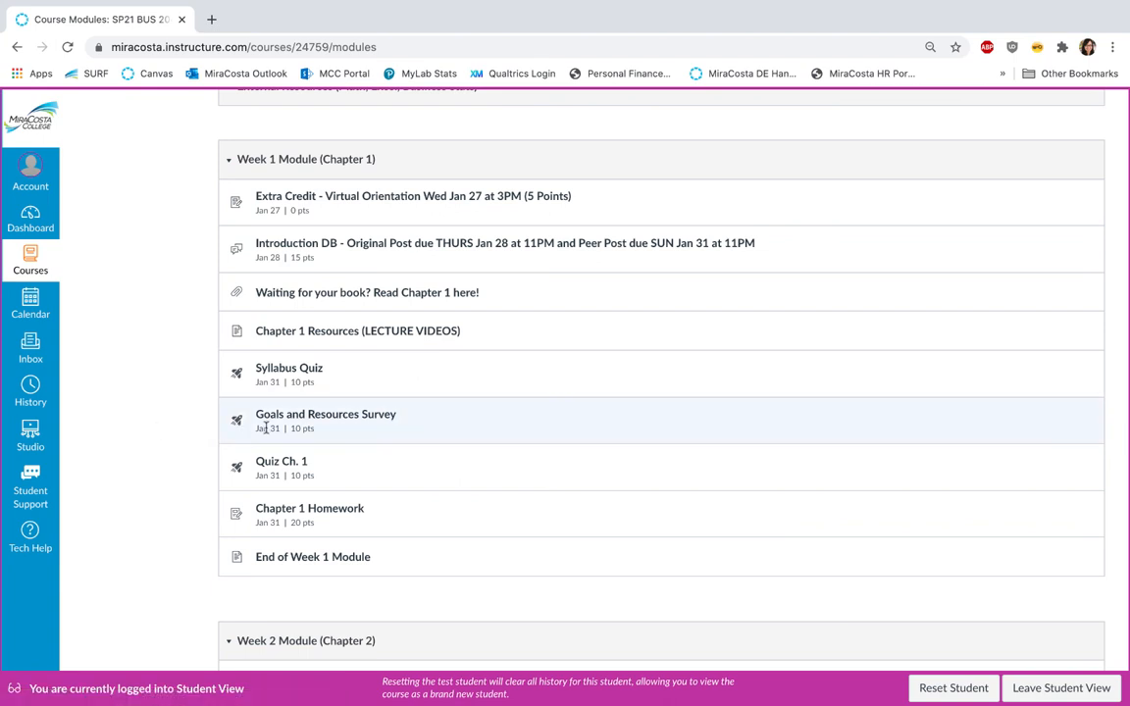
mouse_move(332, 424)
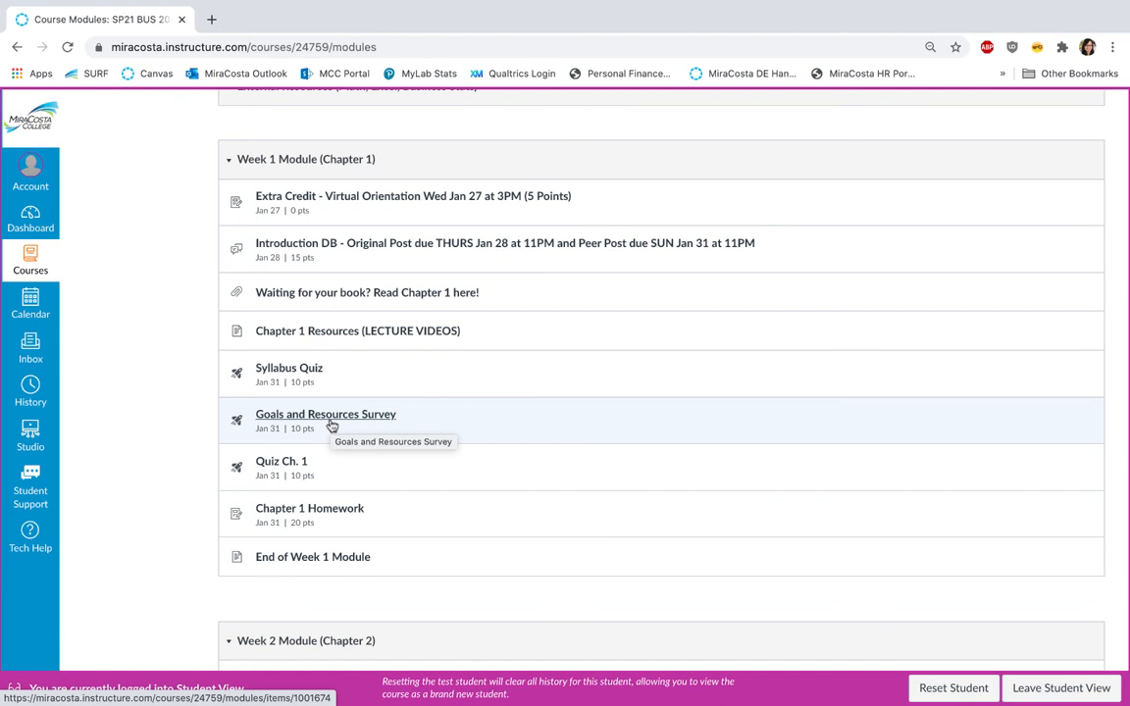
mouse_move(375, 479)
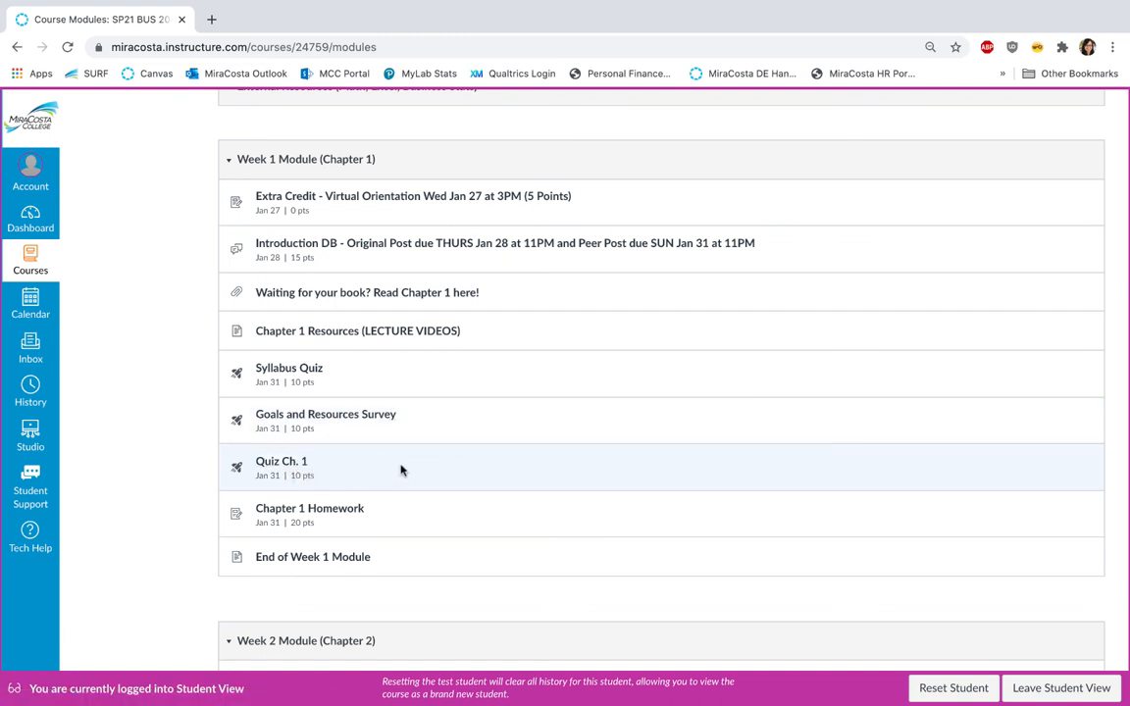
mouse_move(392, 515)
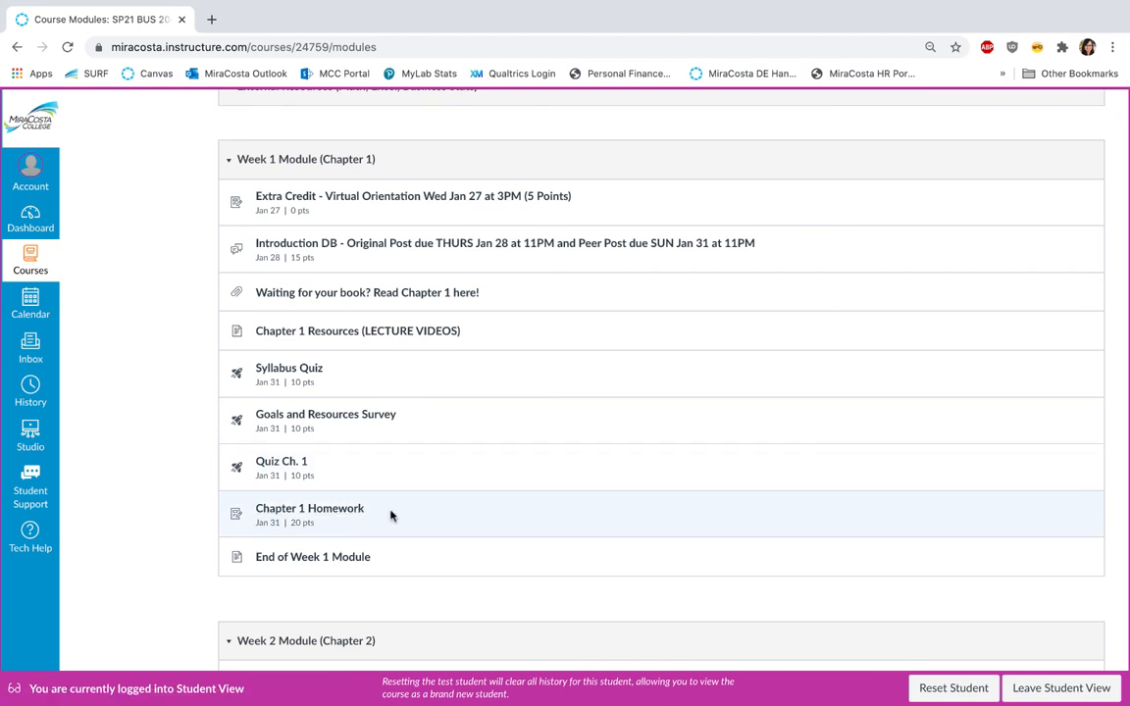
Scroll the modules list to show the Week 2 Module (Chapter 2) through End of Week 2 Module.
scroll("down", 3)
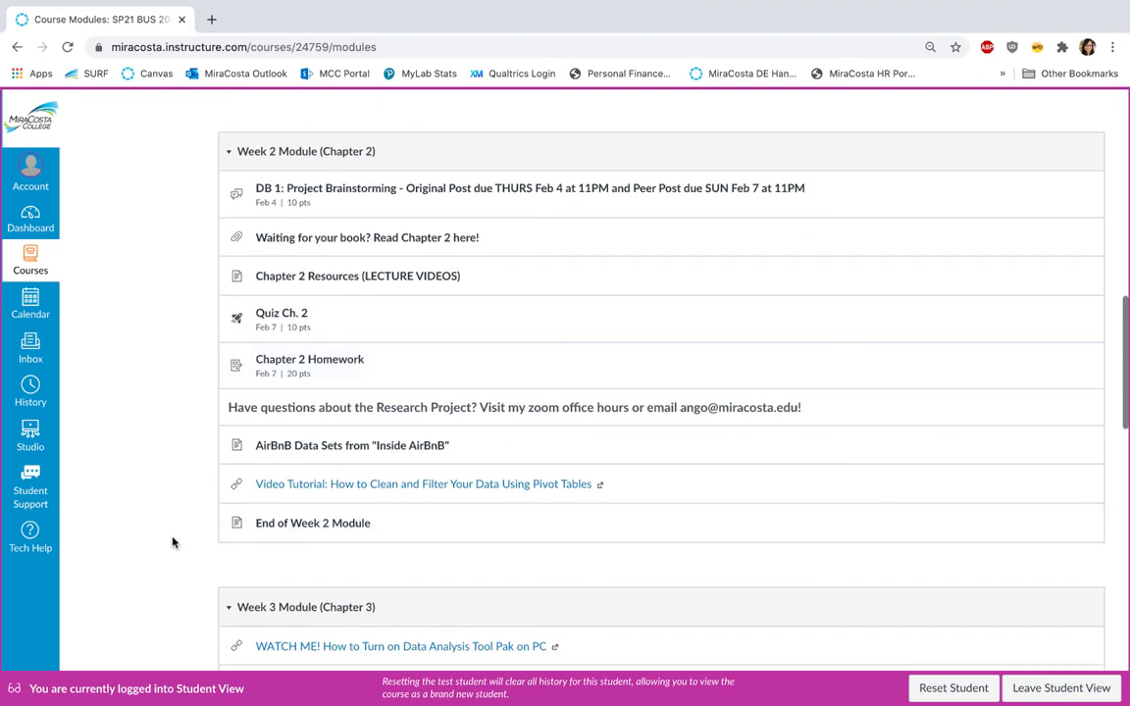
mouse_move(261, 188)
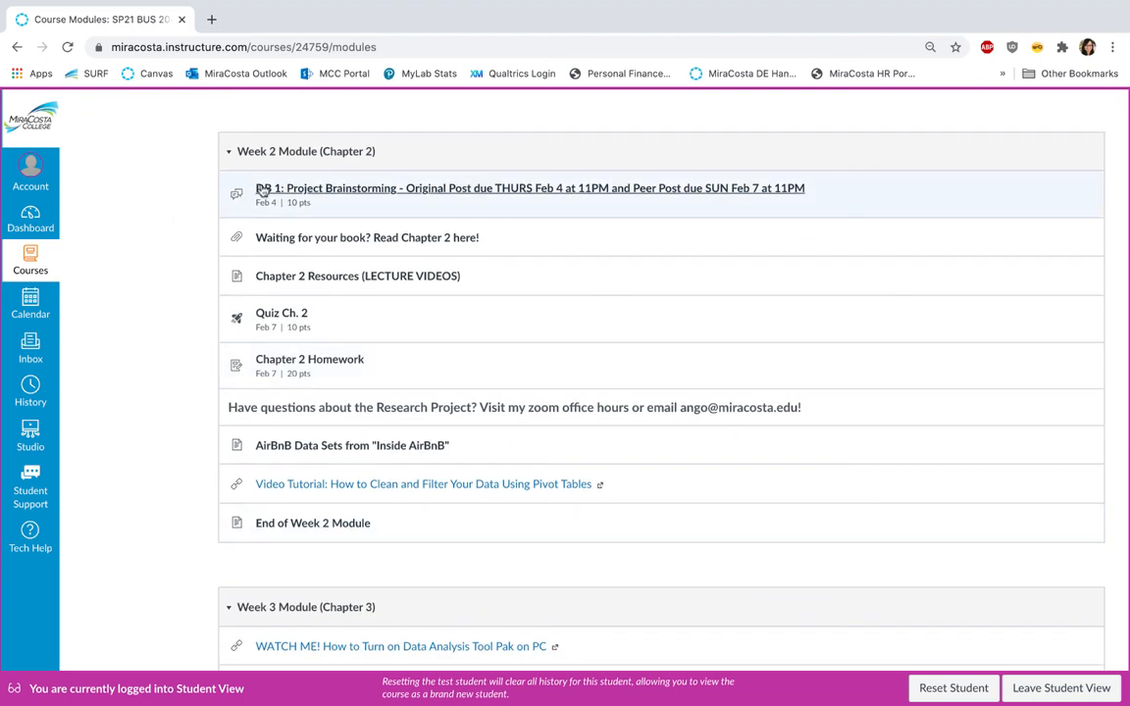
mouse_move(271, 249)
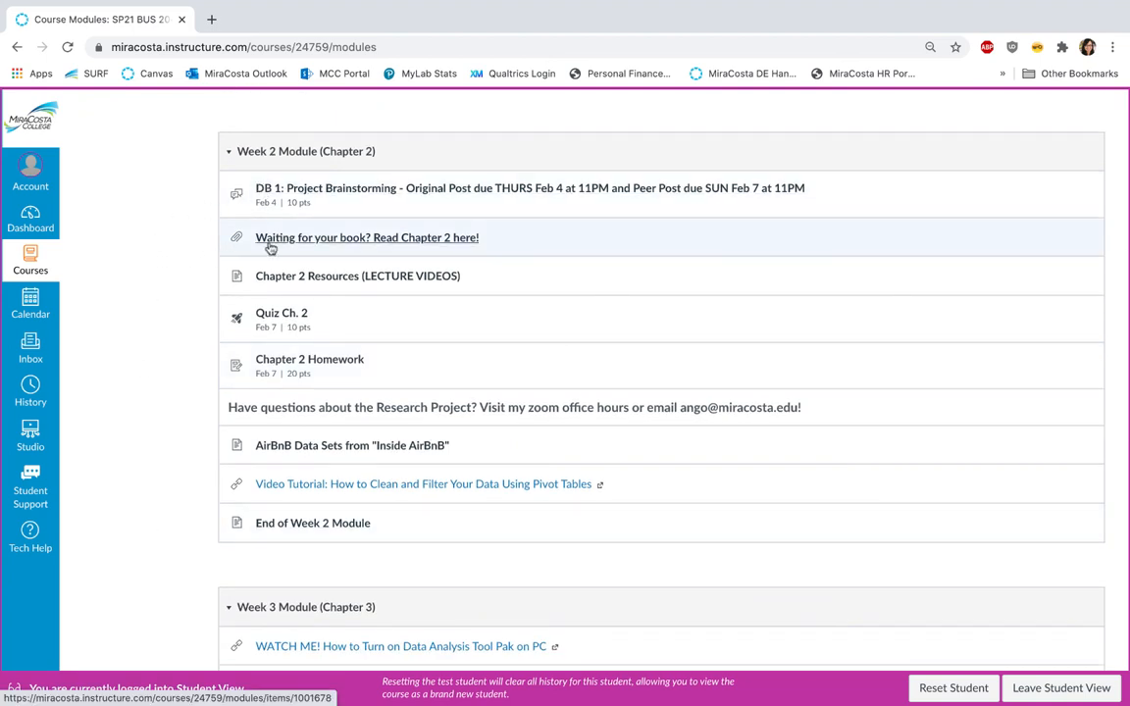
mouse_move(171, 239)
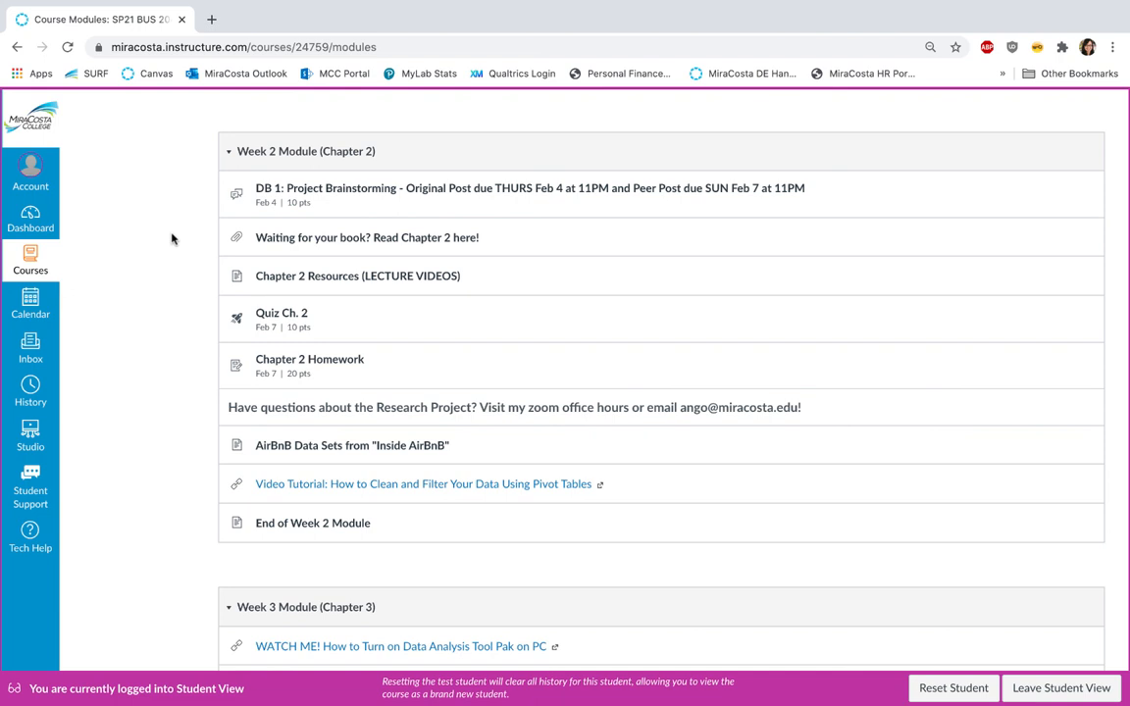
mouse_move(294, 281)
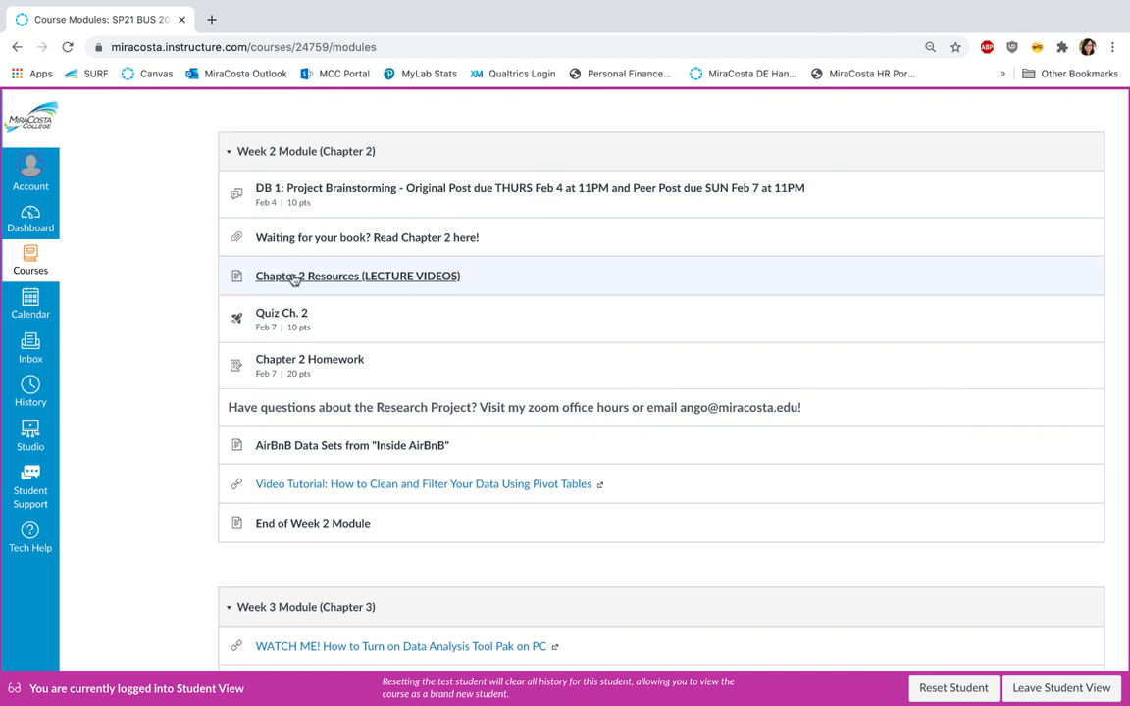
mouse_move(295, 278)
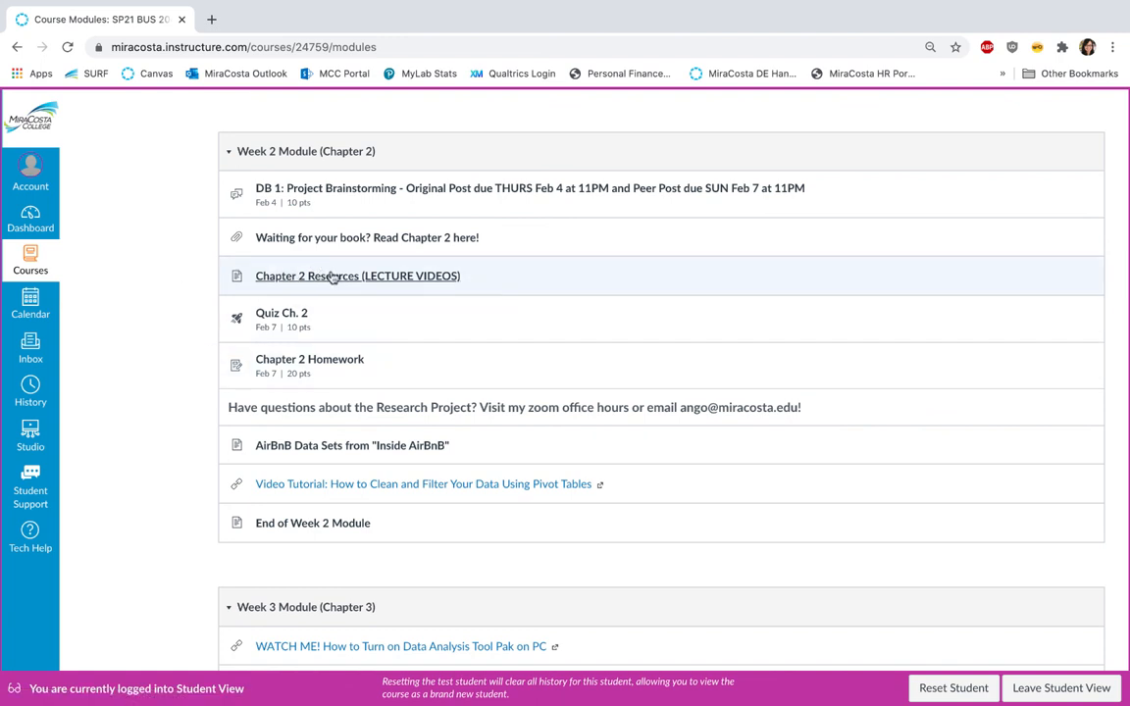
mouse_move(332, 278)
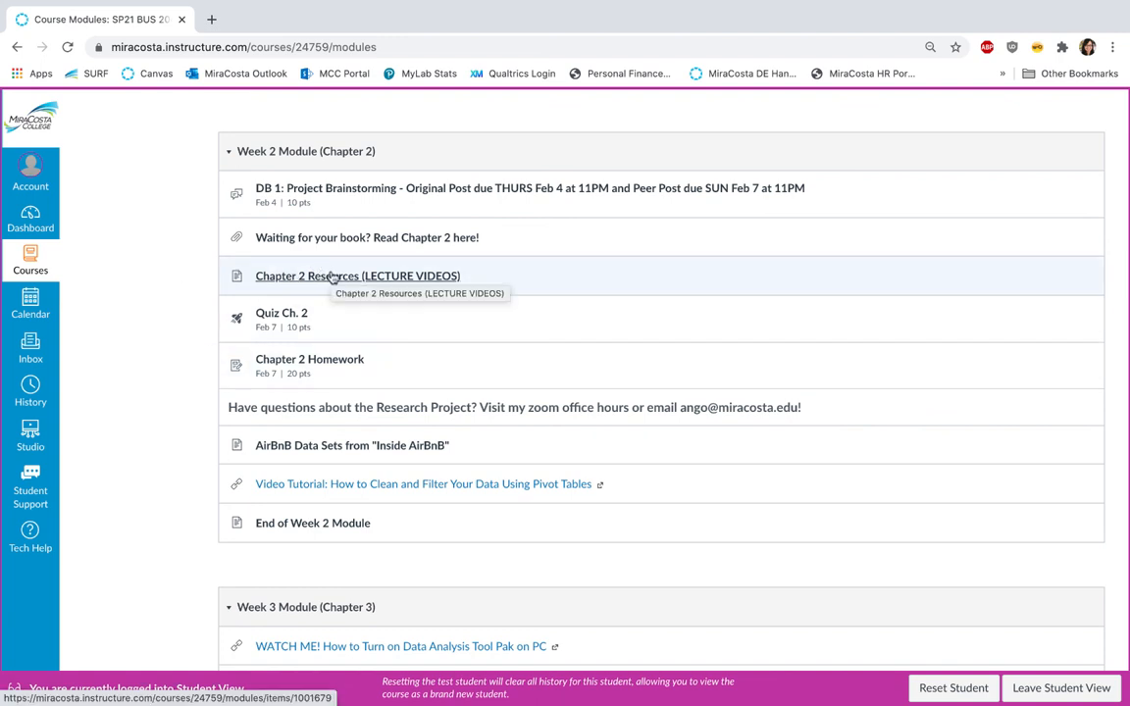
left_click(356, 275)
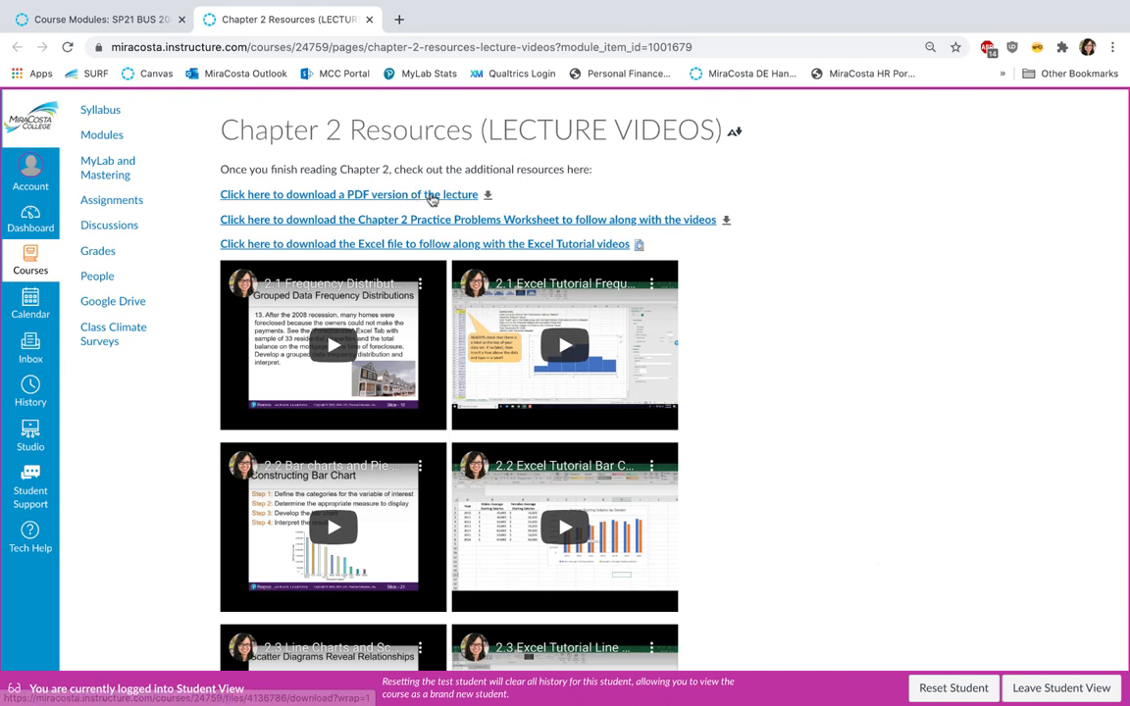
mouse_move(533, 219)
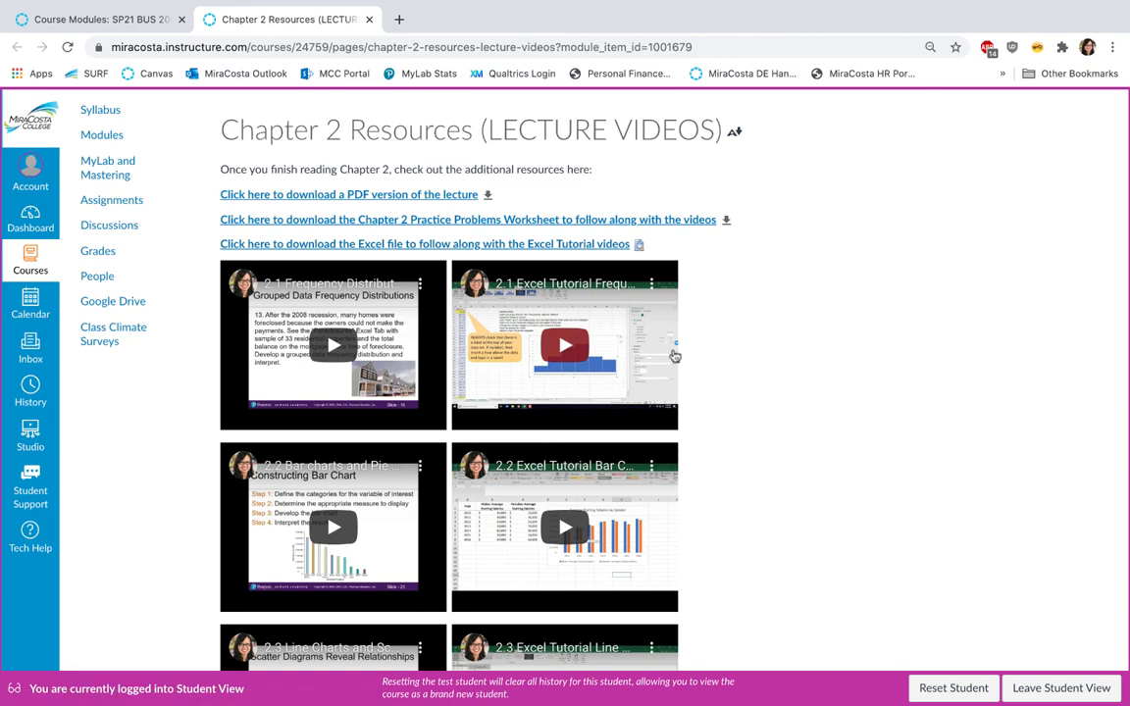
mouse_move(790, 395)
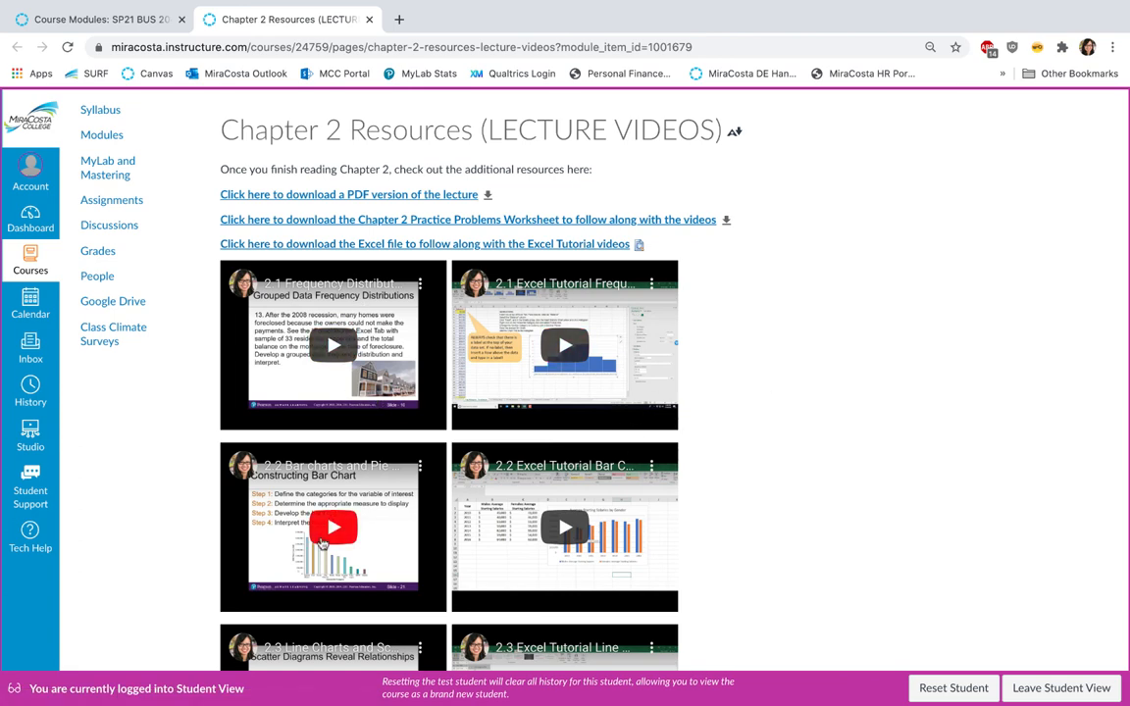
mouse_move(809, 548)
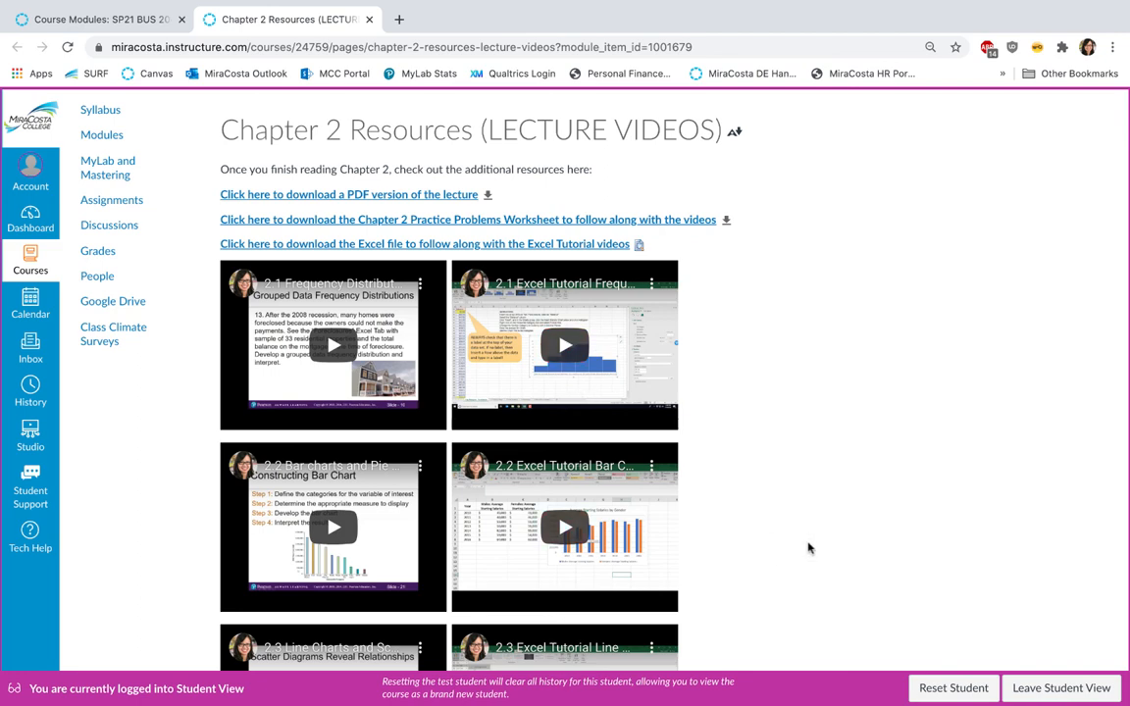
scroll("down", 3)
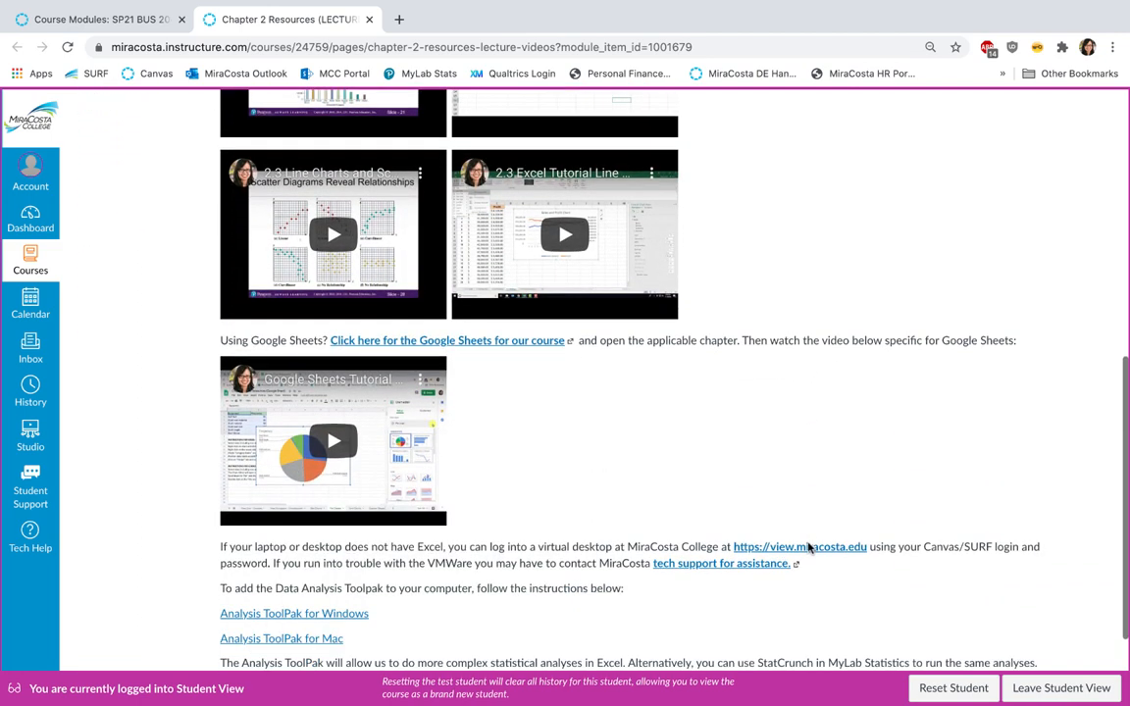
mouse_move(809, 600)
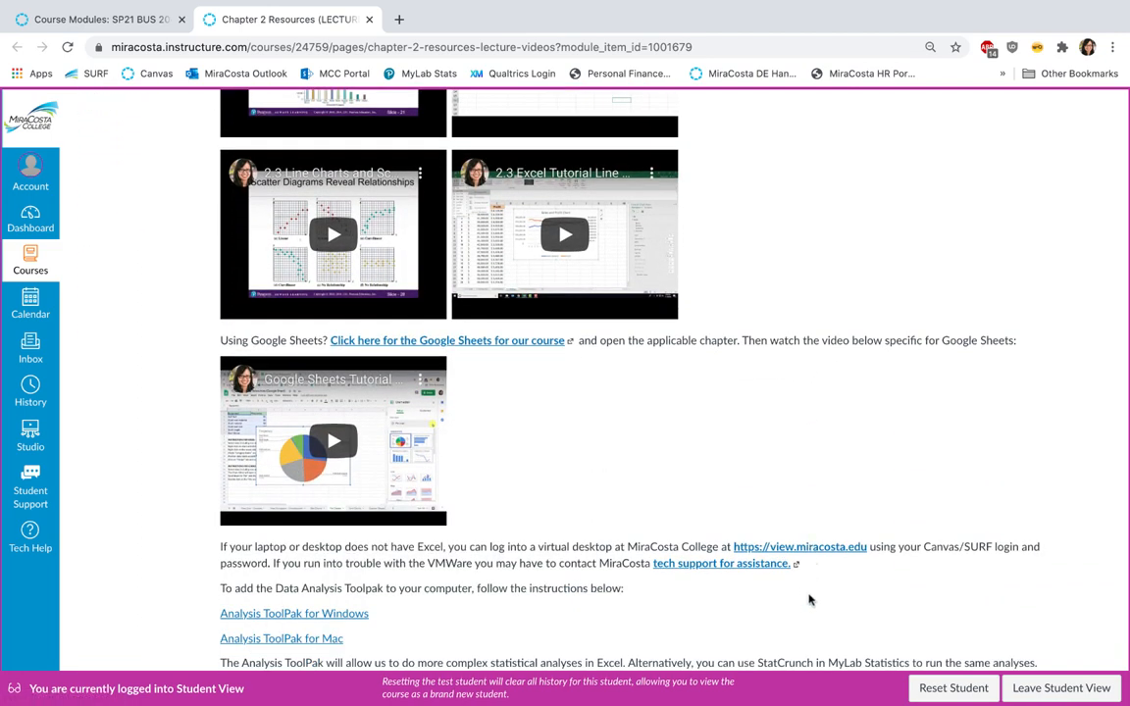
mouse_move(475, 475)
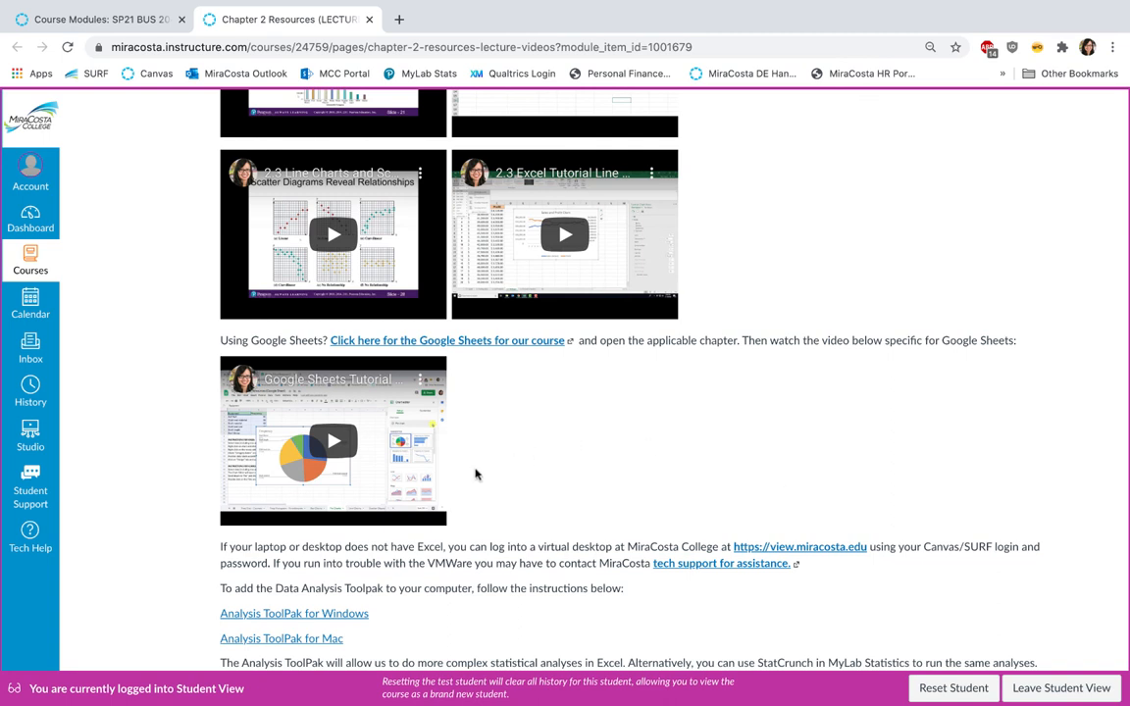
mouse_move(470, 488)
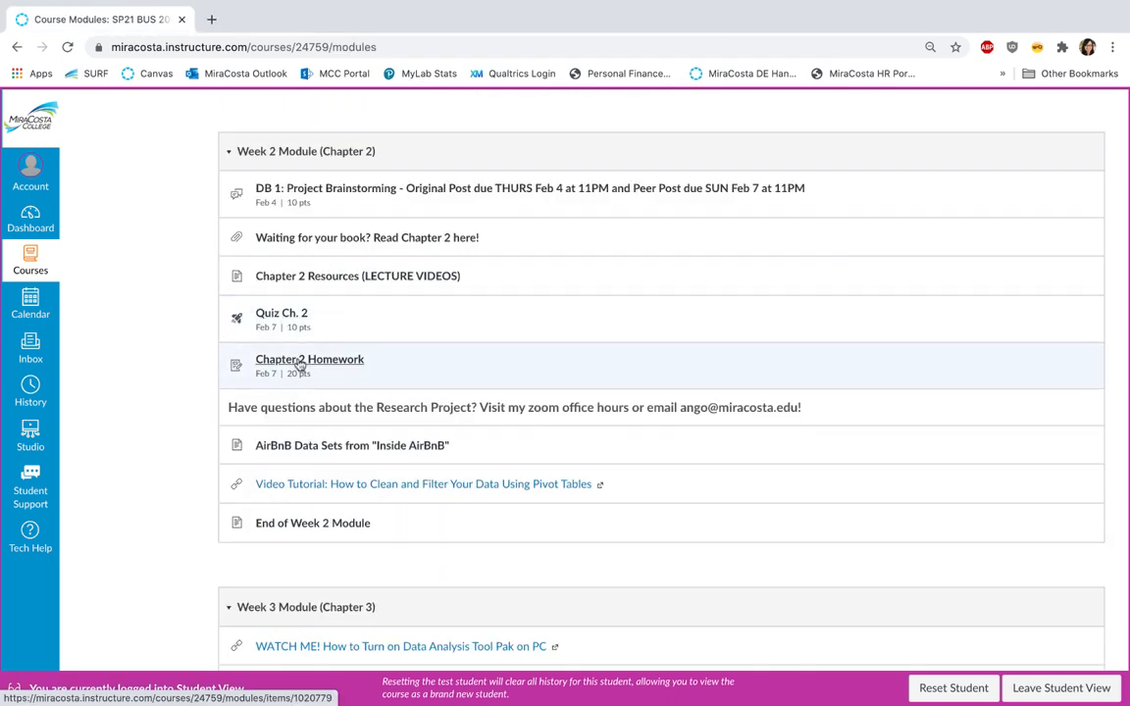
mouse_move(181, 468)
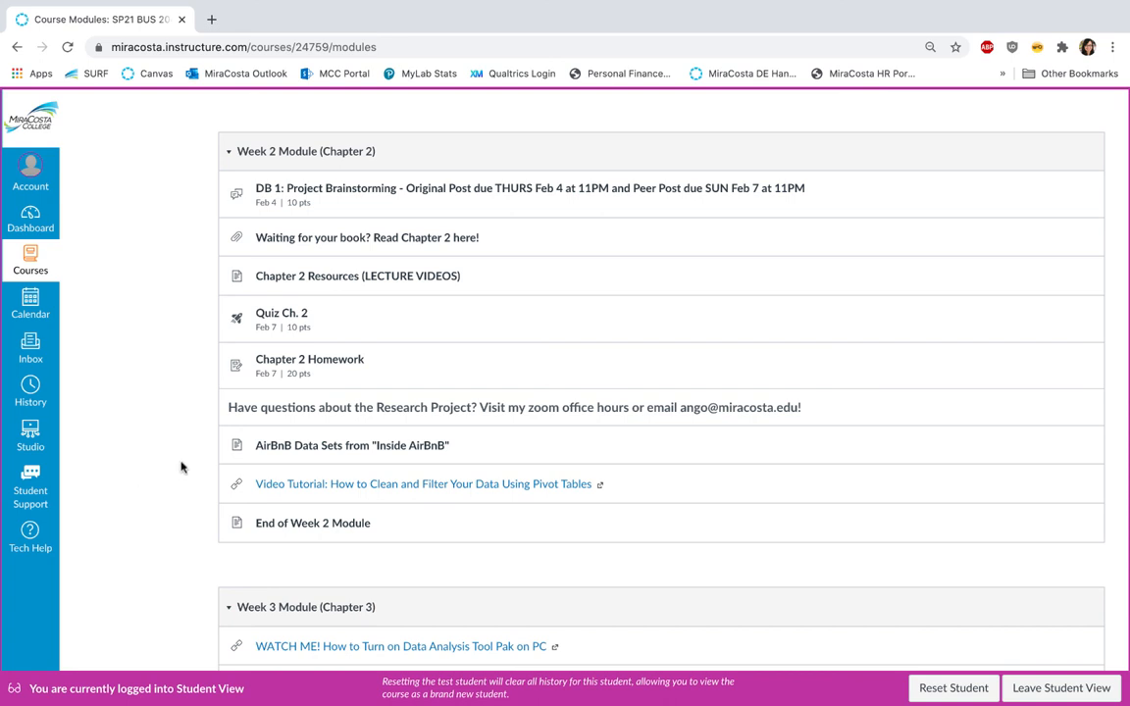